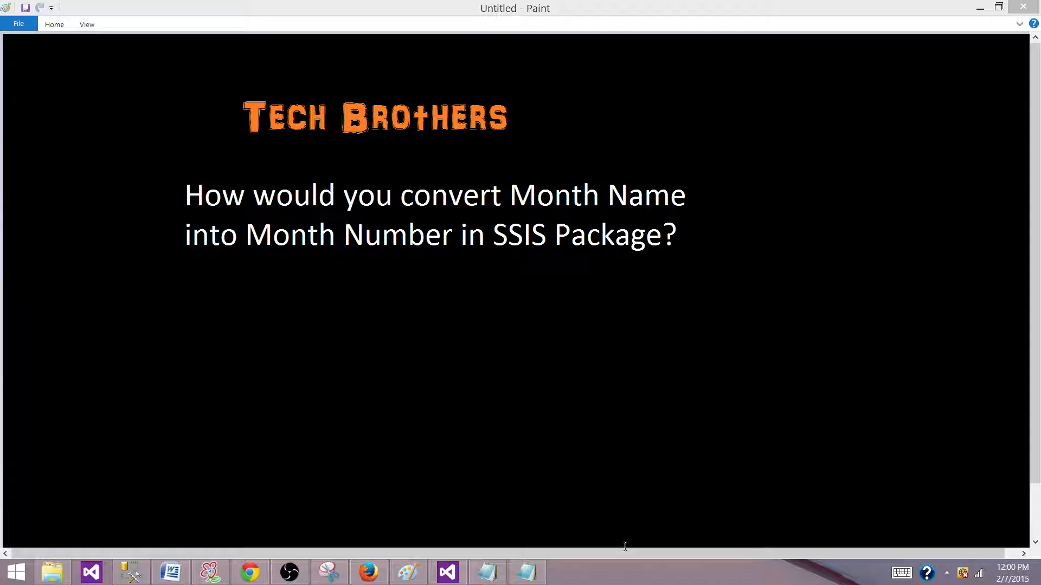
pyautogui.moveTo(104, 524)
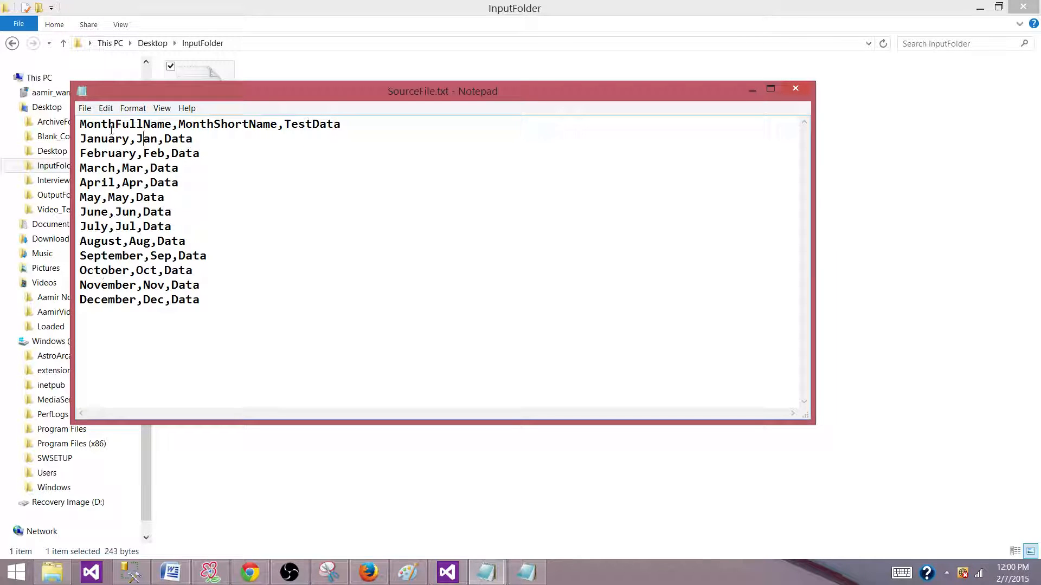
# - Review the month names in the source file and close Notepad, returning to InputFolder with SourceFile.txt
pyautogui.doubleClick(103, 139)
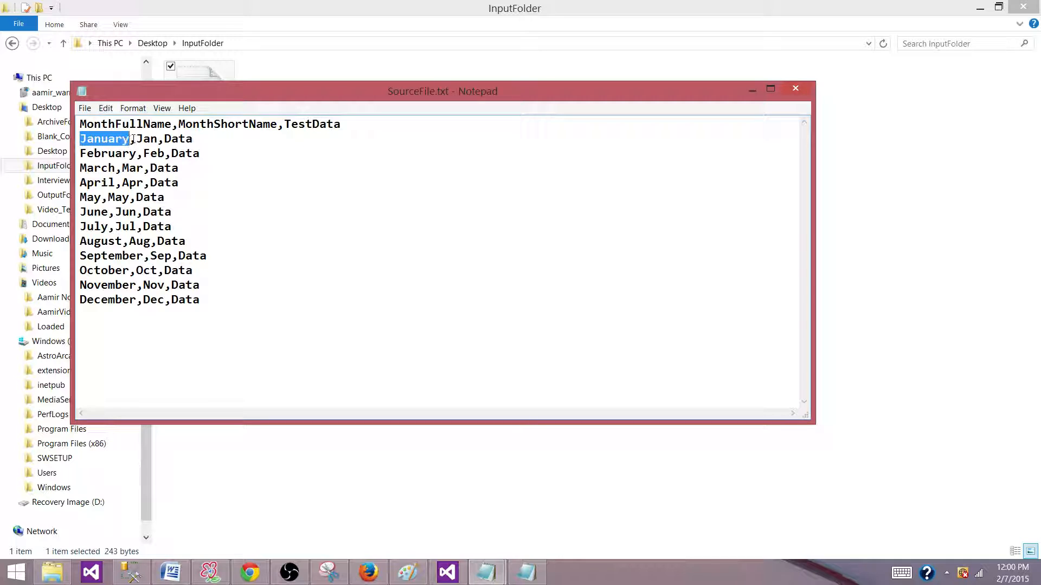
pyautogui.click(147, 139)
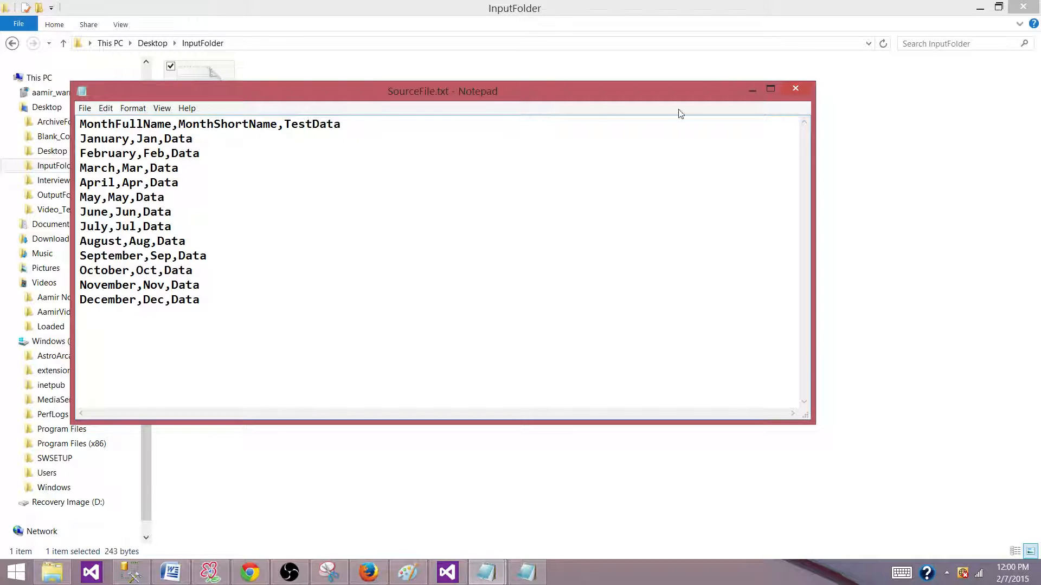
pyautogui.click(795, 88)
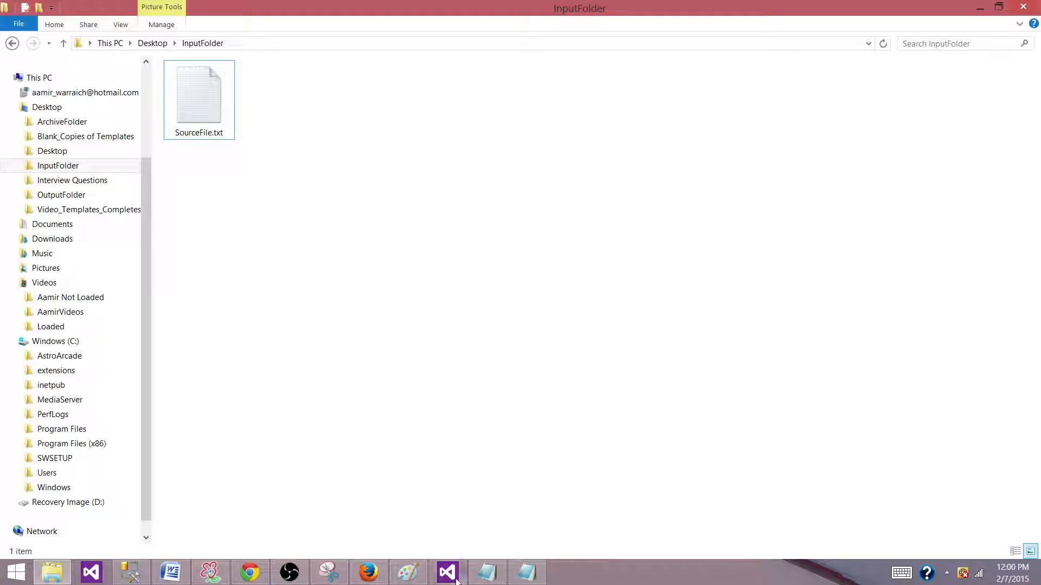
# - Switch to Visual Studio, open Pkg_ConvertMonthNameToMonthNumber.dtsx and remove its old Flat File Connection Manager
pyautogui.click(447, 572)
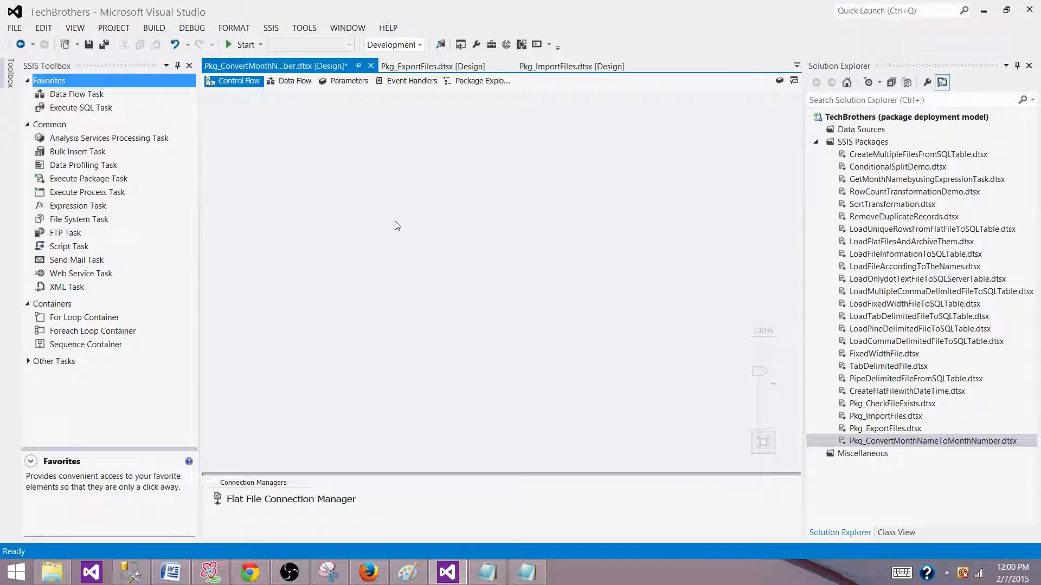
pyautogui.click(290, 499)
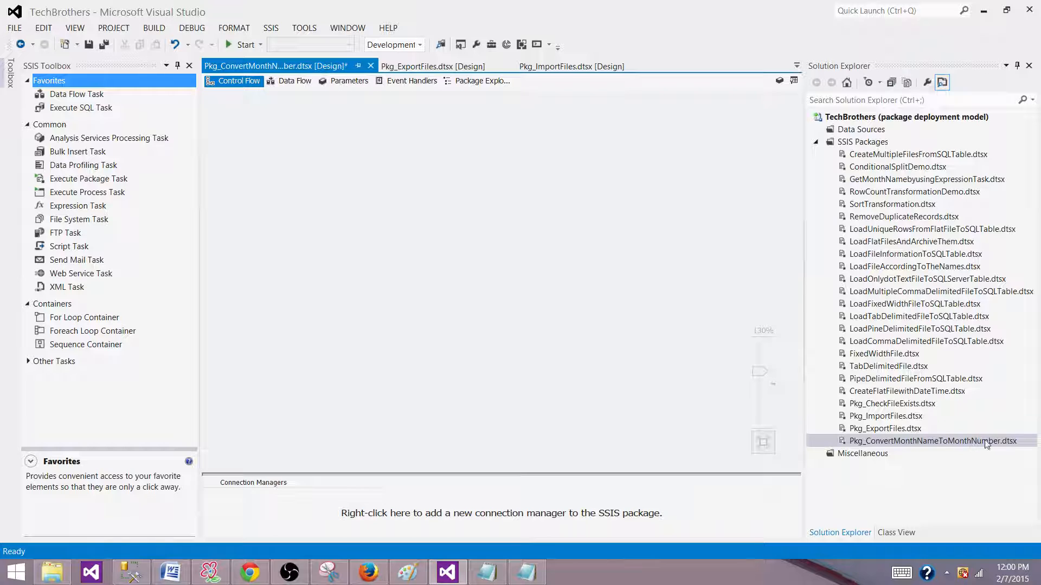
pyautogui.moveTo(864, 146)
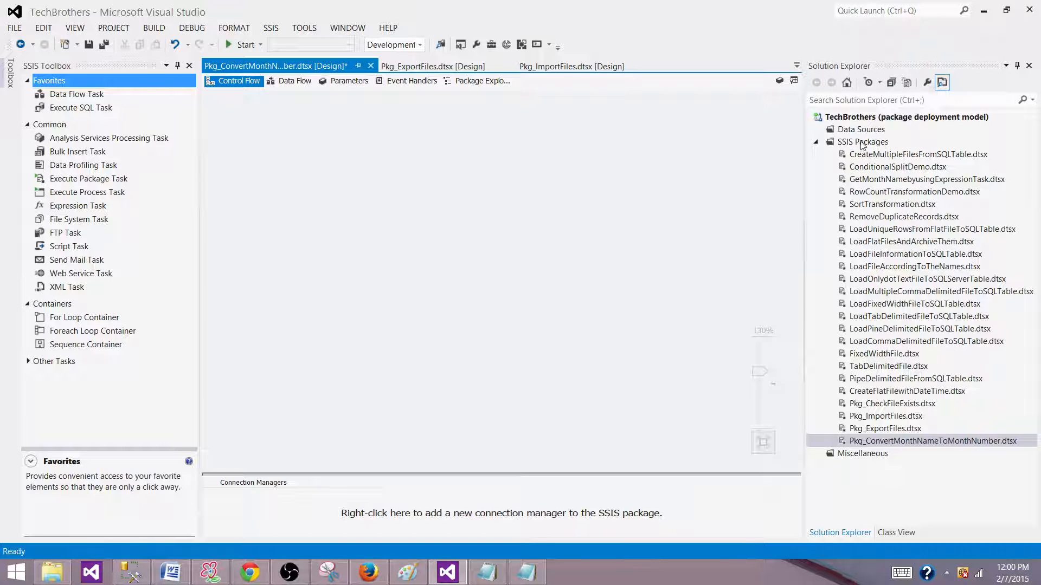
pyautogui.rightClick(862, 141)
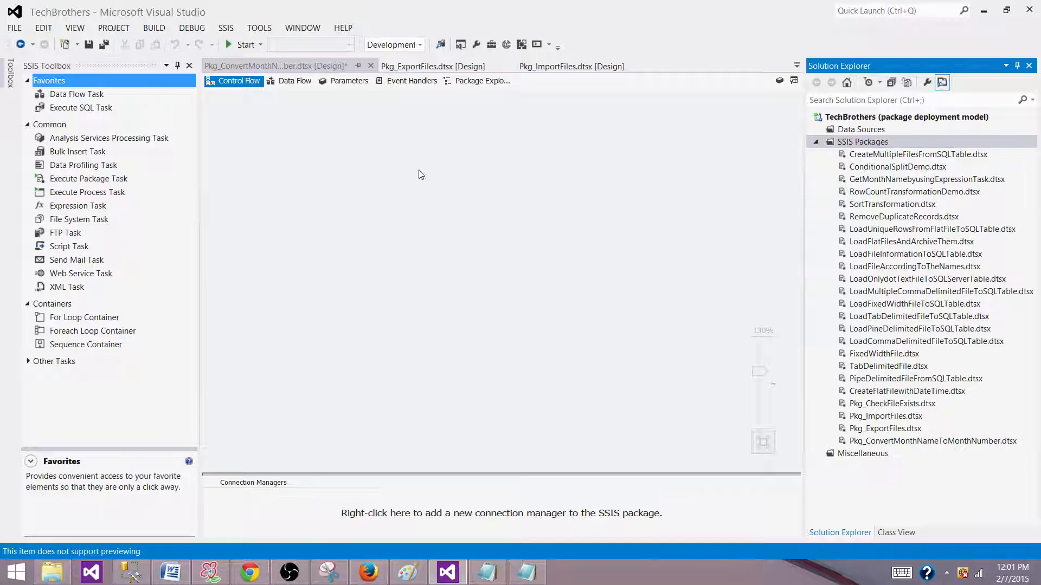
# - Add a Data Flow Task to the control flow and go into its data flow
pyautogui.click(76, 93)
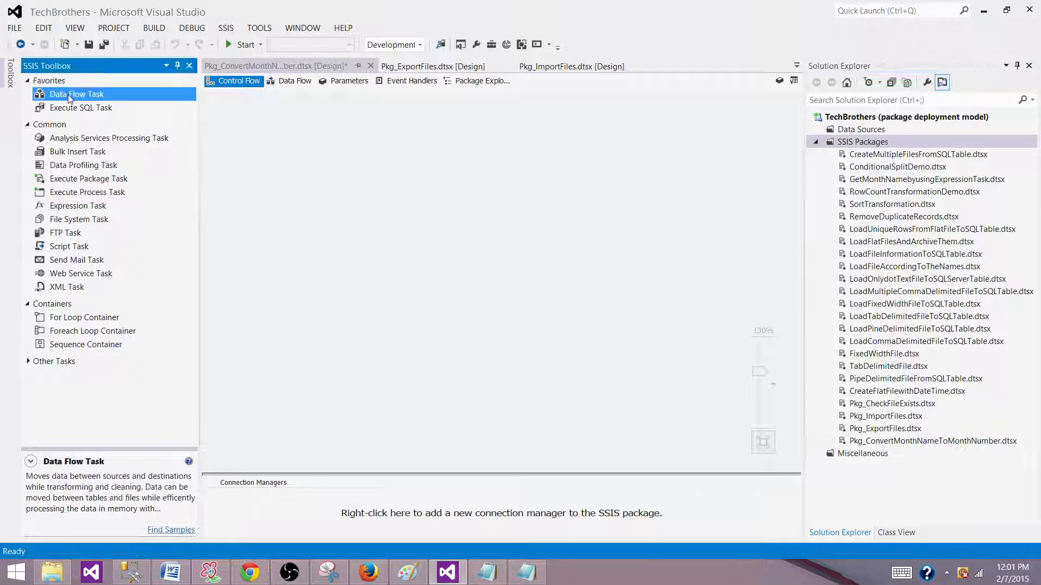
pyautogui.moveTo(76, 94); pyautogui.dragTo(339, 167)
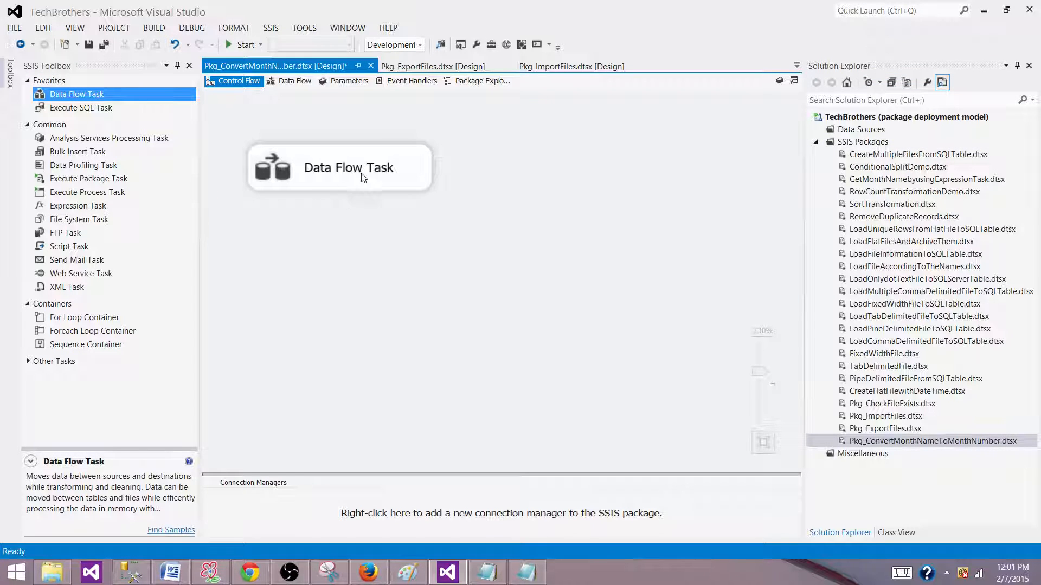
pyautogui.click(294, 81)
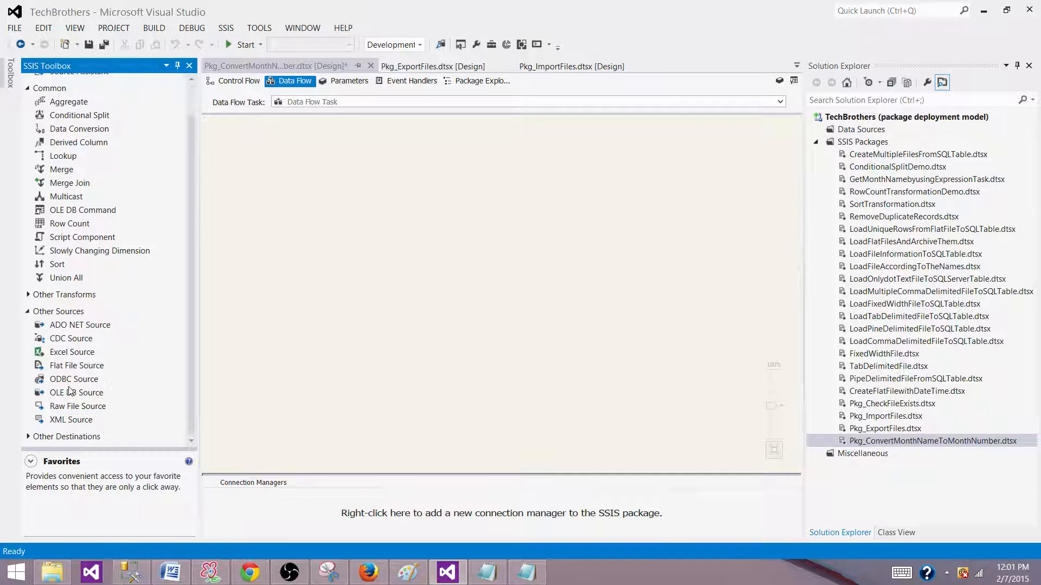
# - Place a Flat File Source on the data flow canvas and nudge it higher up
pyautogui.click(76, 365)
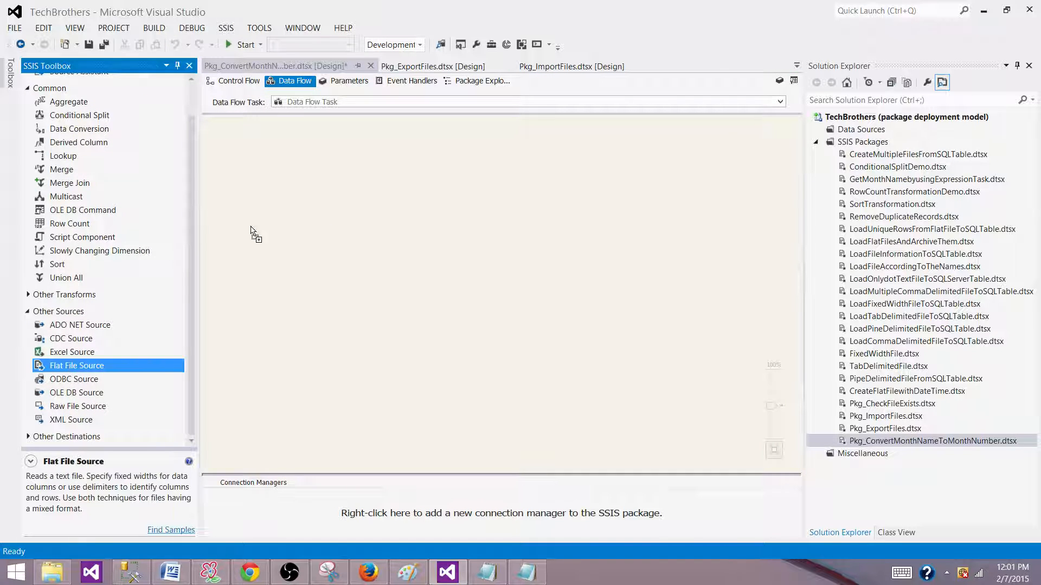
pyautogui.moveTo(76, 365); pyautogui.dragTo(345, 188)
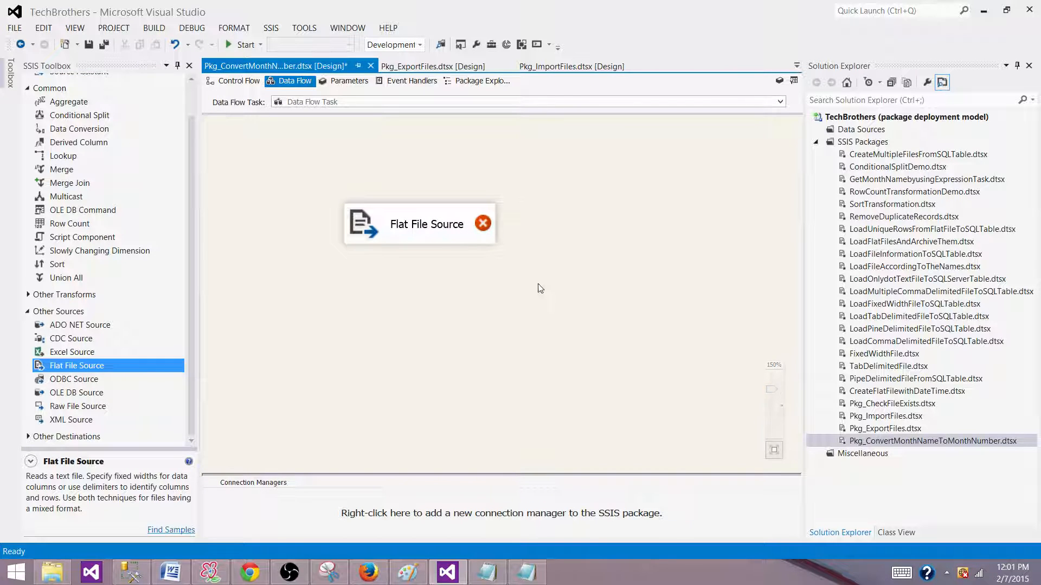
pyautogui.moveTo(419, 223); pyautogui.dragTo(388, 168)
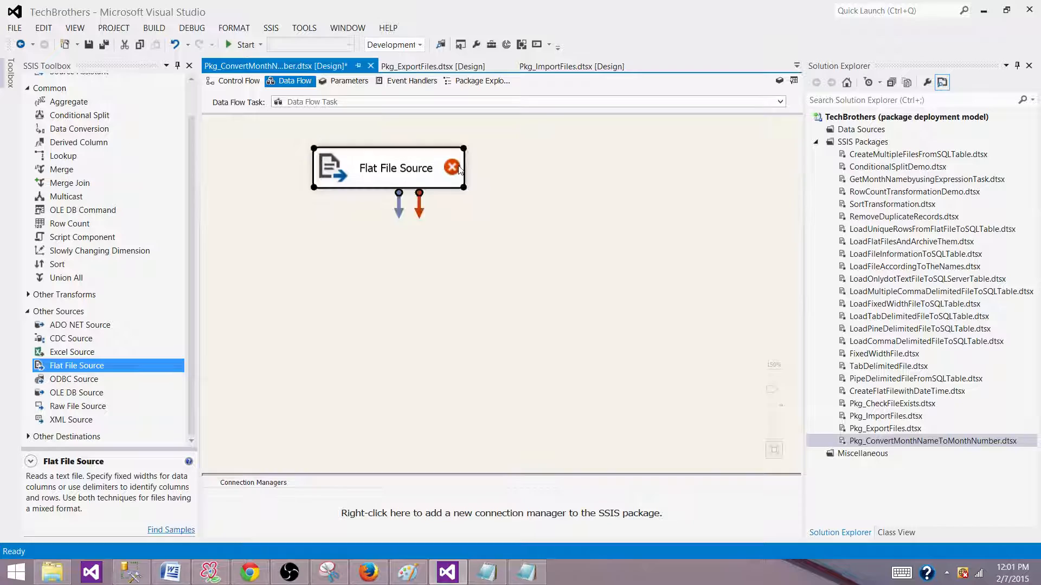
# - Create a new flat file connection to SourceFile.txt, check its MonthFullName, MonthShortName and TestData columns, and accept it for the source
pyautogui.doubleClick(388, 168)
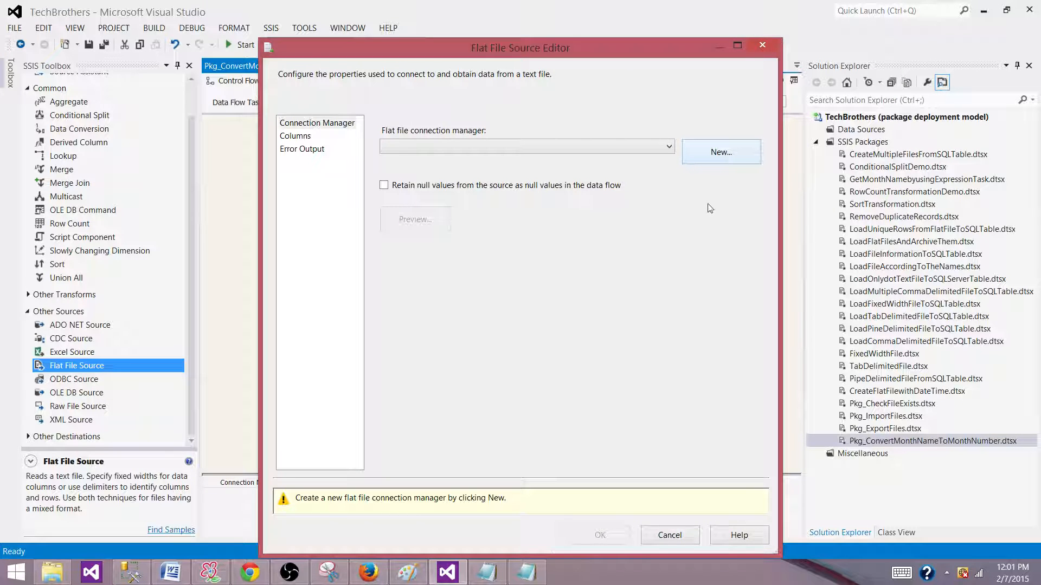
pyautogui.click(721, 152)
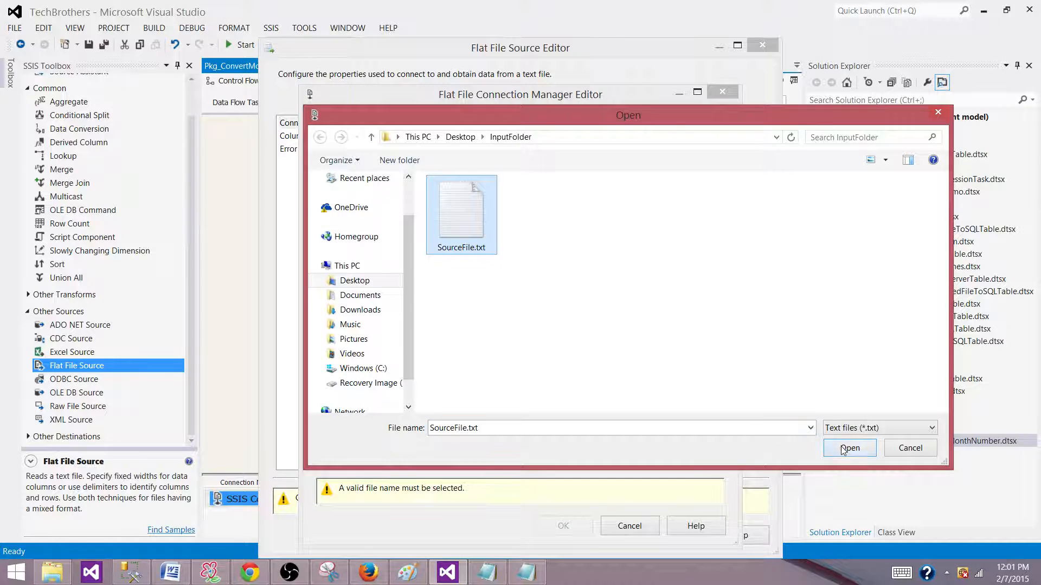
pyautogui.click(848, 448)
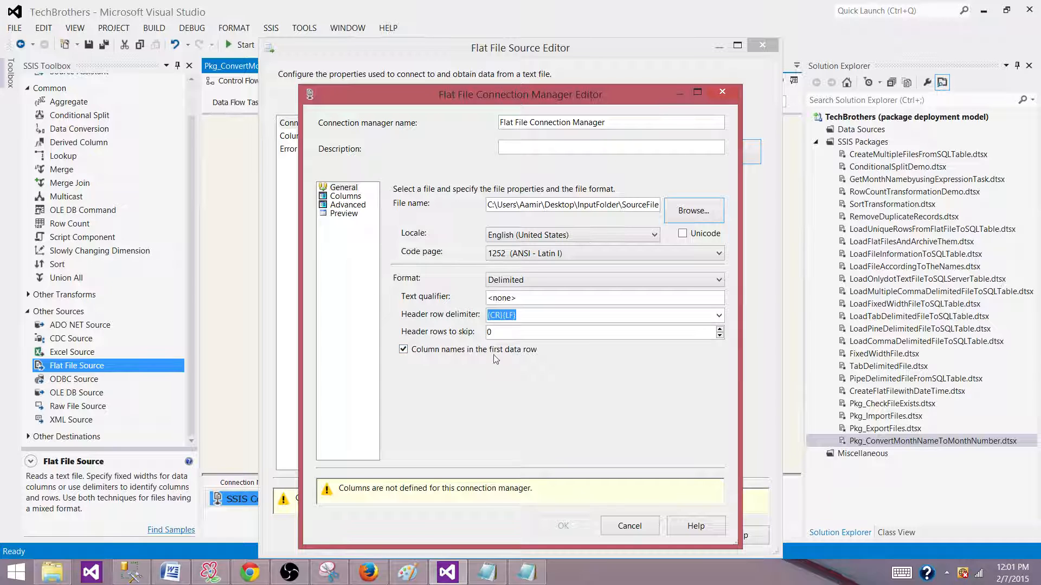
pyautogui.click(346, 196)
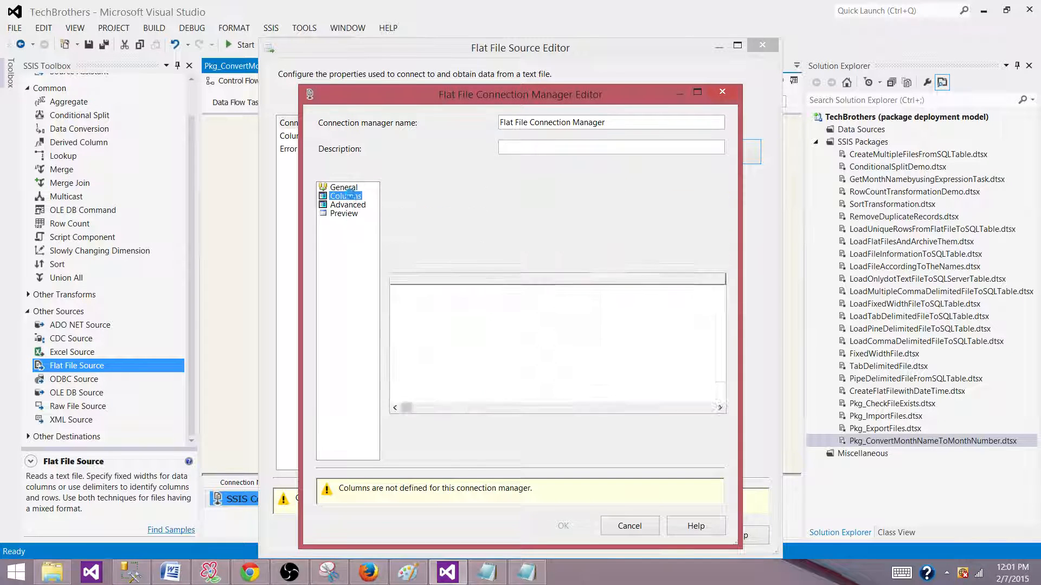
pyautogui.click(346, 196)
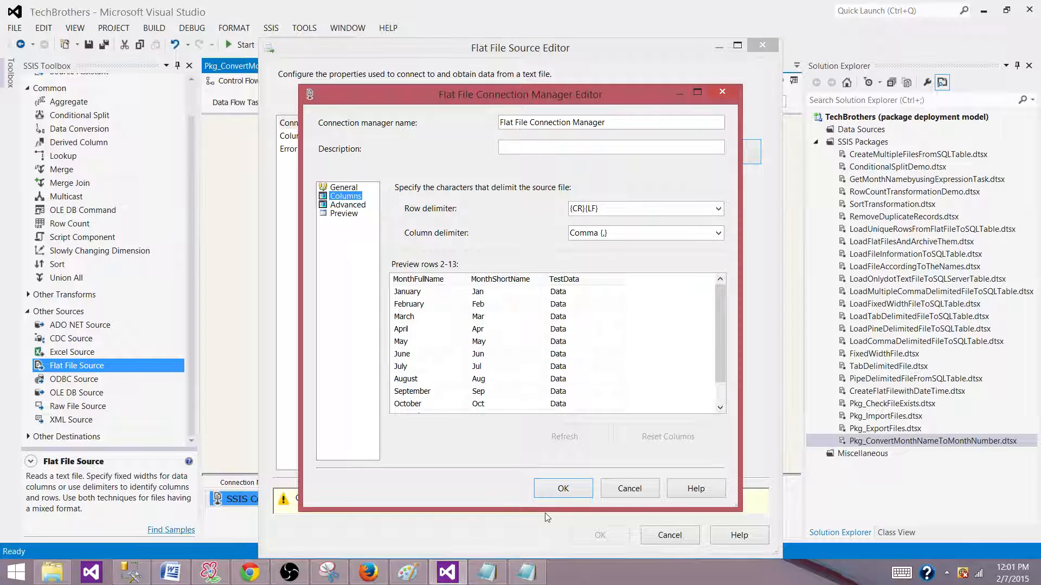
pyautogui.click(563, 487)
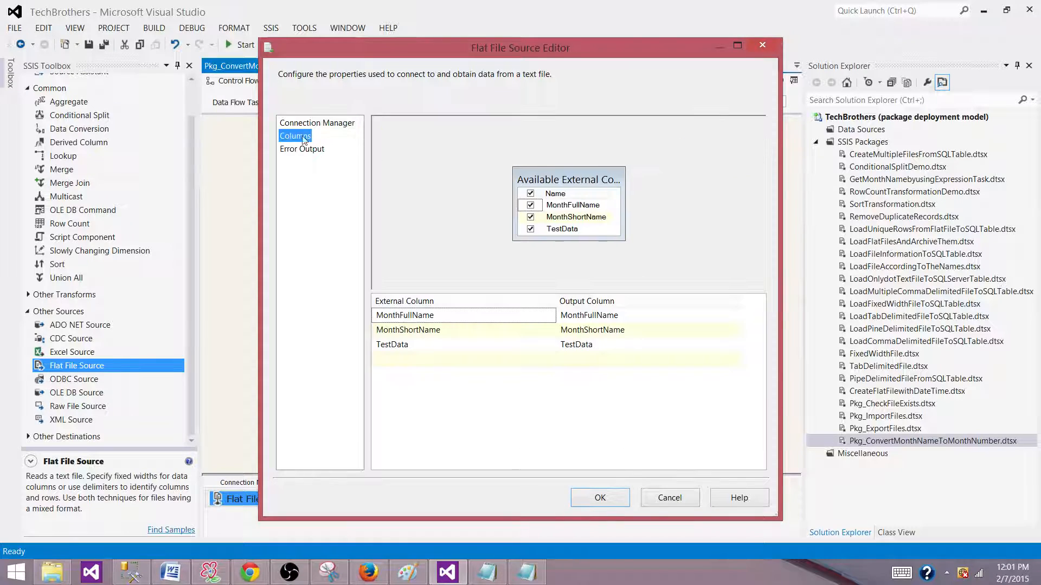
pyautogui.moveTo(584, 217)
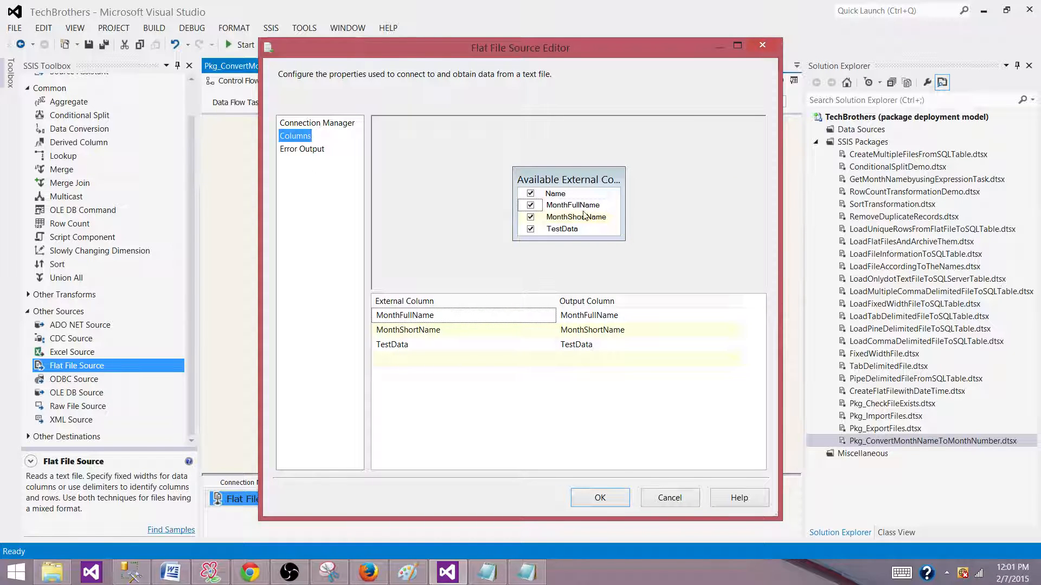
pyautogui.click(600, 498)
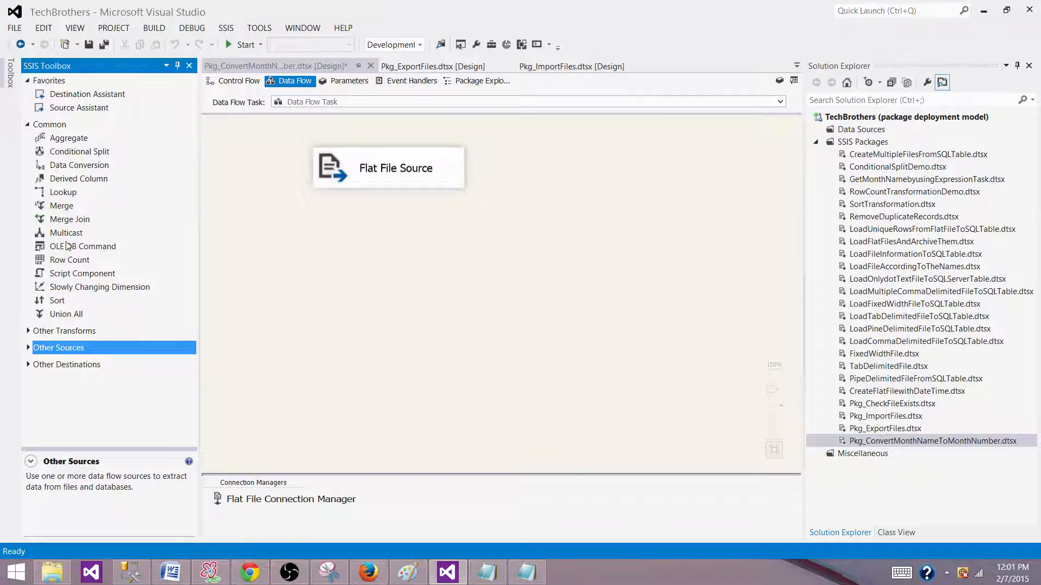
# - Add a Script Component below the source as a Transformation
pyautogui.click(81, 273)
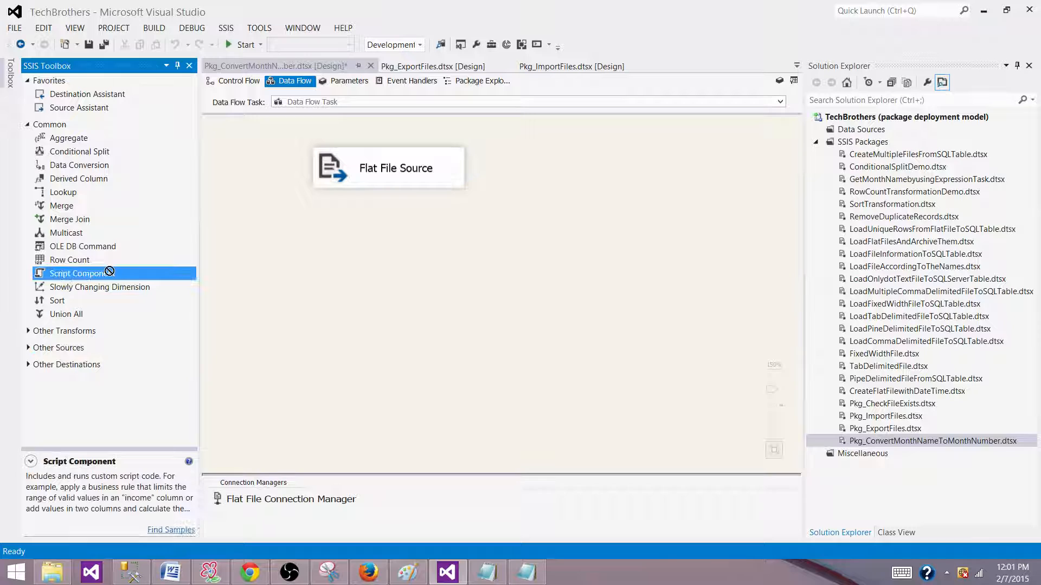
pyautogui.moveTo(76, 273); pyautogui.dragTo(351, 246)
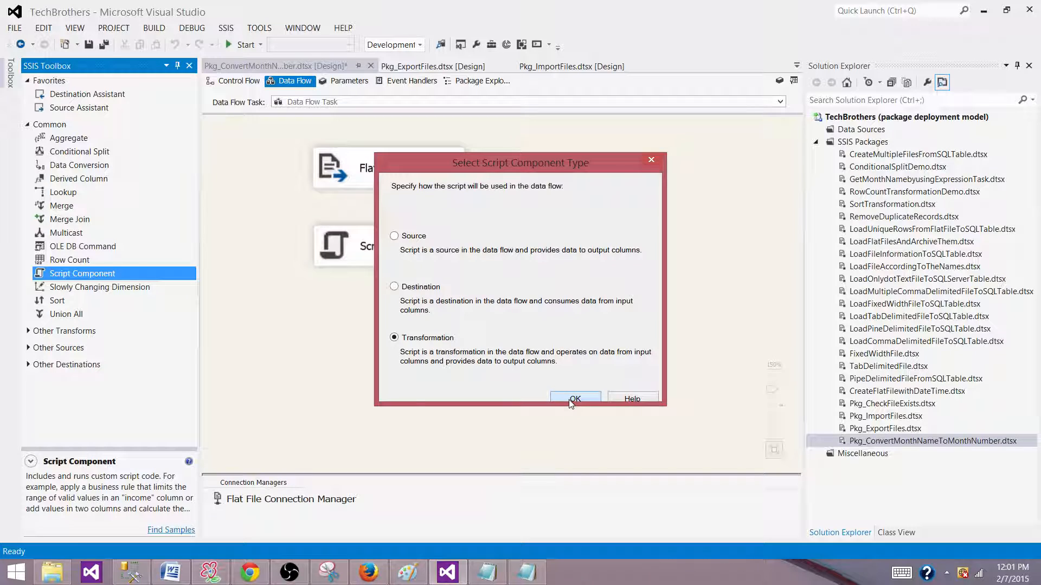
pyautogui.click(574, 398)
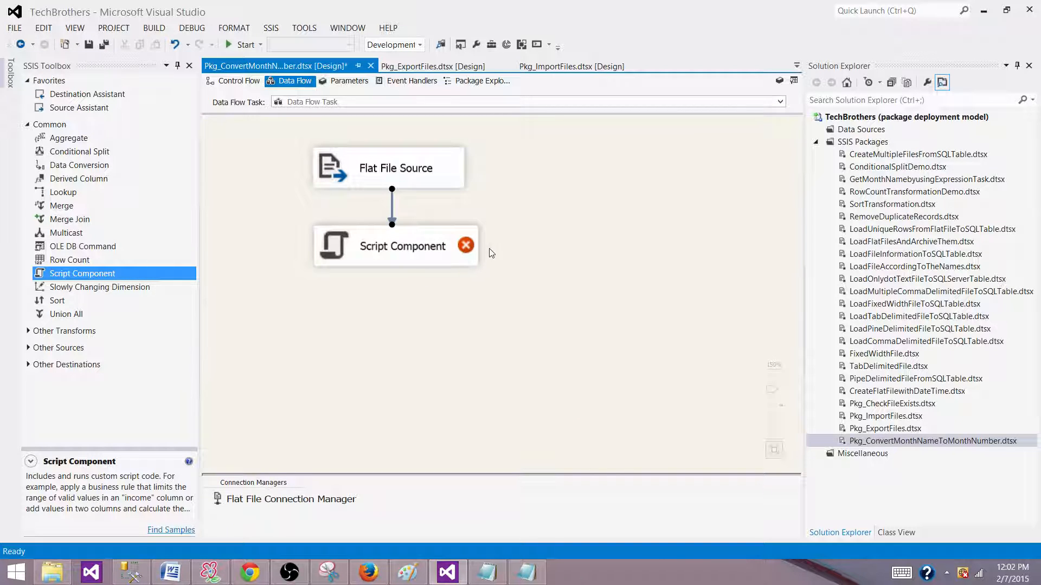
# - Select MonthFullName, MonthShortName and TestData as the Script Component's input columns
pyautogui.doubleClick(401, 246)
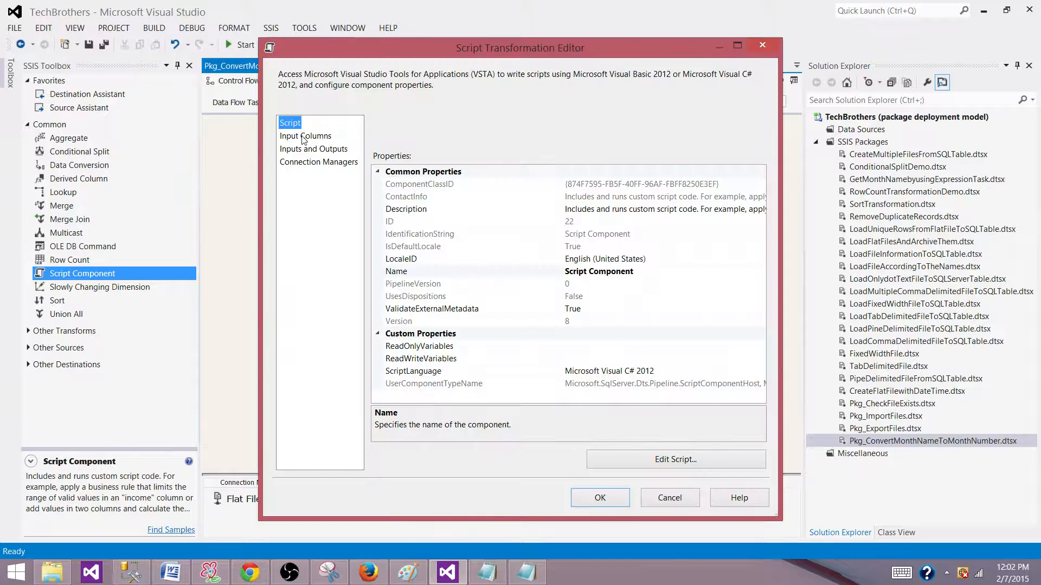
pyautogui.click(305, 135)
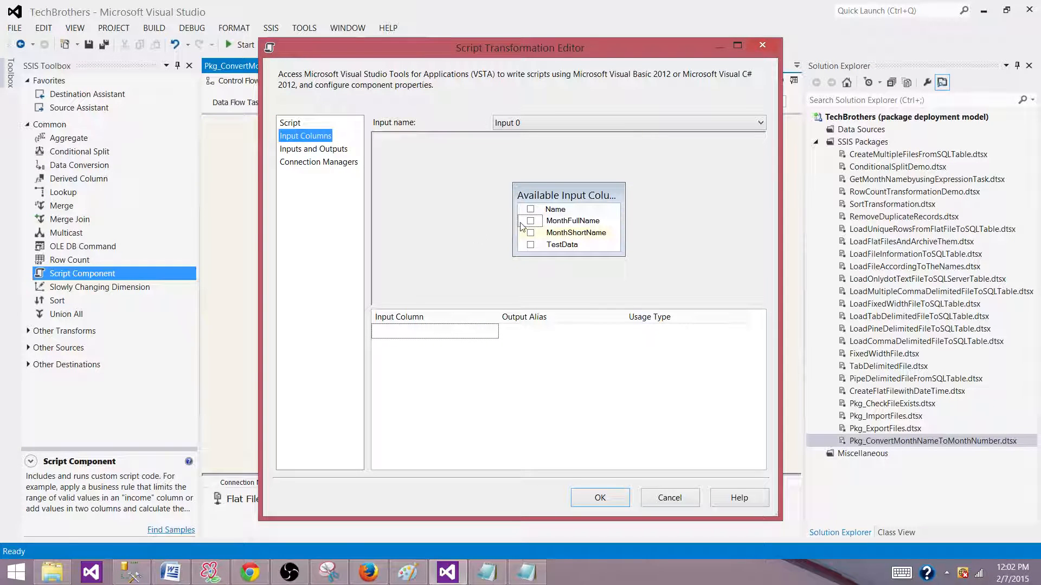
pyautogui.click(530, 232)
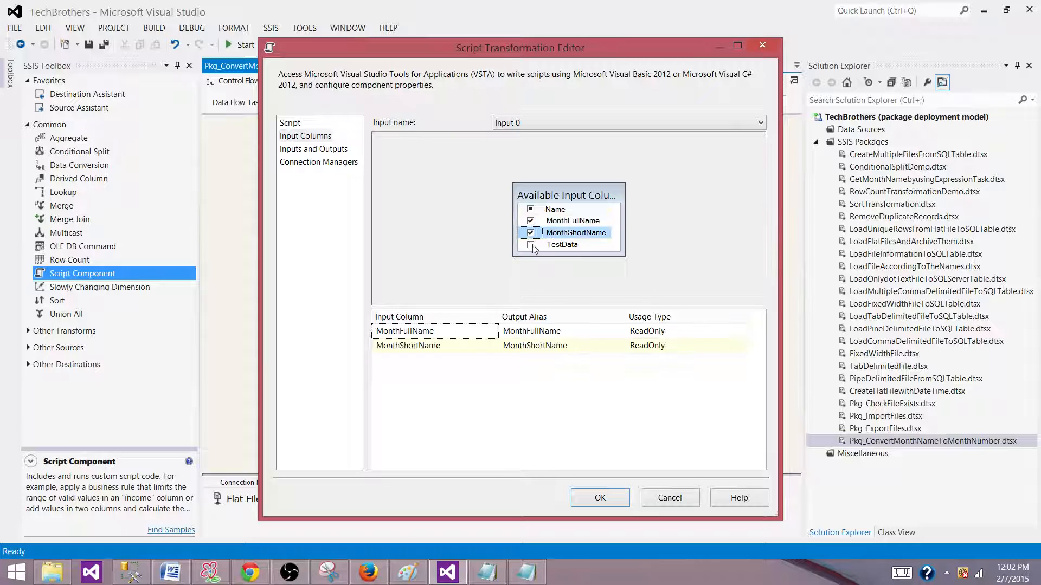
pyautogui.click(530, 244)
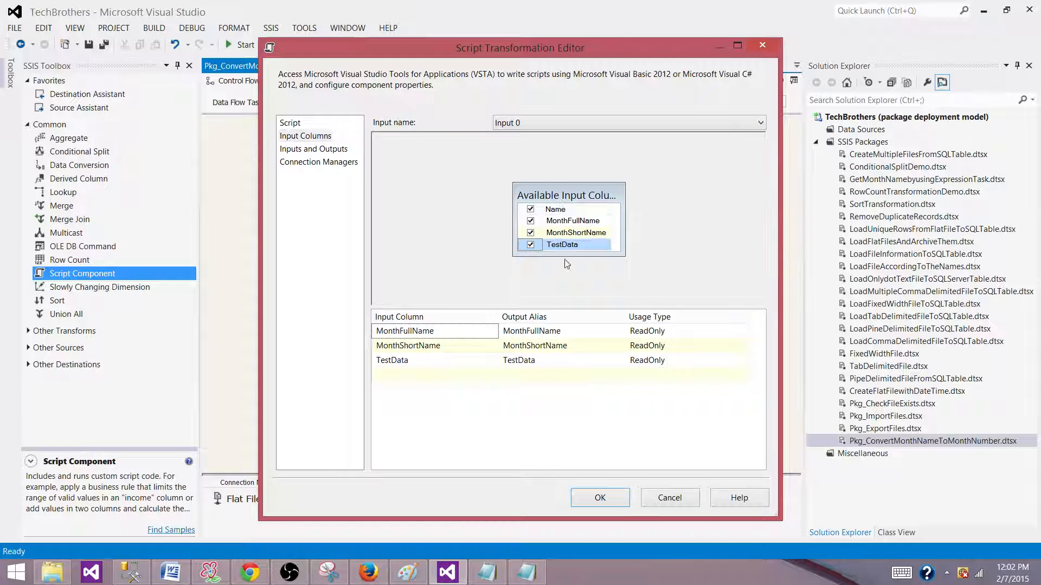
pyautogui.click(313, 149)
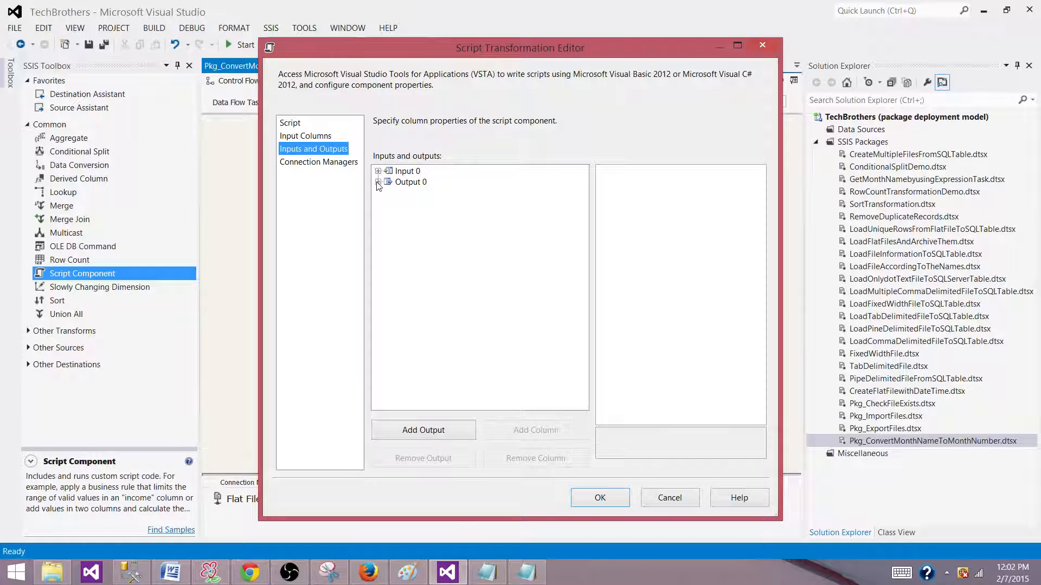
# - Add two output columns to Output 0 named MonthFull_Number and MonthShort_Number
pyautogui.click(378, 182)
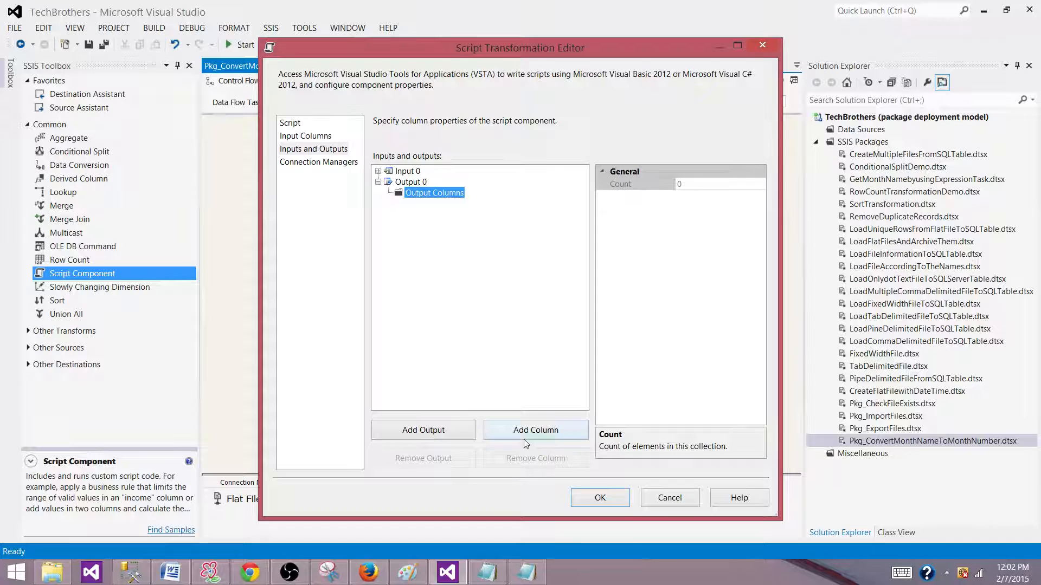
pyautogui.click(534, 429)
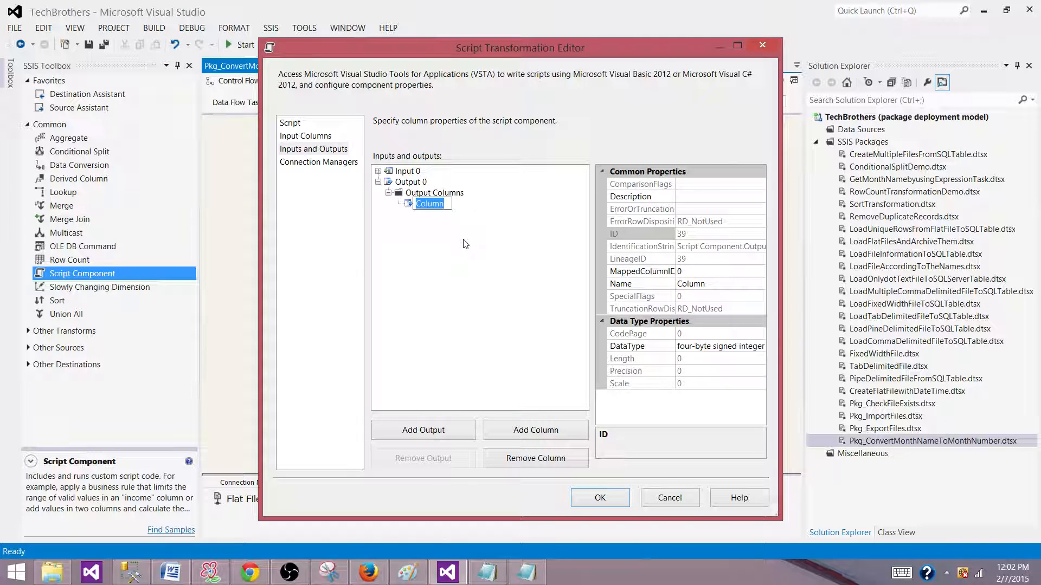
pyautogui.write('MonthFull_Number')
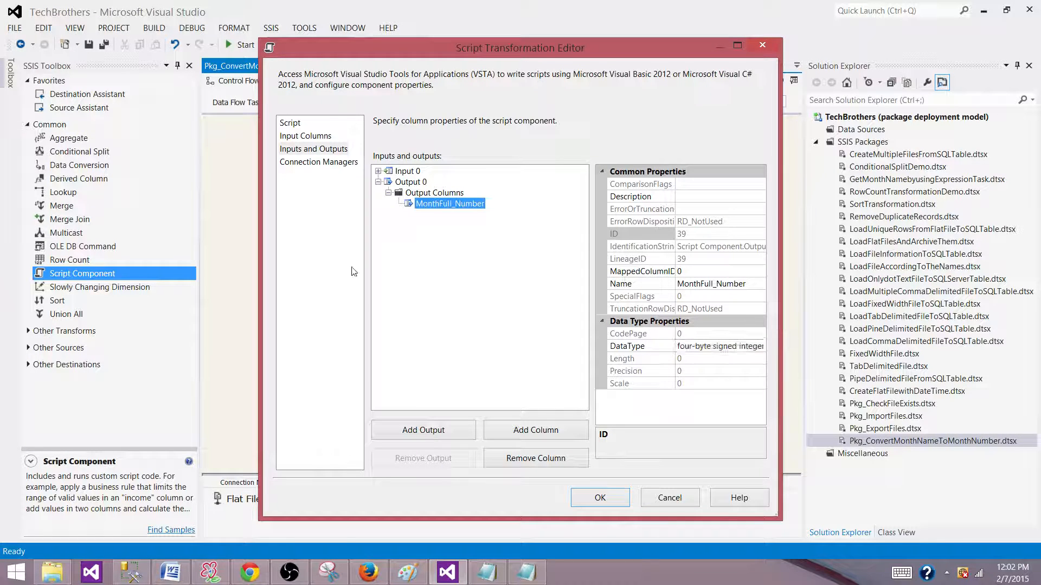
pyautogui.click(534, 429)
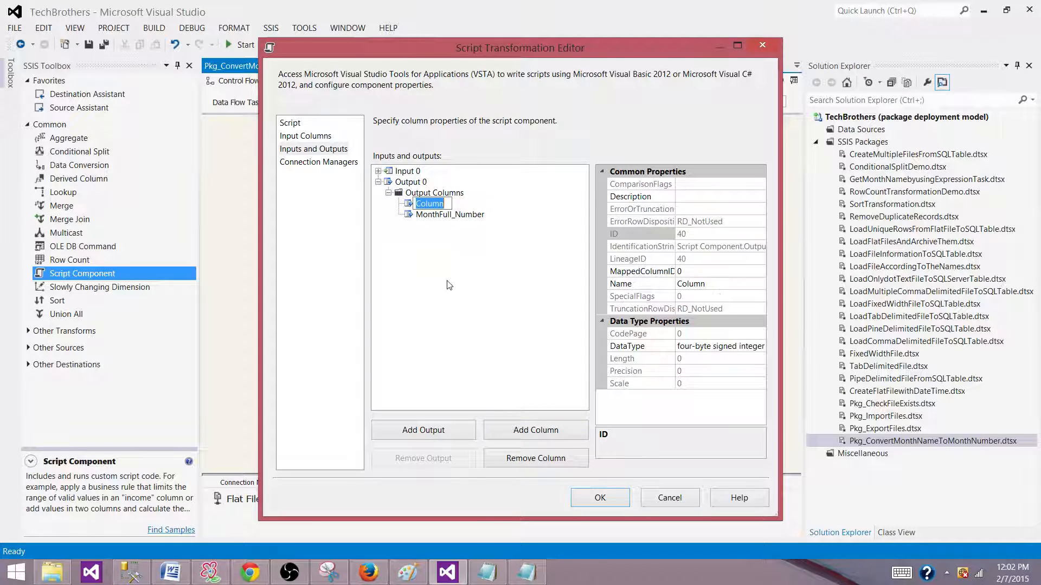
pyautogui.write('Month')
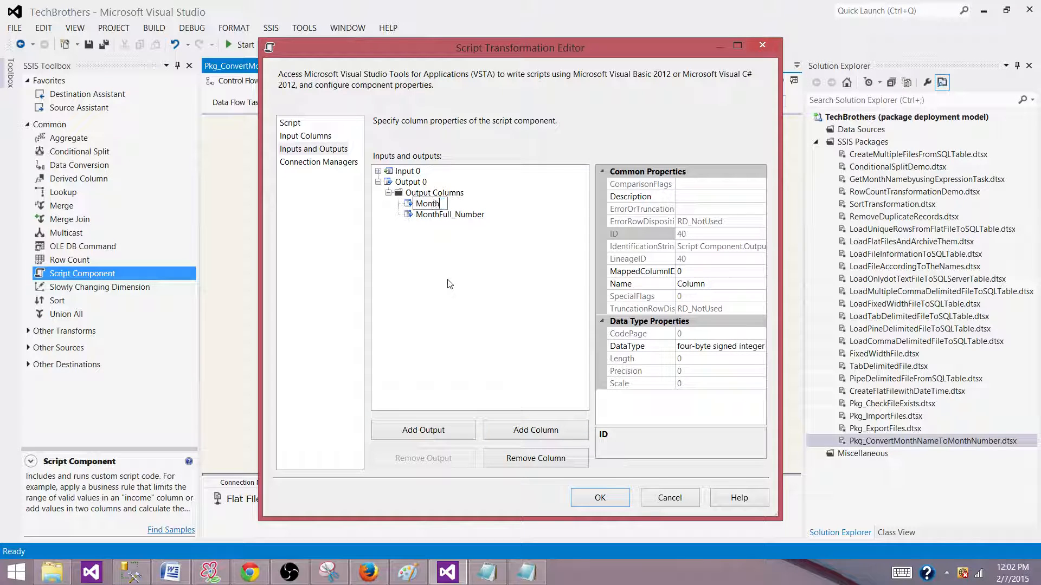
pyautogui.write('Short_')
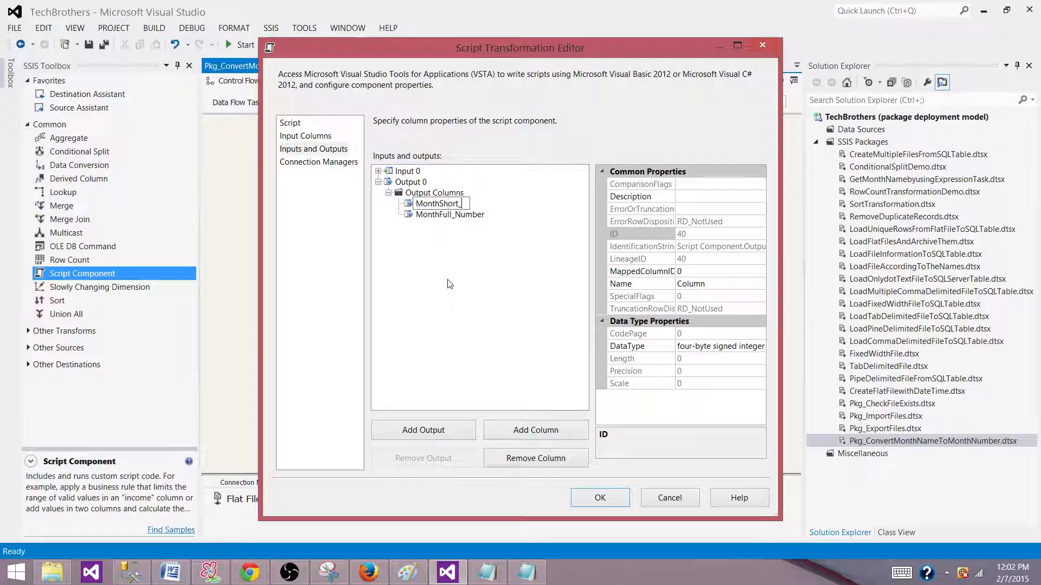
pyautogui.write('Number')
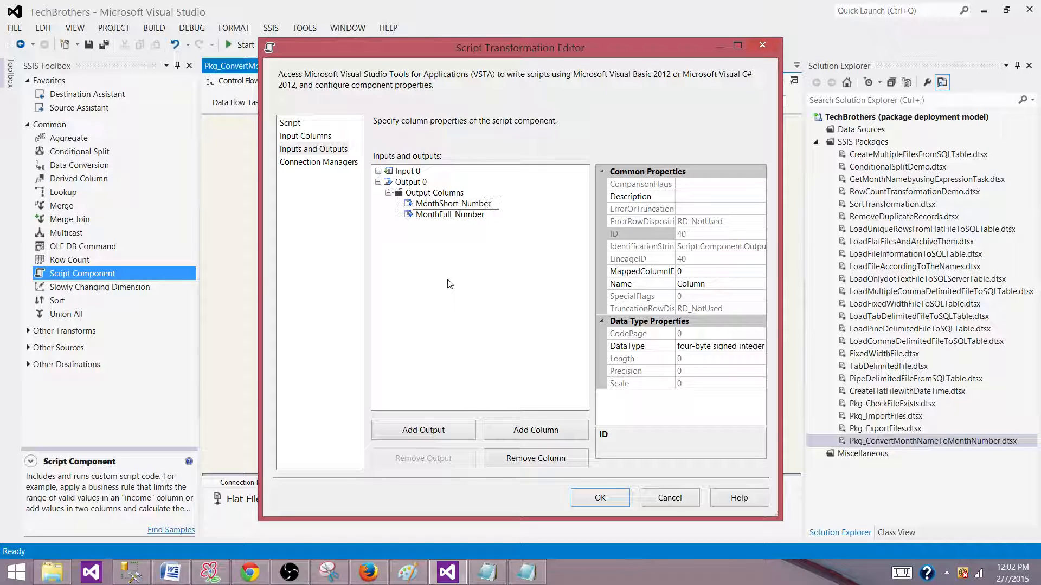
pyautogui.click(453, 202)
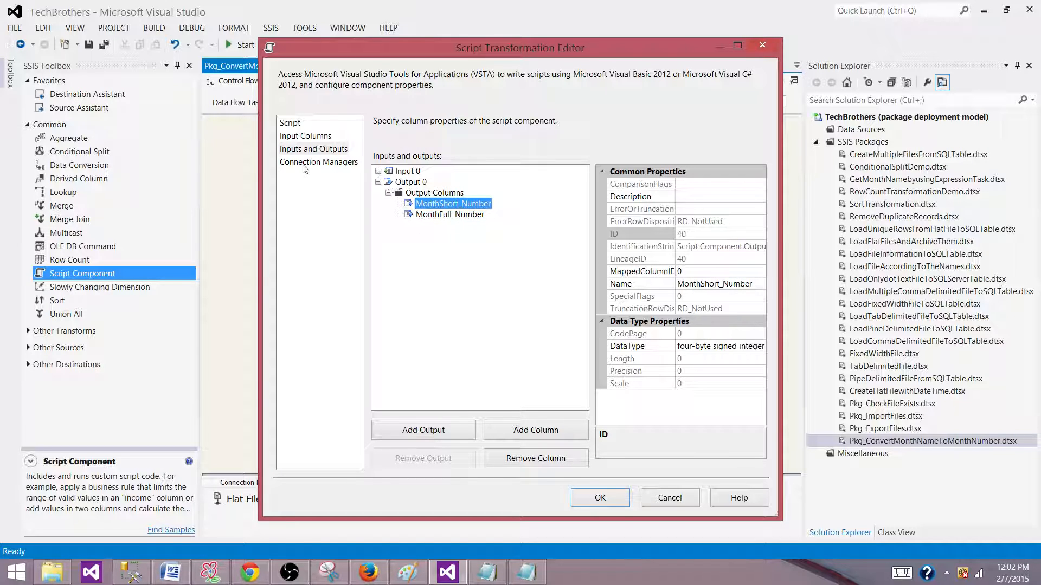
# - Add the Flat File Connection Manager to the Script Component and launch Edit Script
pyautogui.click(319, 161)
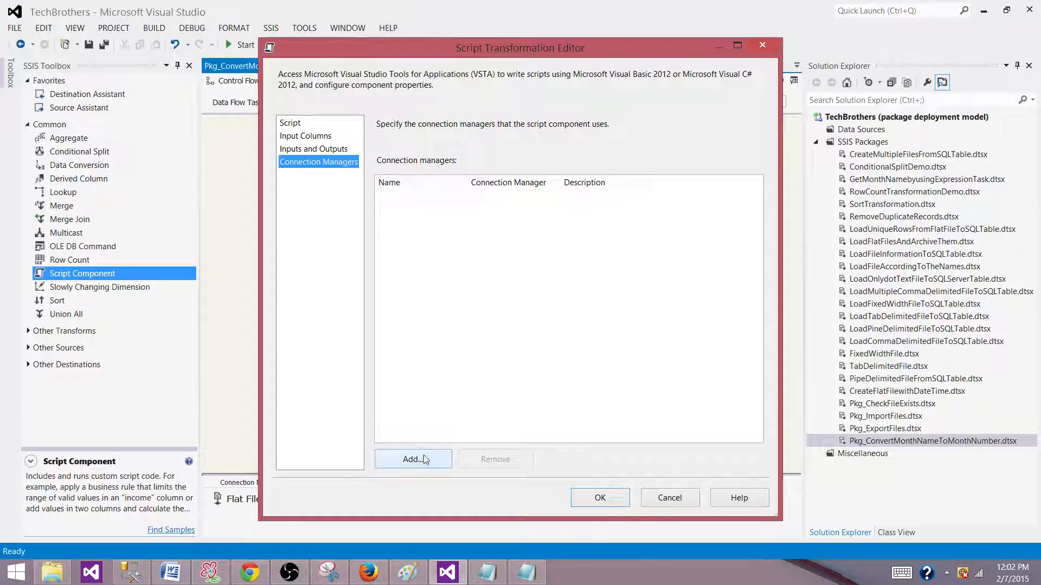
pyautogui.click(412, 458)
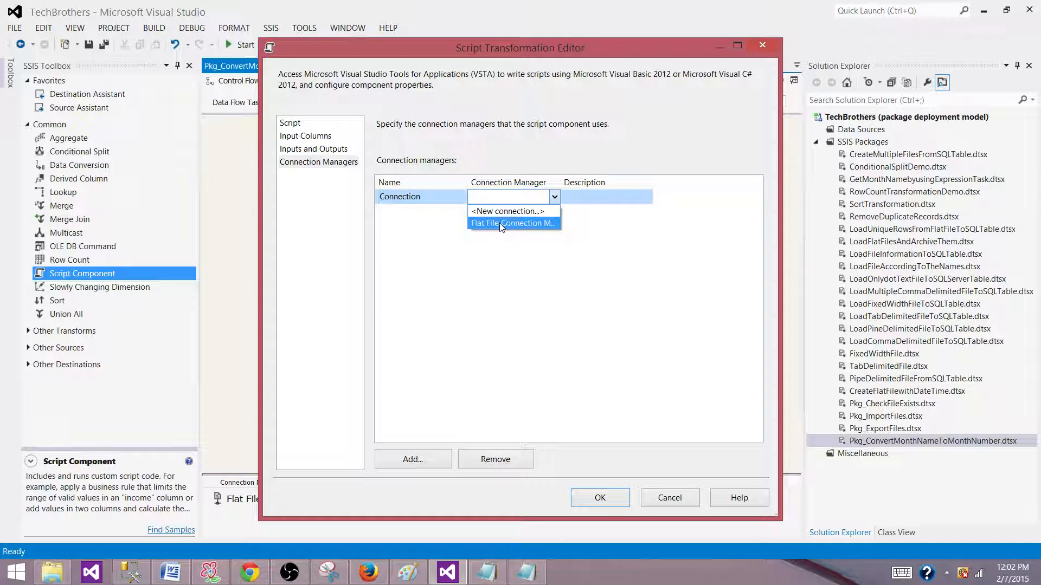
pyautogui.click(513, 223)
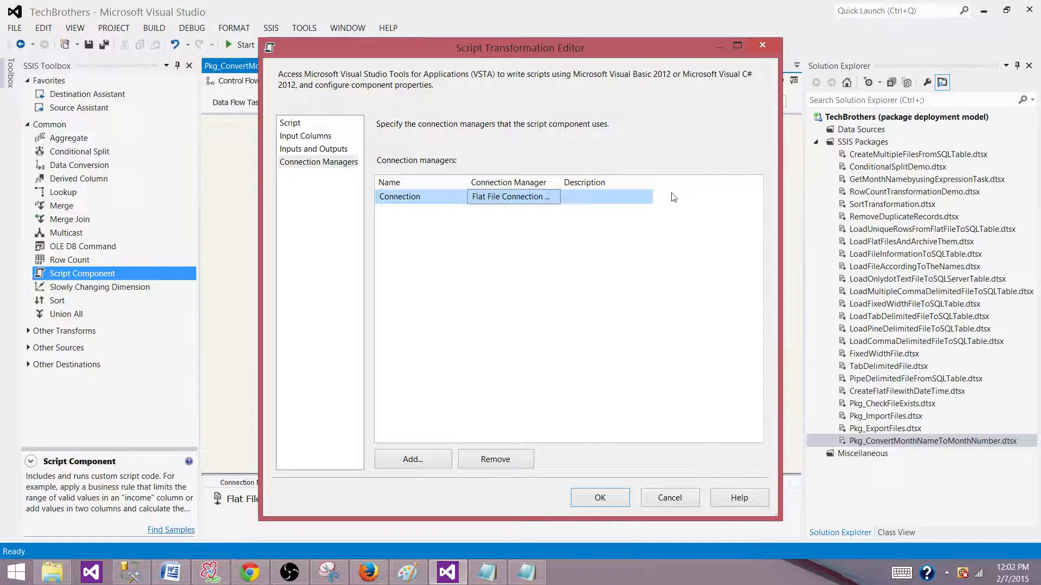
pyautogui.click(289, 122)
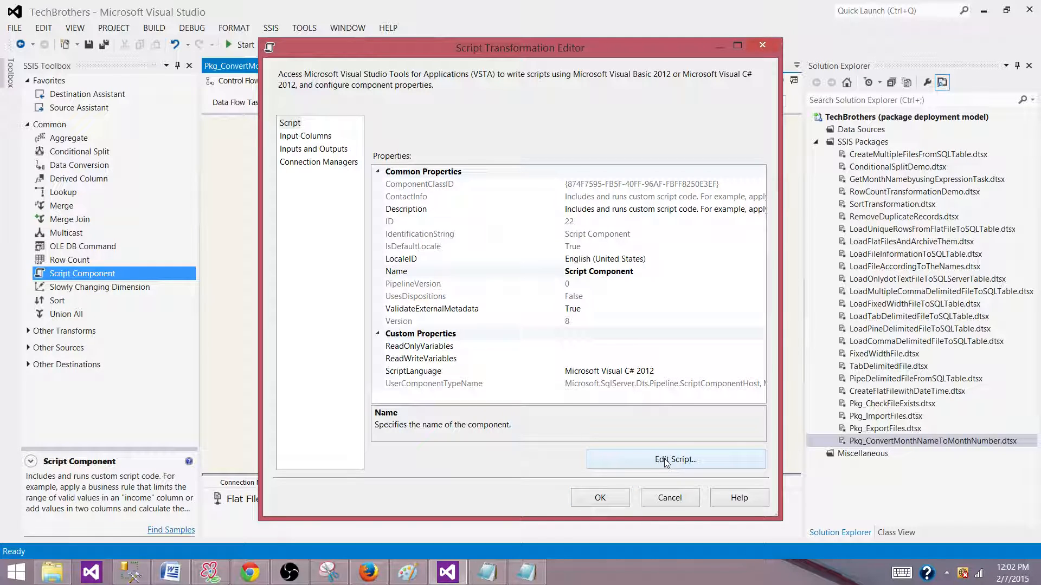
pyautogui.moveTo(617, 372)
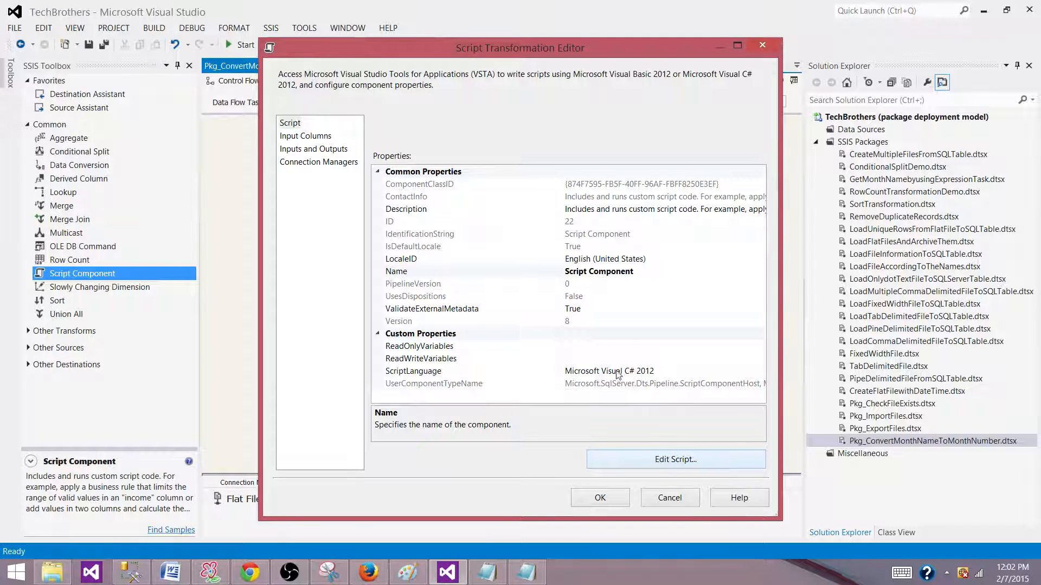
pyautogui.click(674, 459)
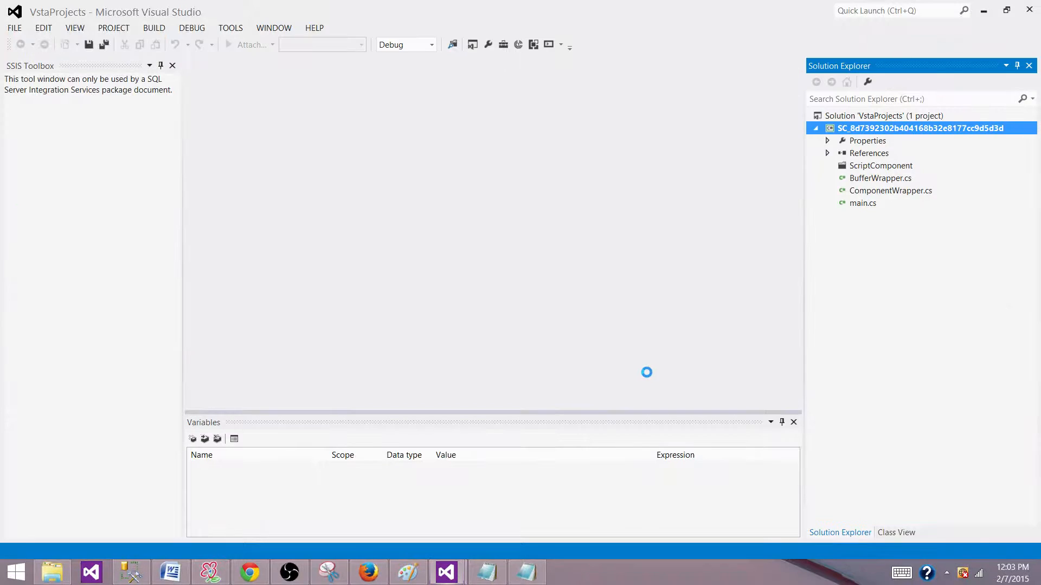
# - Open main.cs in the script project's code editor
pyautogui.doubleClick(862, 202)
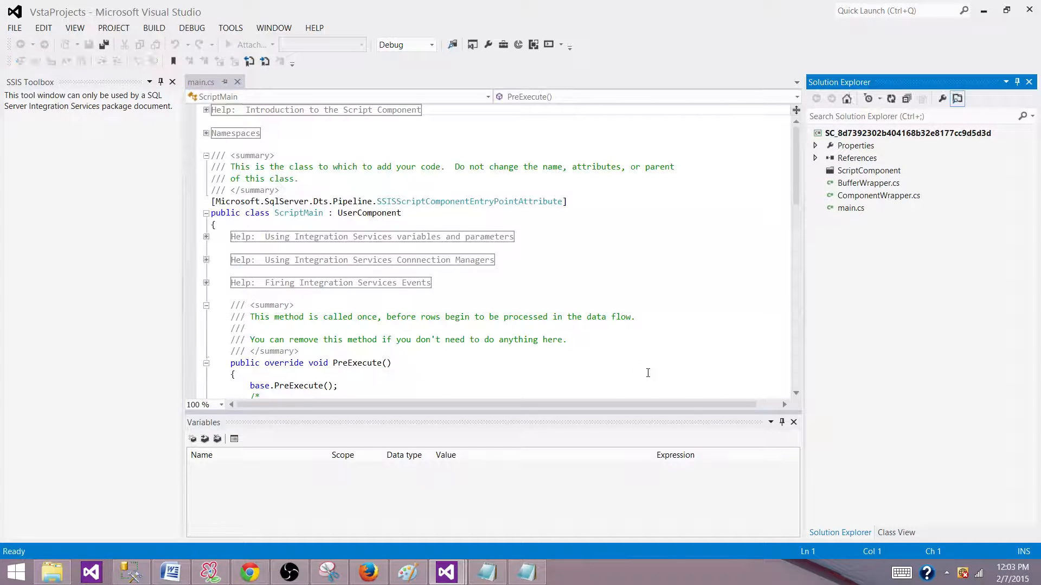
pyautogui.moveTo(793, 427)
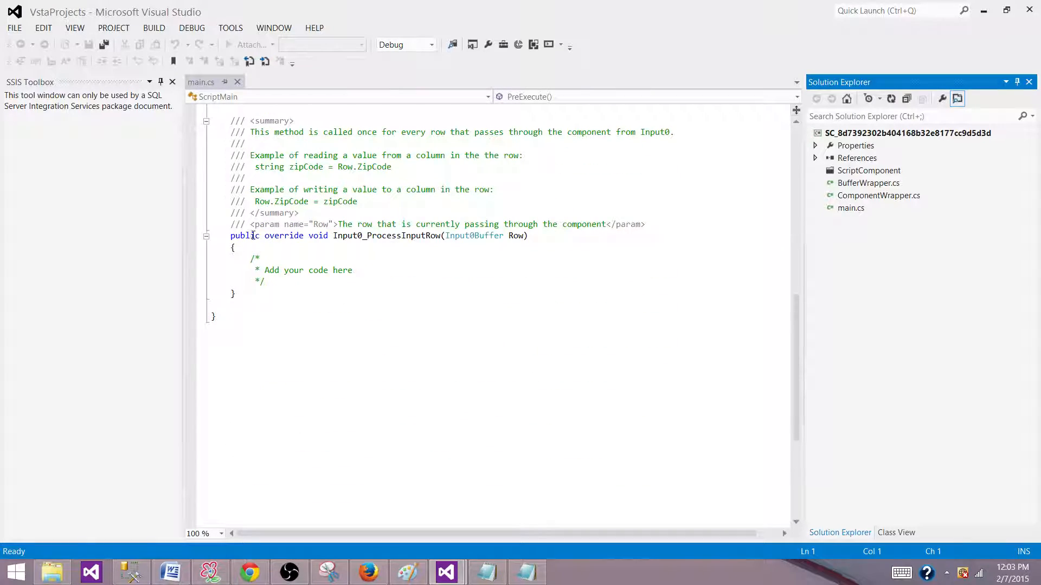
pyautogui.moveTo(319, 235)
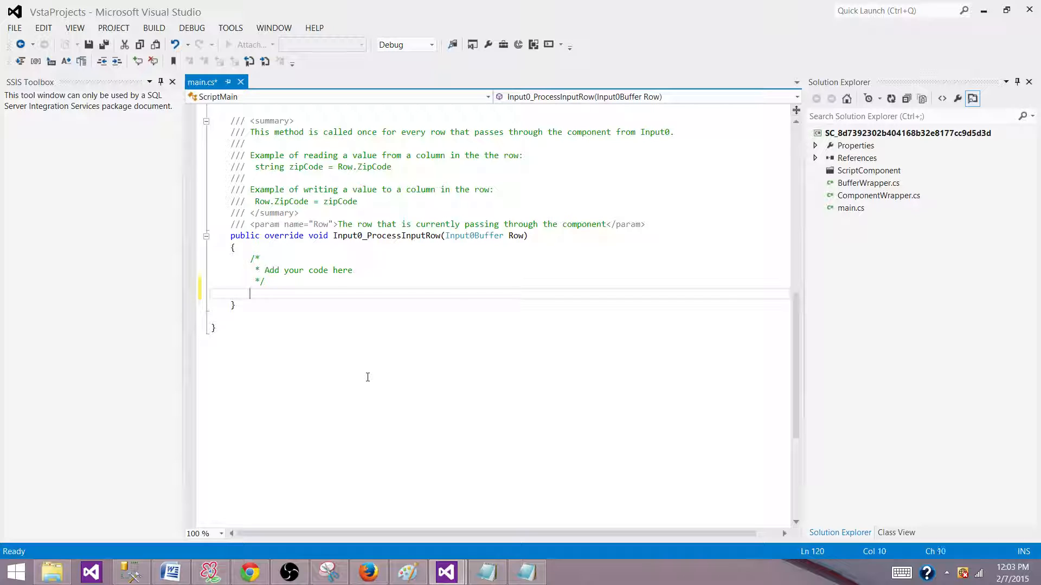
# - Write the assignment target Row.MonthFullNumber = in Input0_ProcessInputRow, correcting the column name via IntelliSense
pyautogui.write('R')
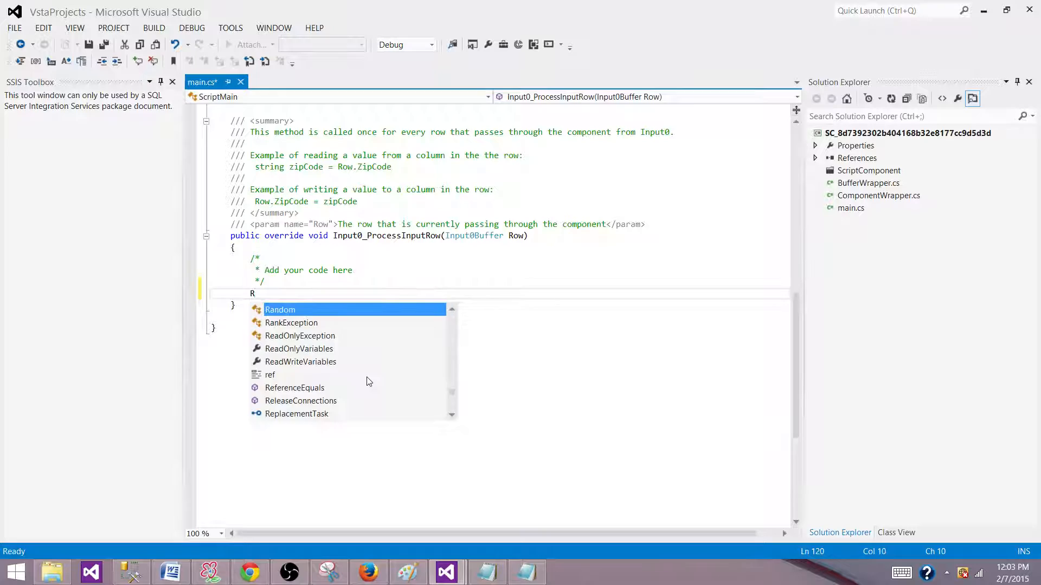
pyautogui.write('ow.')
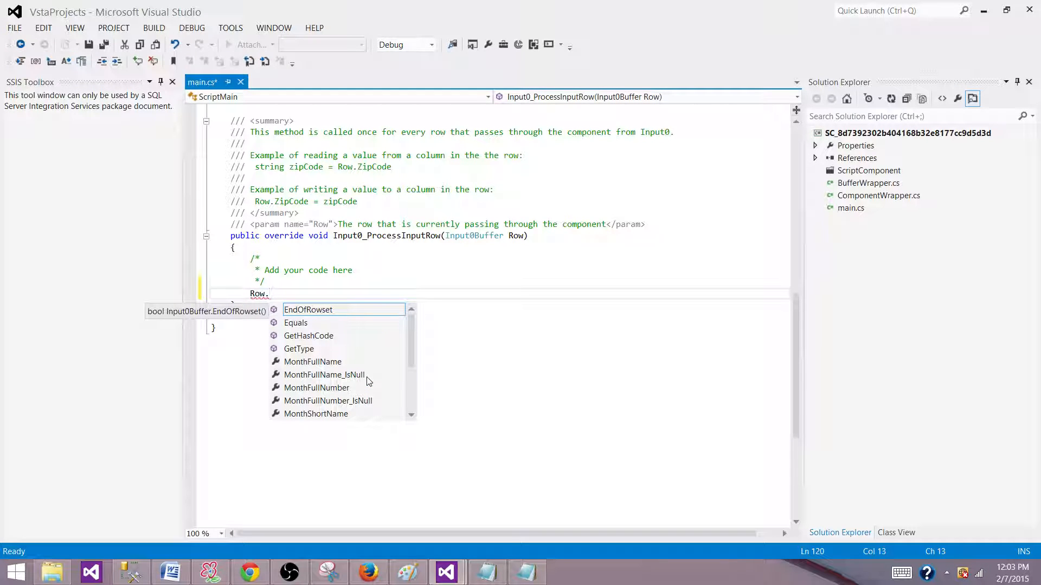
pyautogui.moveTo(330, 415)
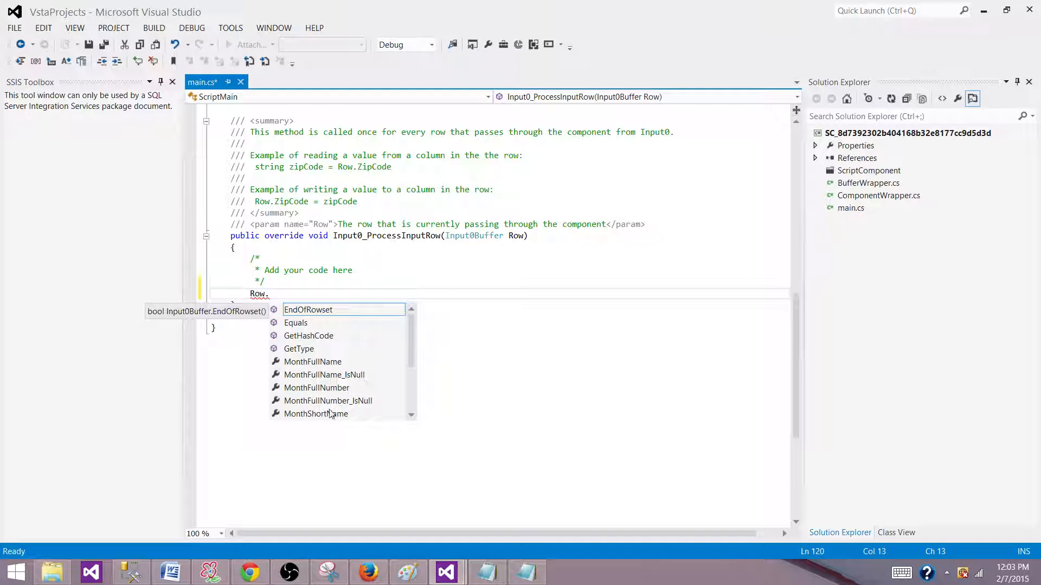
pyautogui.moveTo(353, 385)
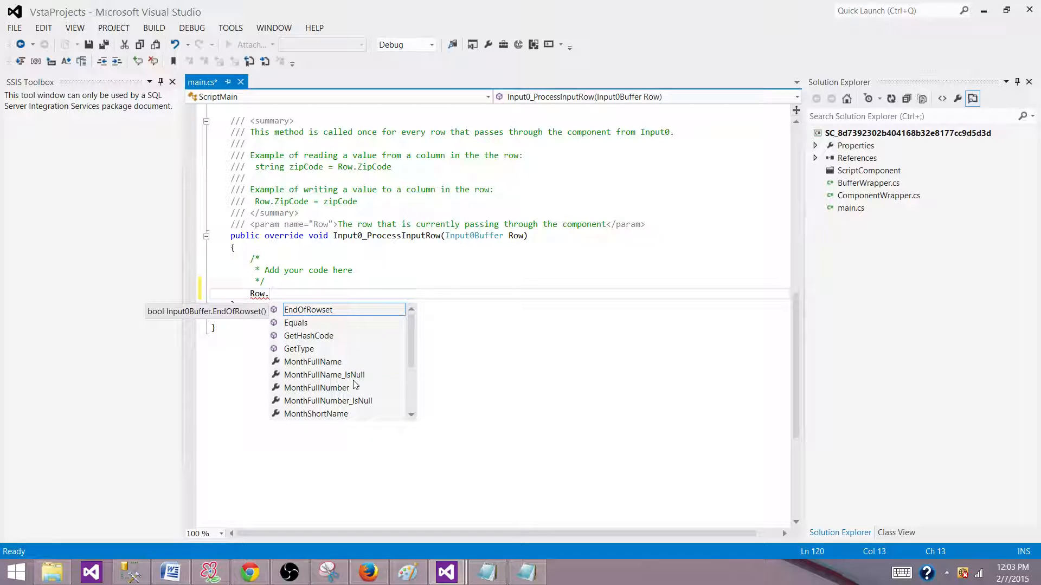
pyautogui.write('MonthNam')
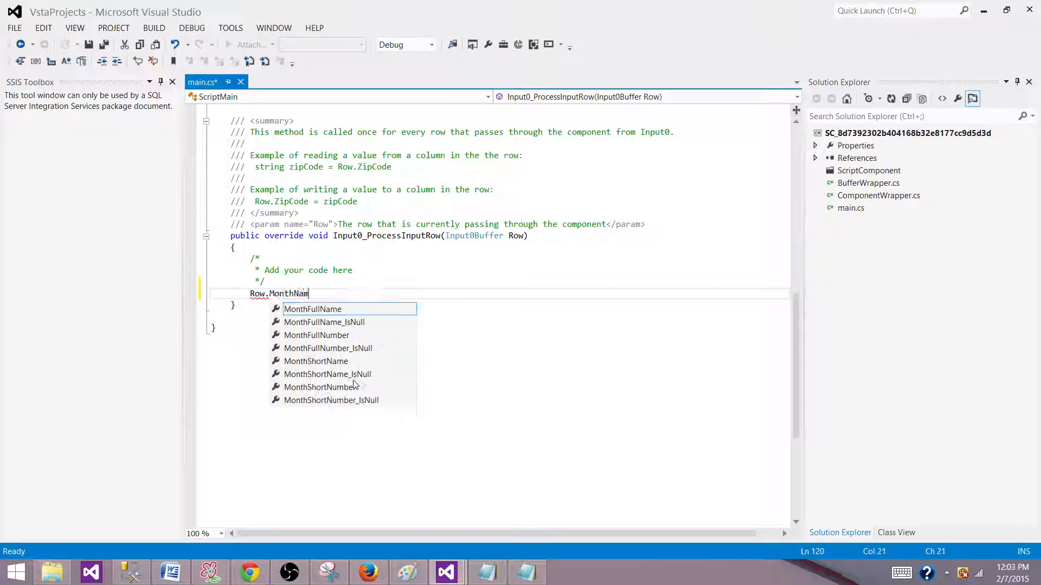
pyautogui.write('e_')
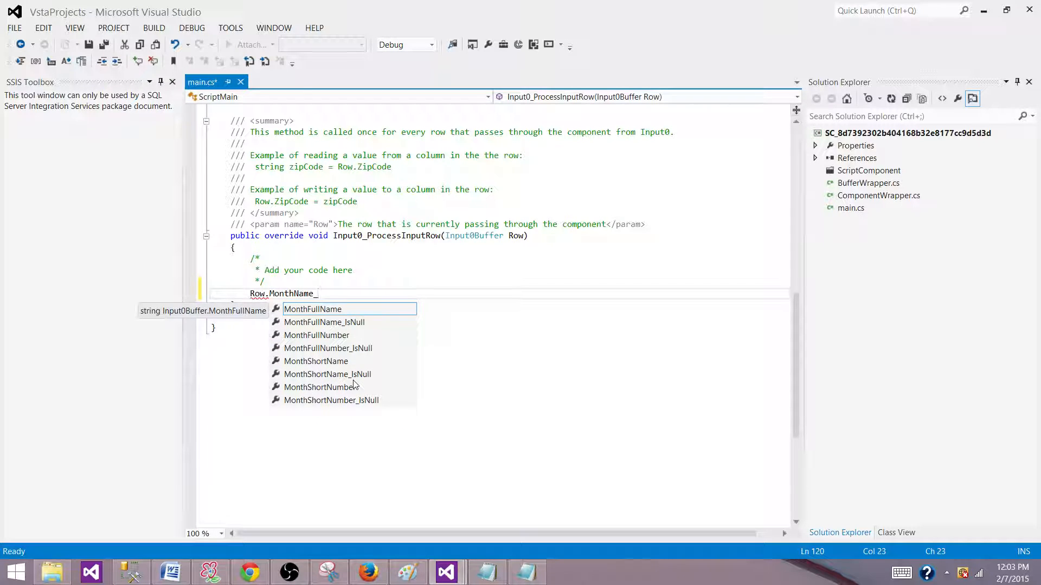
pyautogui.press('BackSpace')
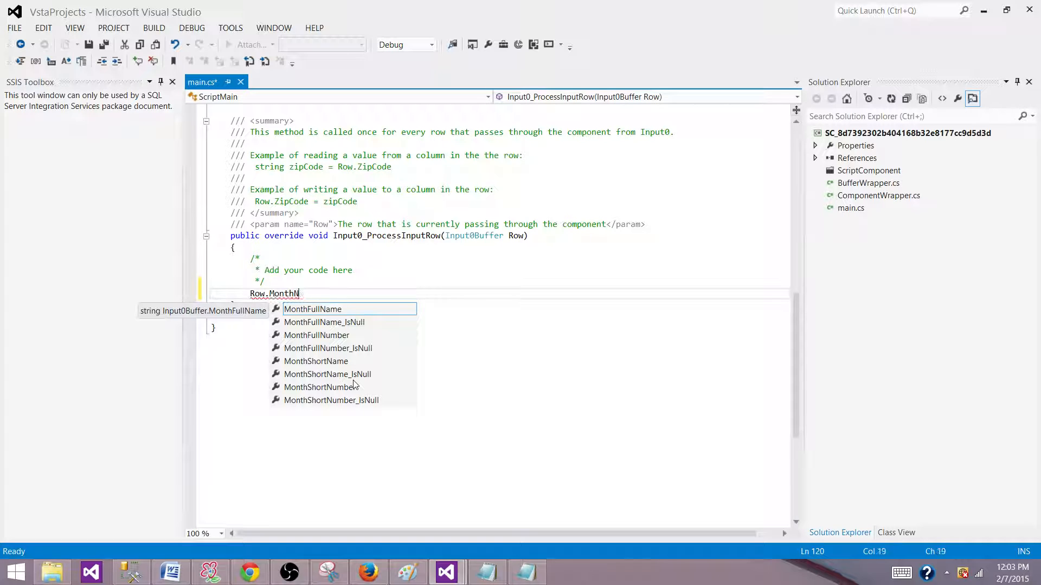
pyautogui.write('F')
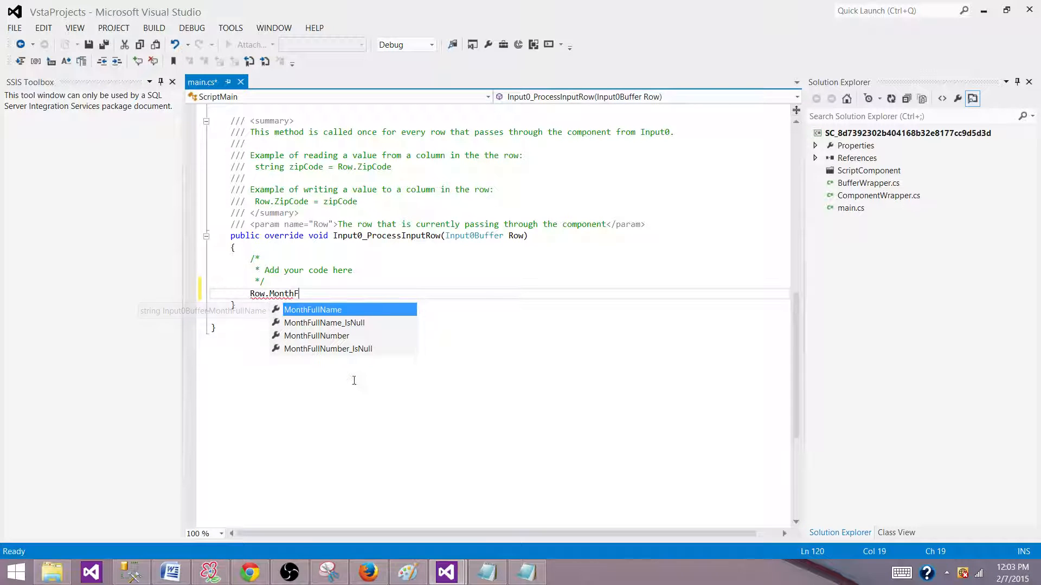
pyautogui.write('ull')
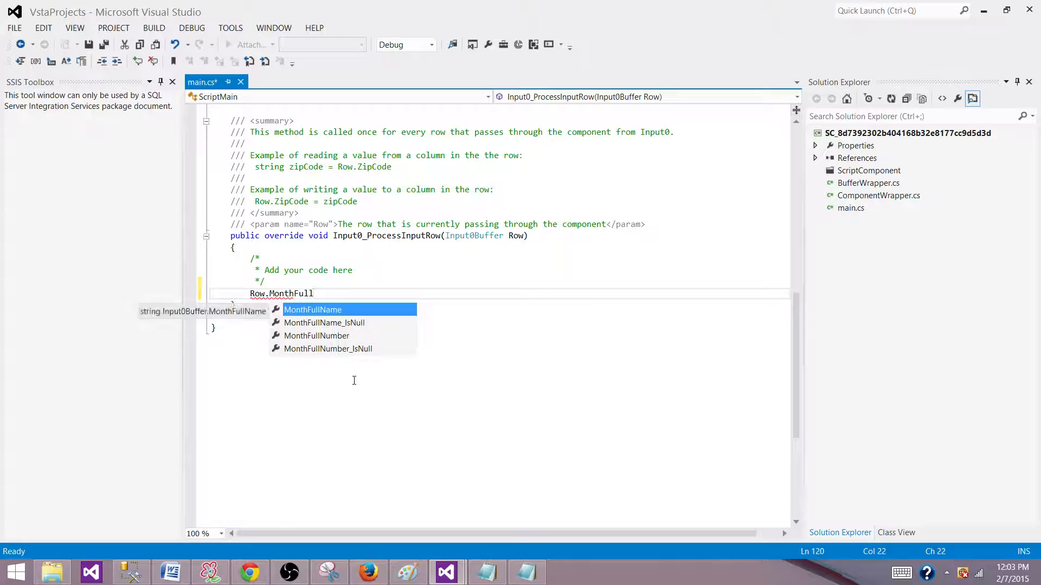
pyautogui.press('down')
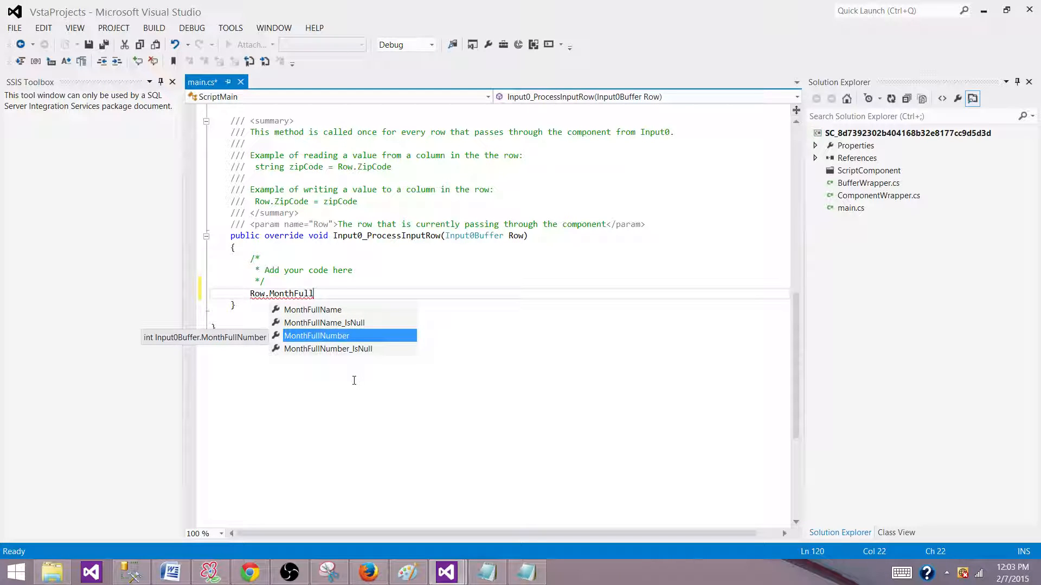
pyautogui.write('Number=')
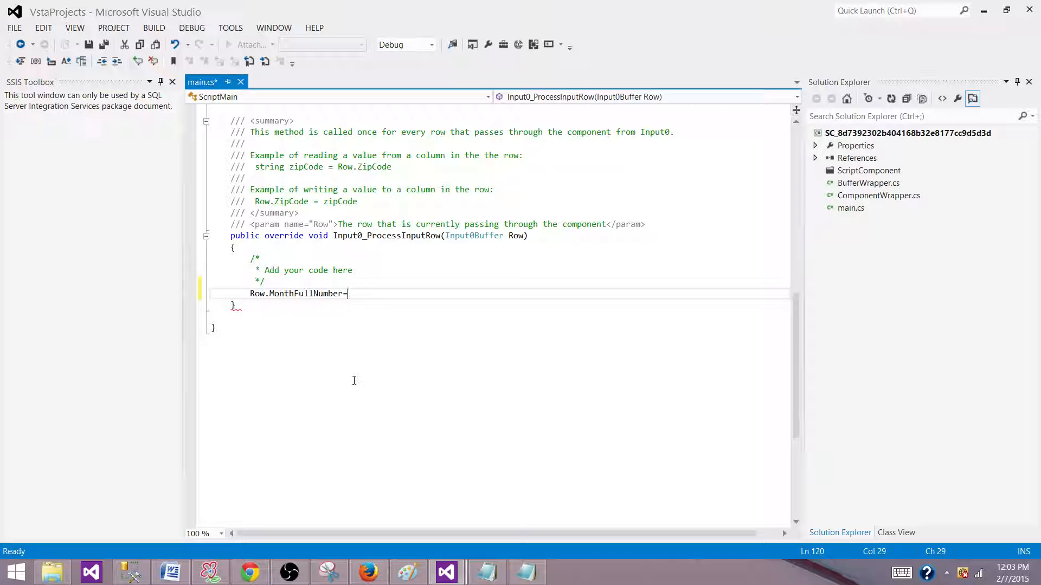
# - Complete it with DateTime.Parse(Row.MonthFullName + " 01,1900").Month to get the month number
pyautogui.write('da')
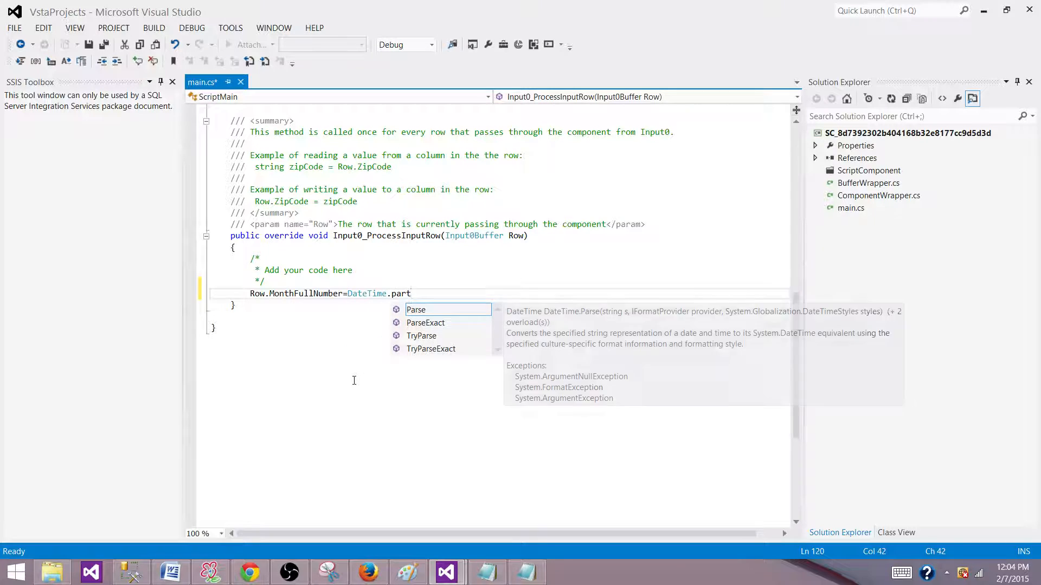
pyautogui.press('Tab')
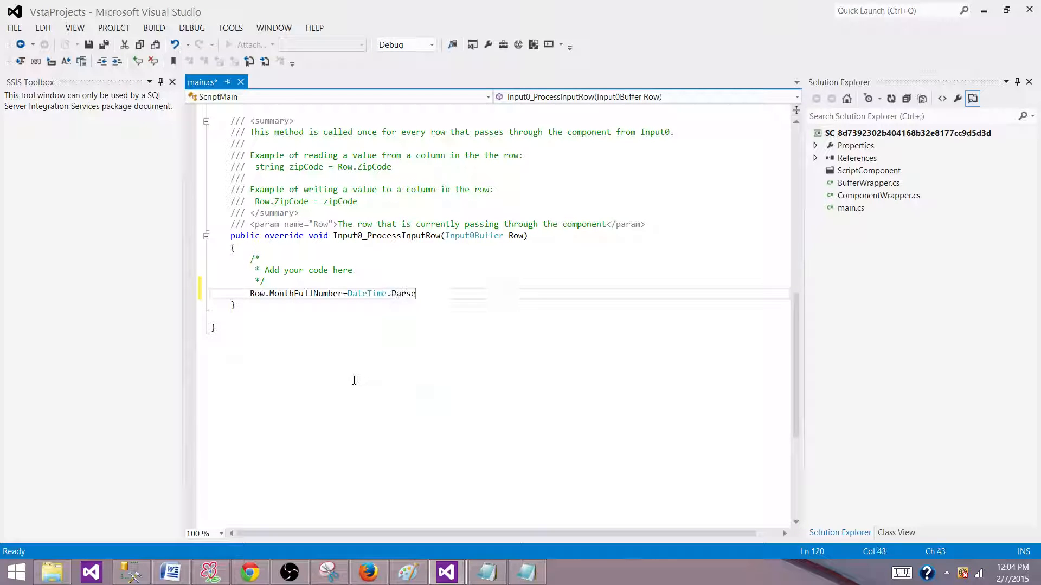
pyautogui.write('(')
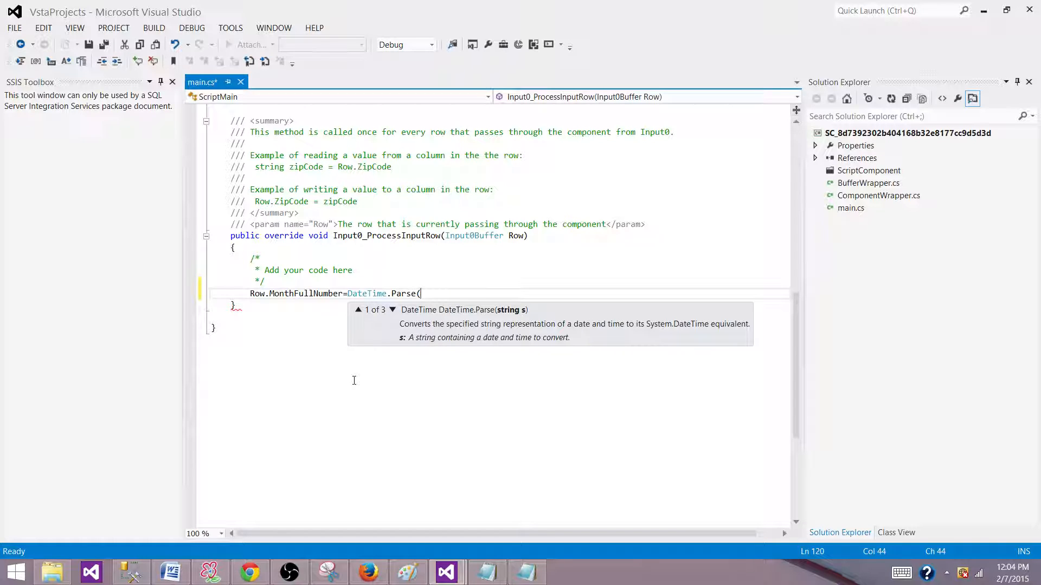
pyautogui.write('Row.')
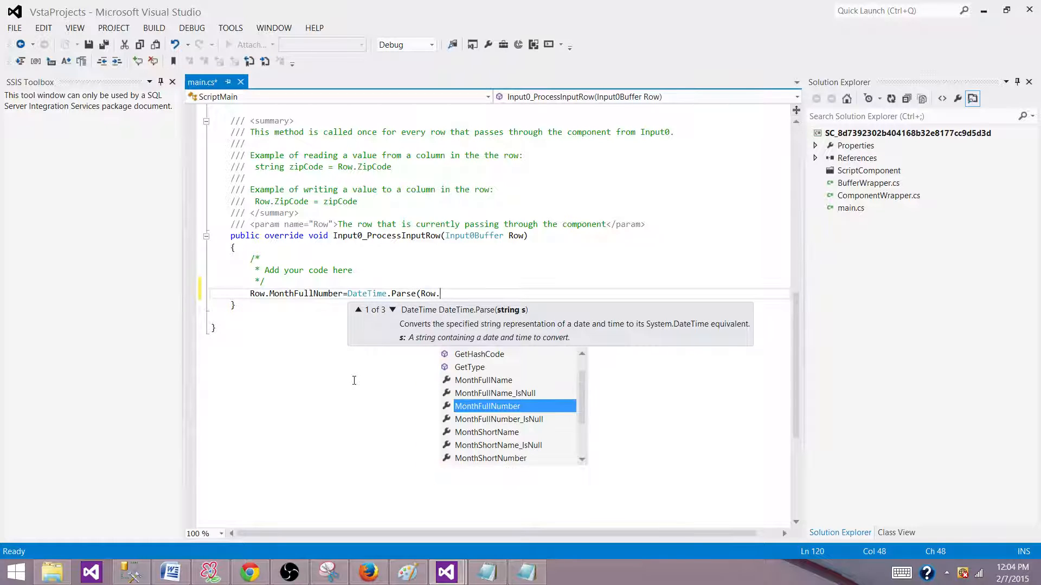
pyautogui.moveTo(486, 407)
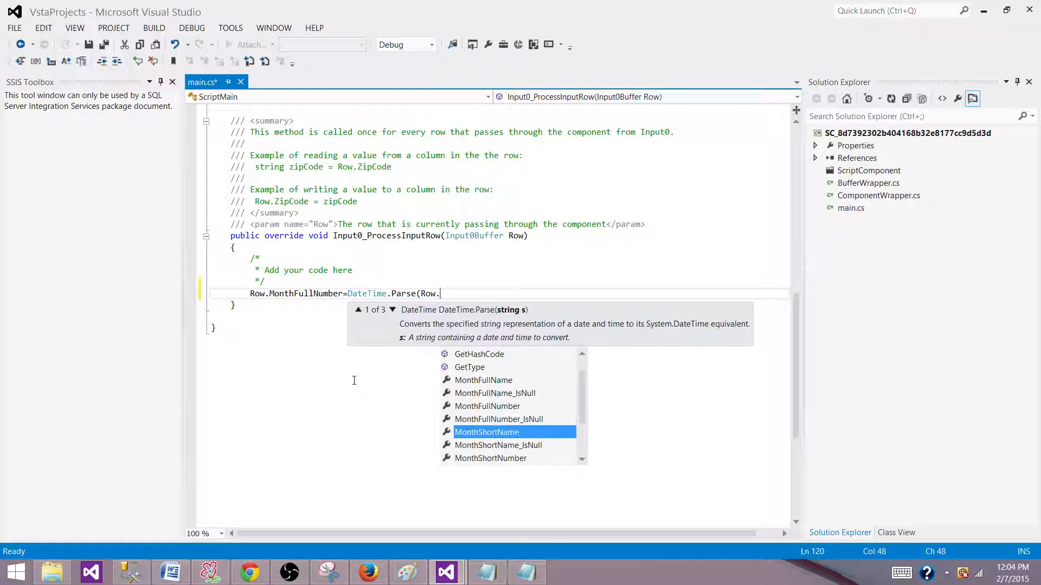
pyautogui.press('up')
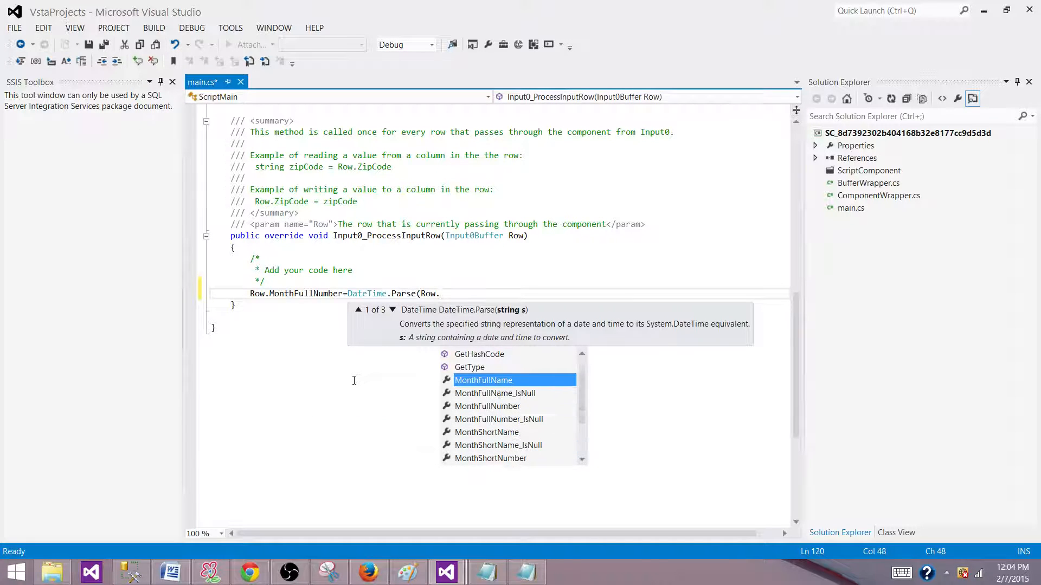
pyautogui.write('MonthFullName+')
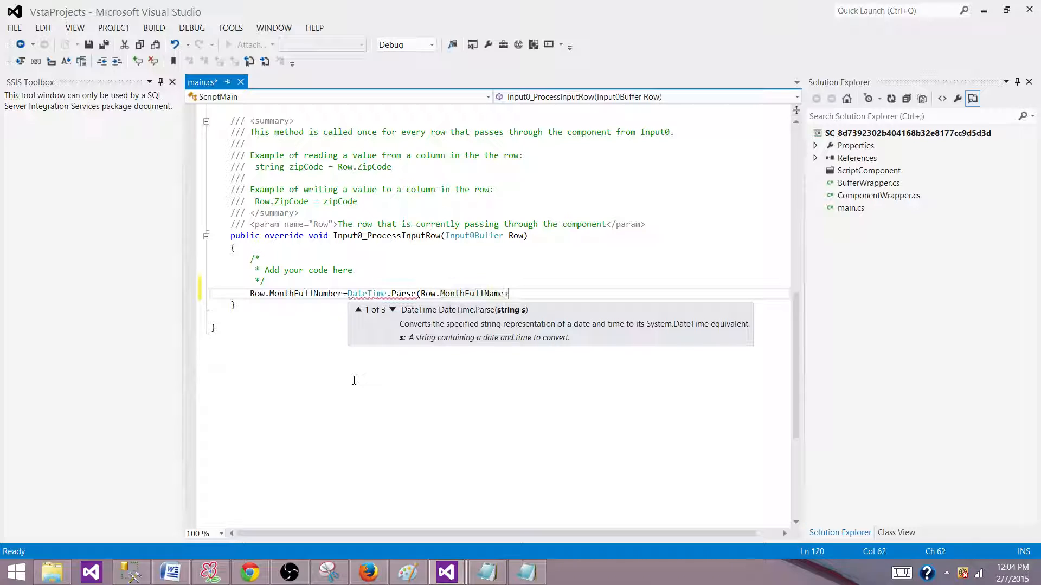
pyautogui.write('" 0')
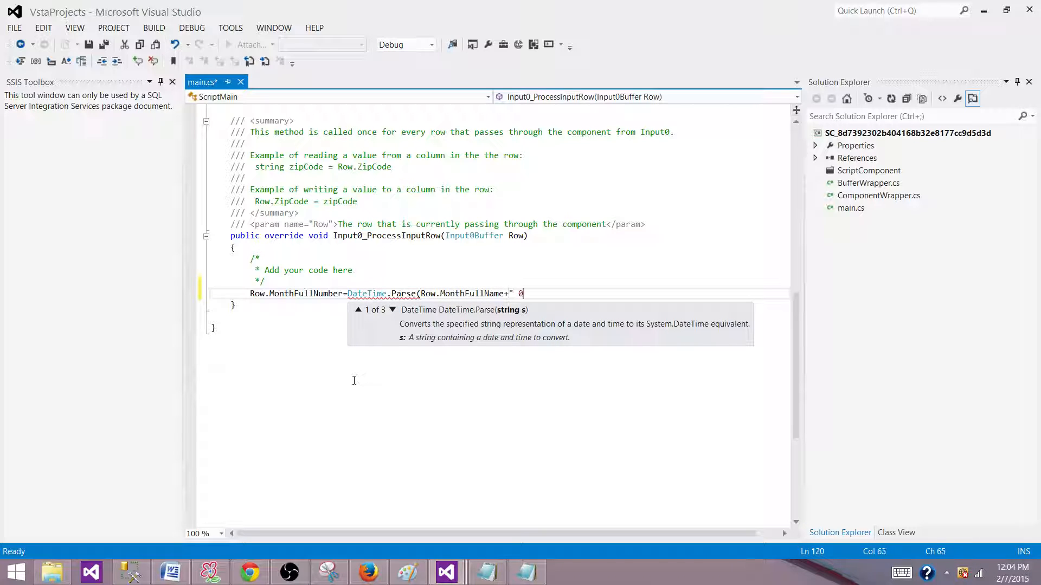
pyautogui.write('1,')
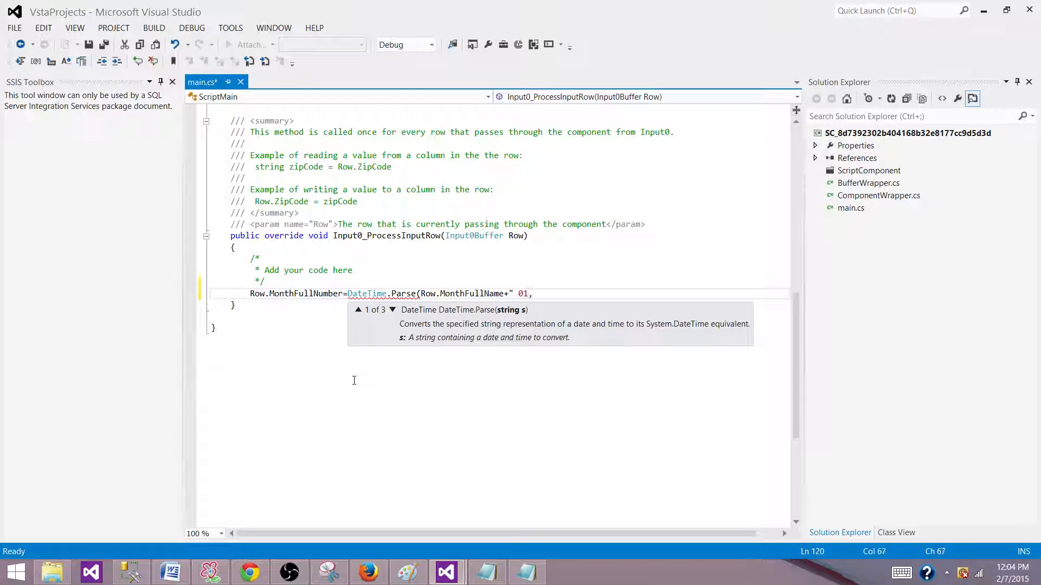
pyautogui.write('1900")')
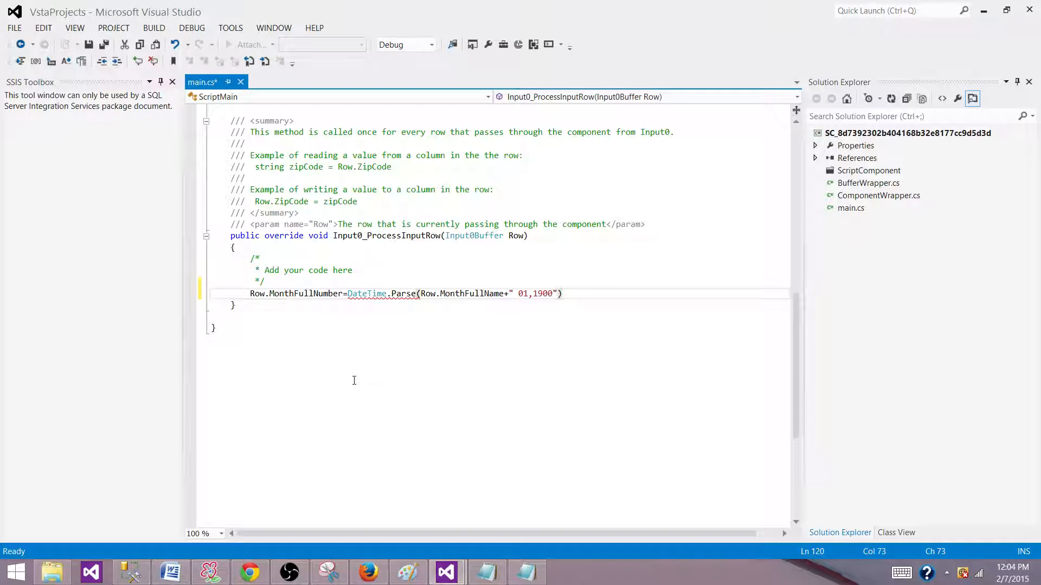
pyautogui.write('.')
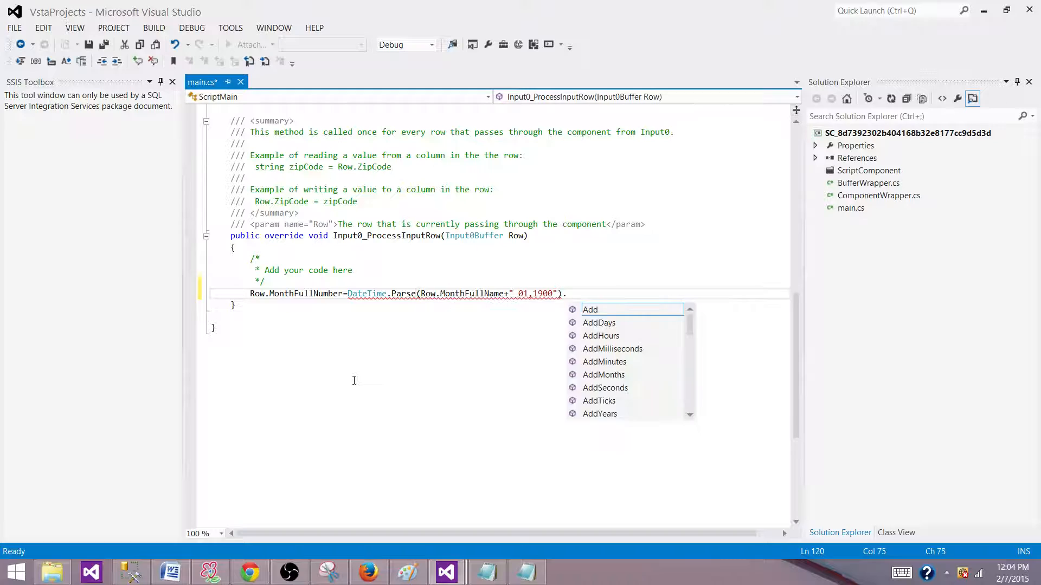
pyautogui.write('Month;')
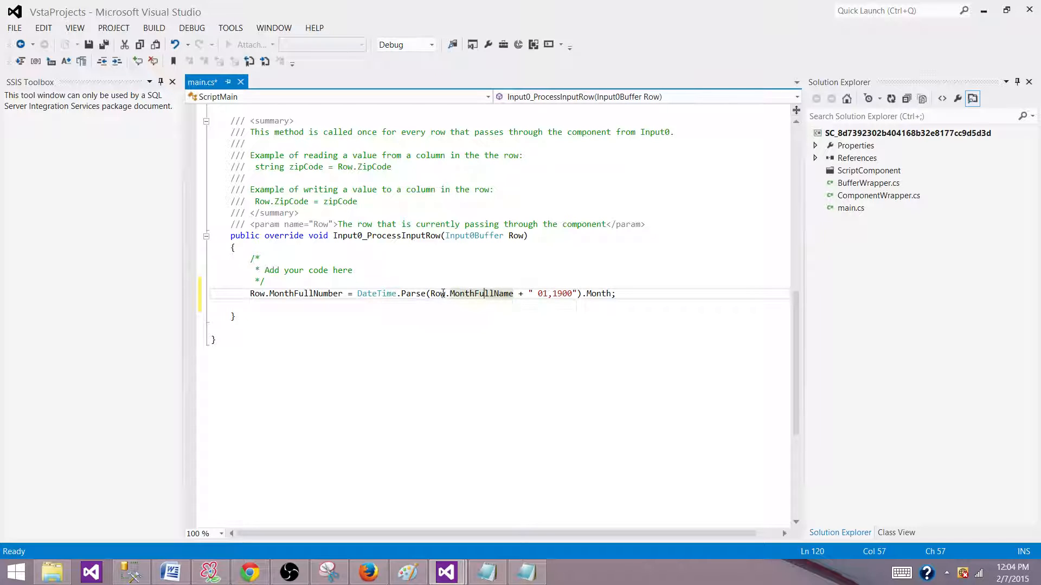
pyautogui.moveTo(431, 294); pyautogui.dragTo(572, 294)
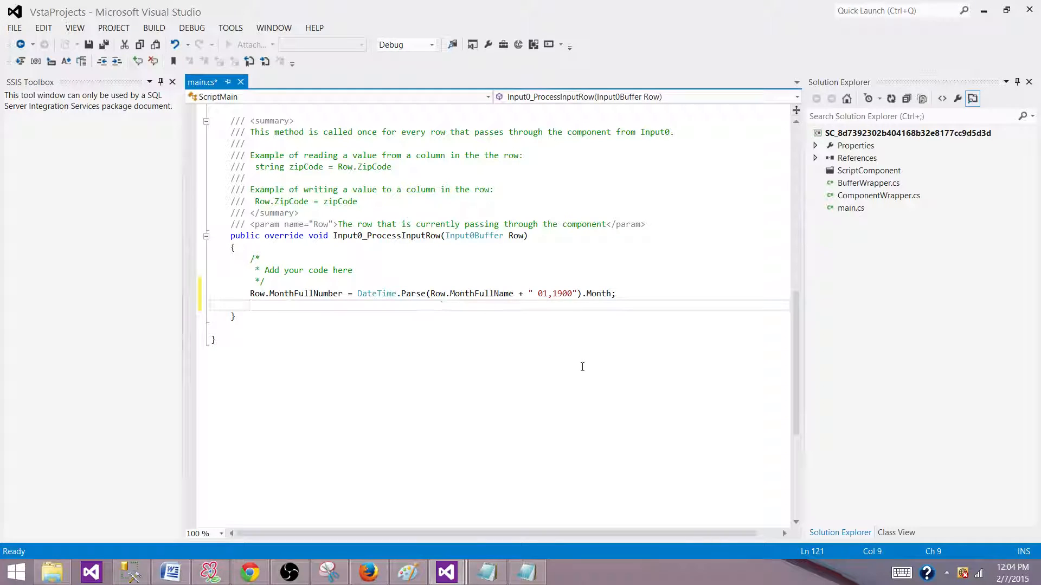
# - Add Row.MonthShortNumber = DateTime.Parse(Row.MonthShortName + " 01,1900").Month; to the script
pyautogui.write('Row.')
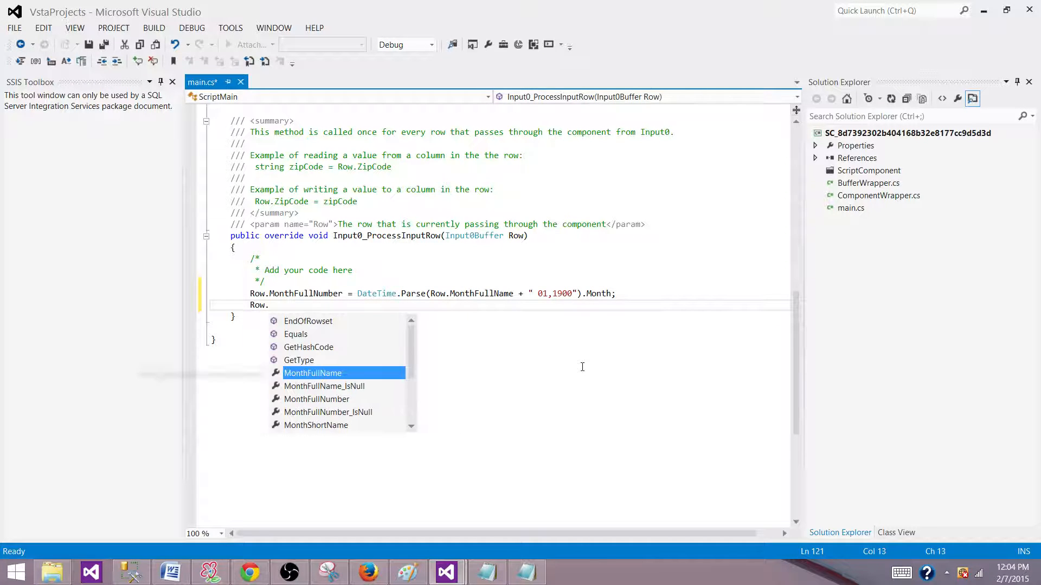
pyautogui.write('MonthShortNumber=')
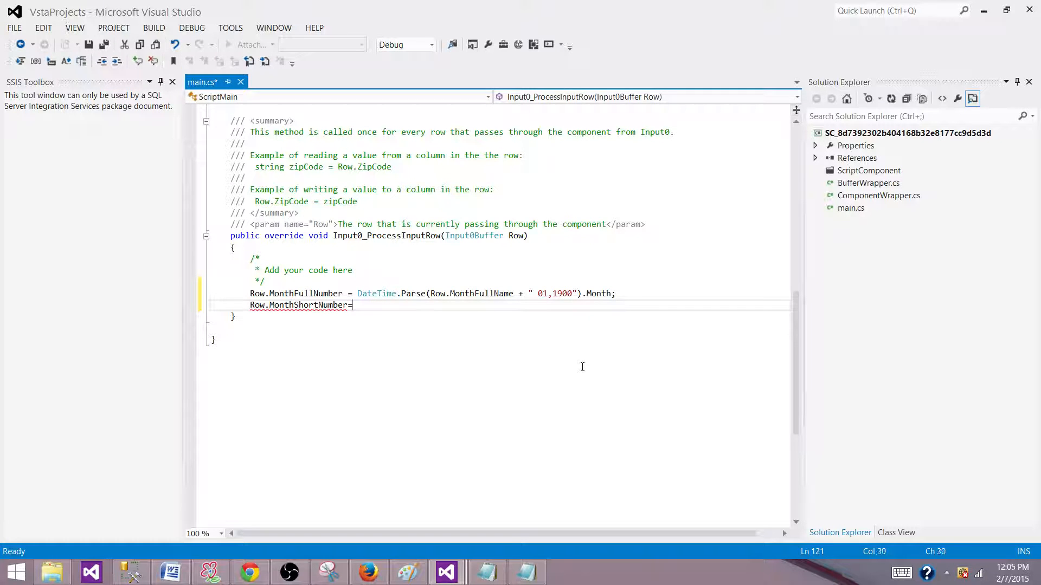
pyautogui.write('DateTime')
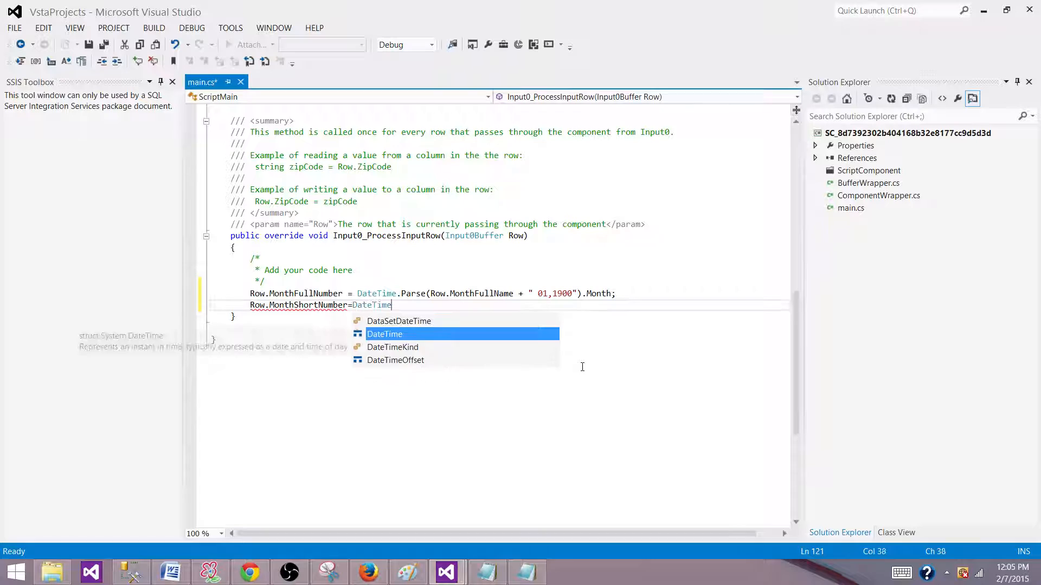
pyautogui.write('.par')
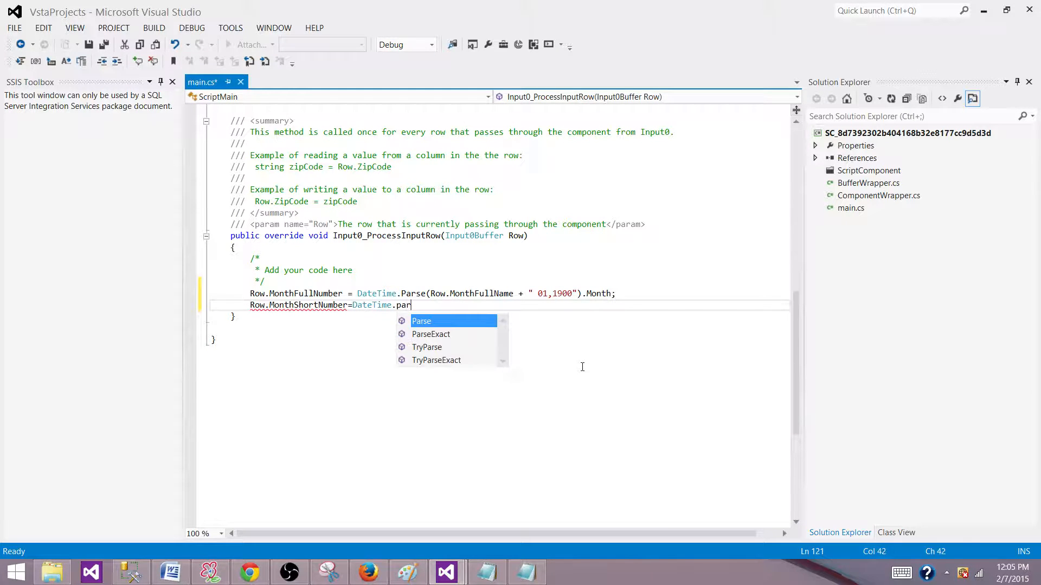
pyautogui.write('se(Row.')
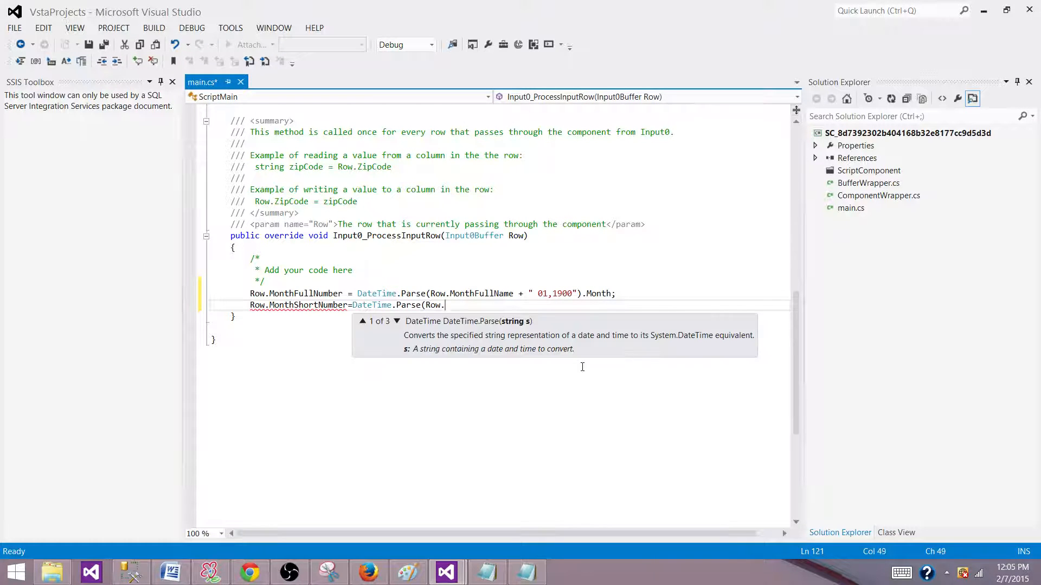
pyautogui.write('MonthShortName +')
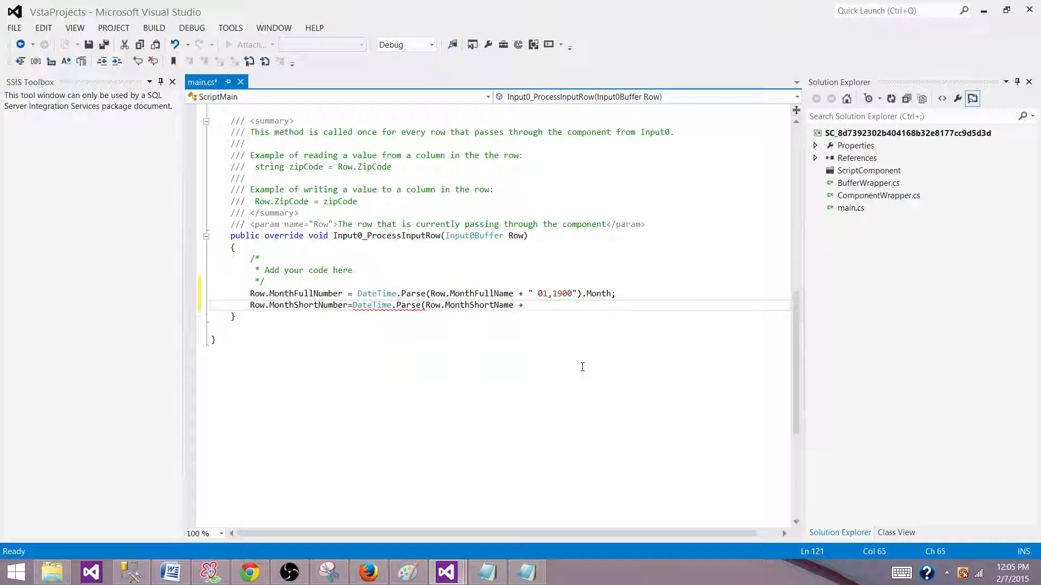
pyautogui.write('" 01')
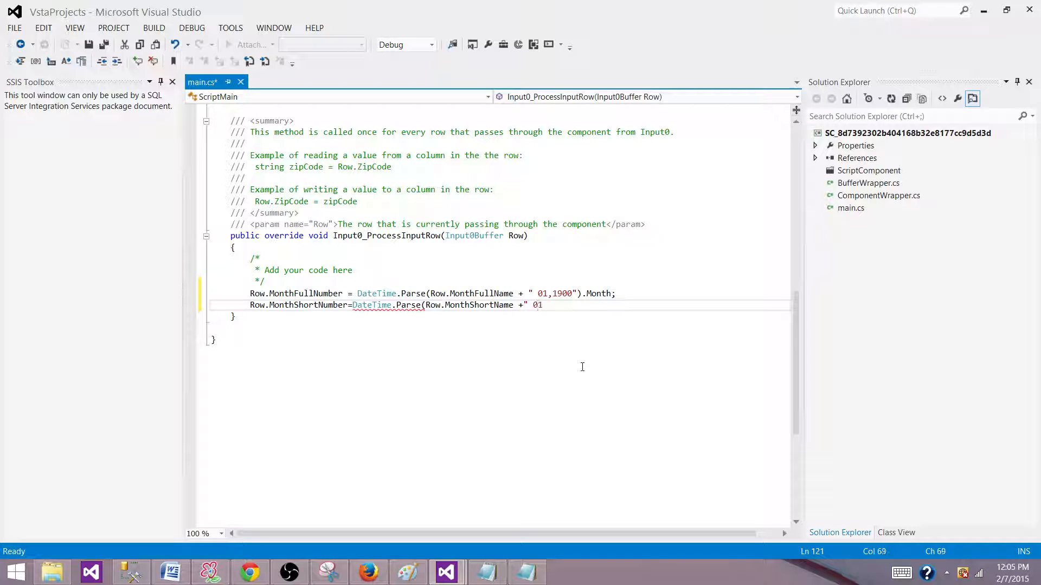
pyautogui.write(',1900')
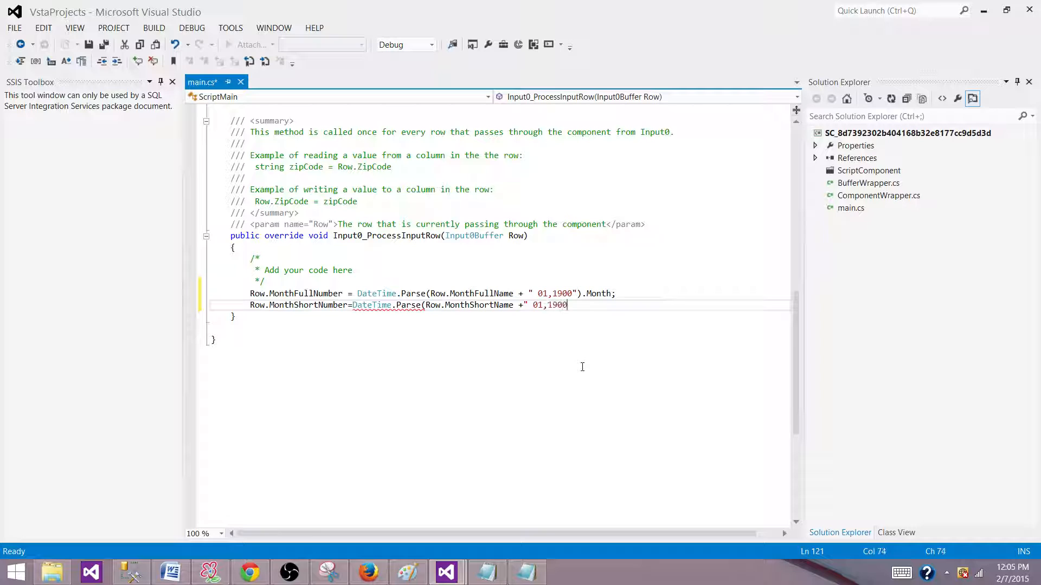
pyautogui.write('"')
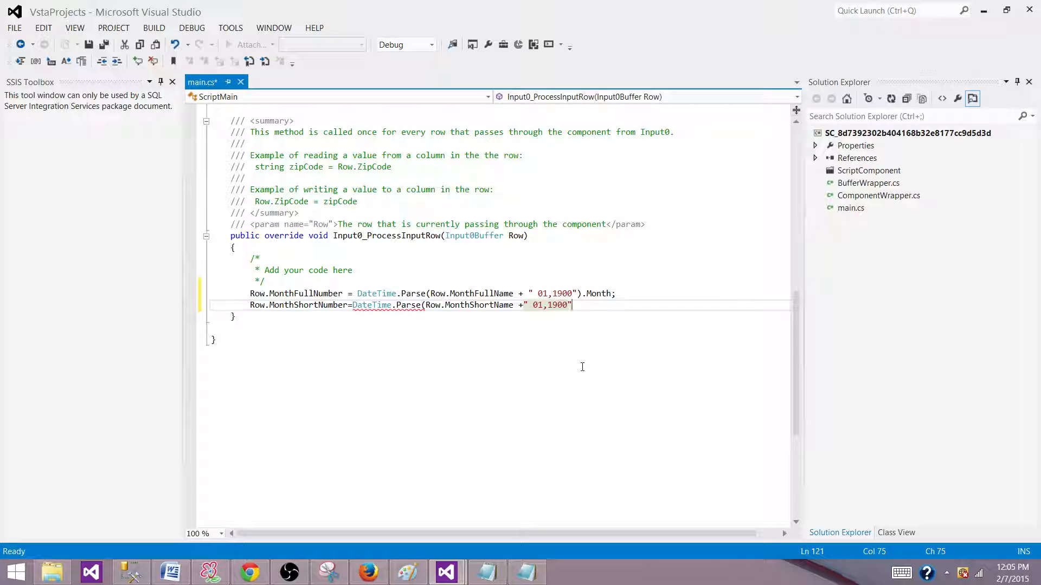
pyautogui.write('.Month;')
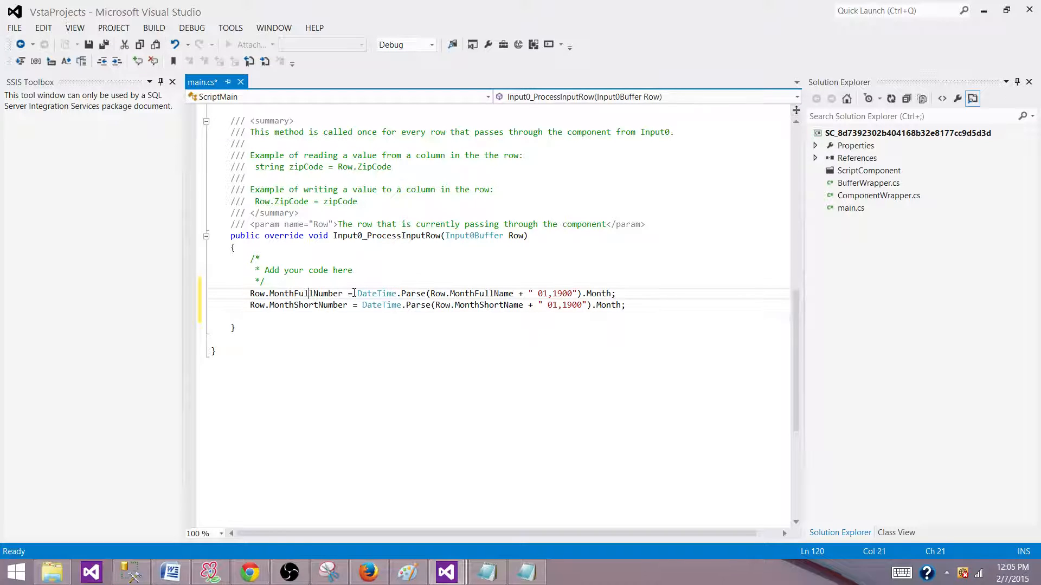
# - Close the VSTA script window and return to the Script Transformation Editor
pyautogui.moveTo(356, 294); pyautogui.dragTo(616, 294)
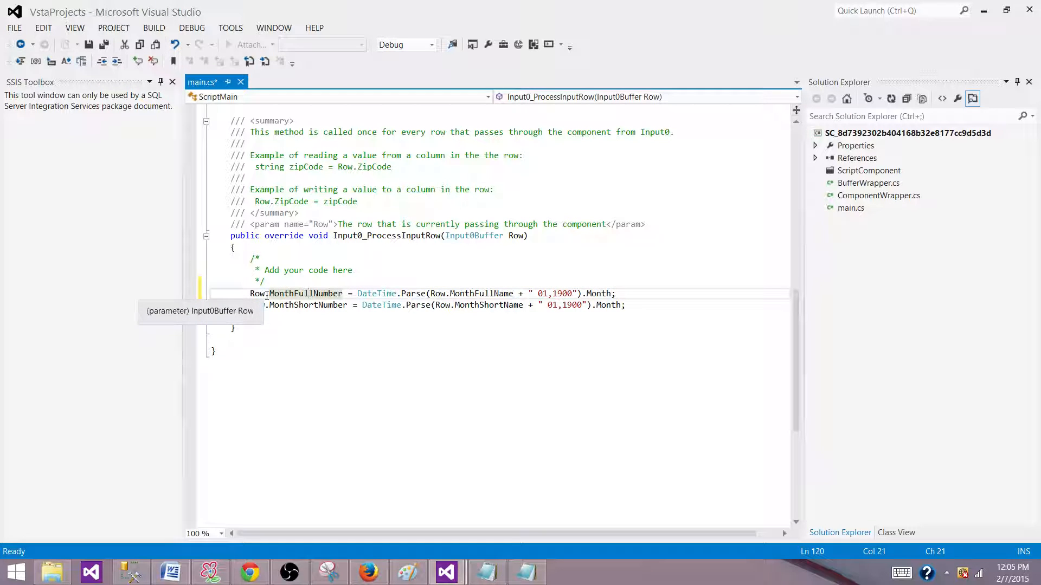
pyautogui.doubleClick(297, 294)
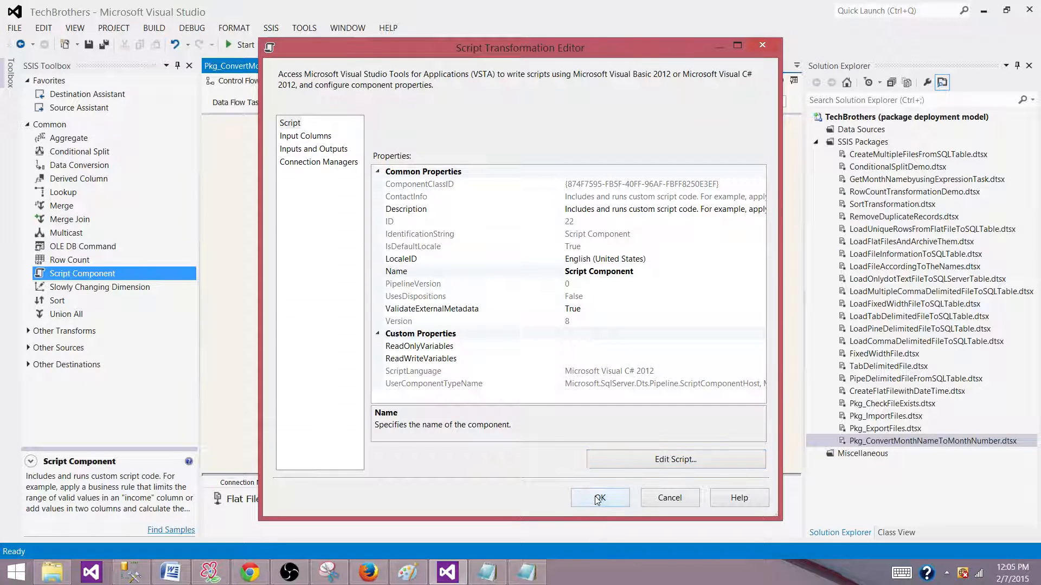
# - Confirm the script component and add a Multicast below it to receive its output
pyautogui.click(599, 497)
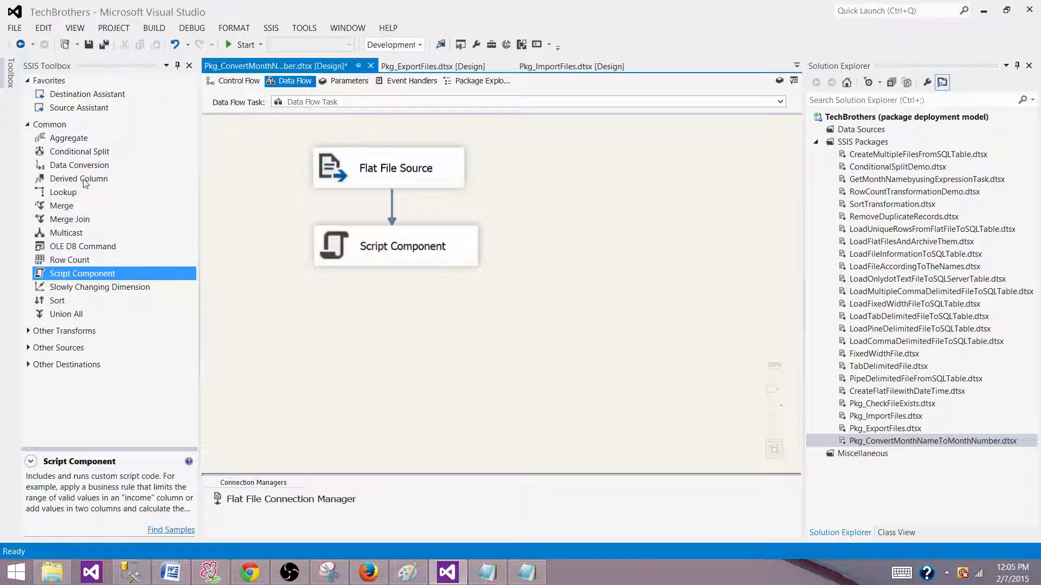
pyautogui.click(66, 232)
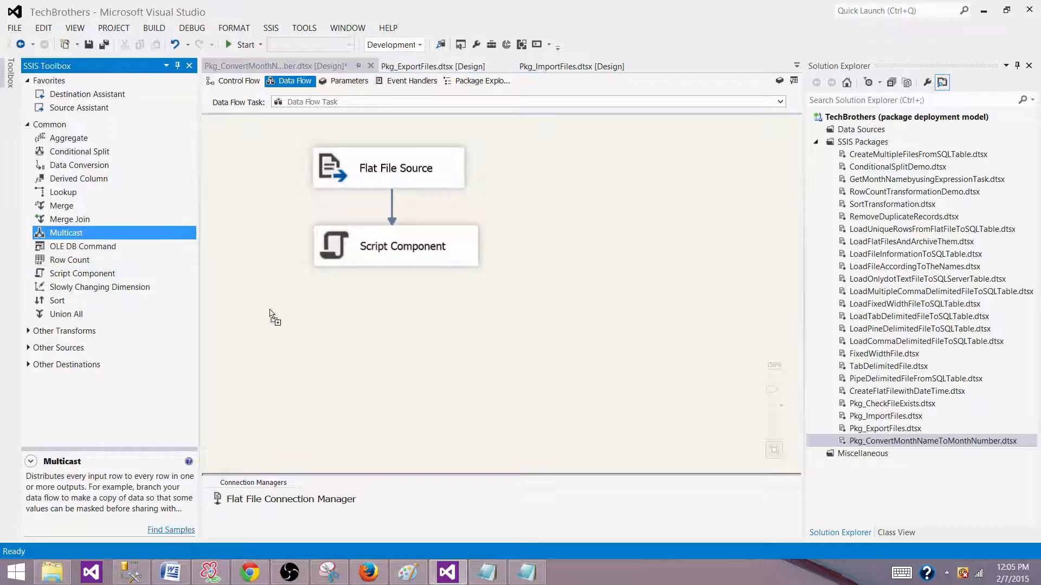
pyautogui.moveTo(66, 232); pyautogui.dragTo(366, 328)
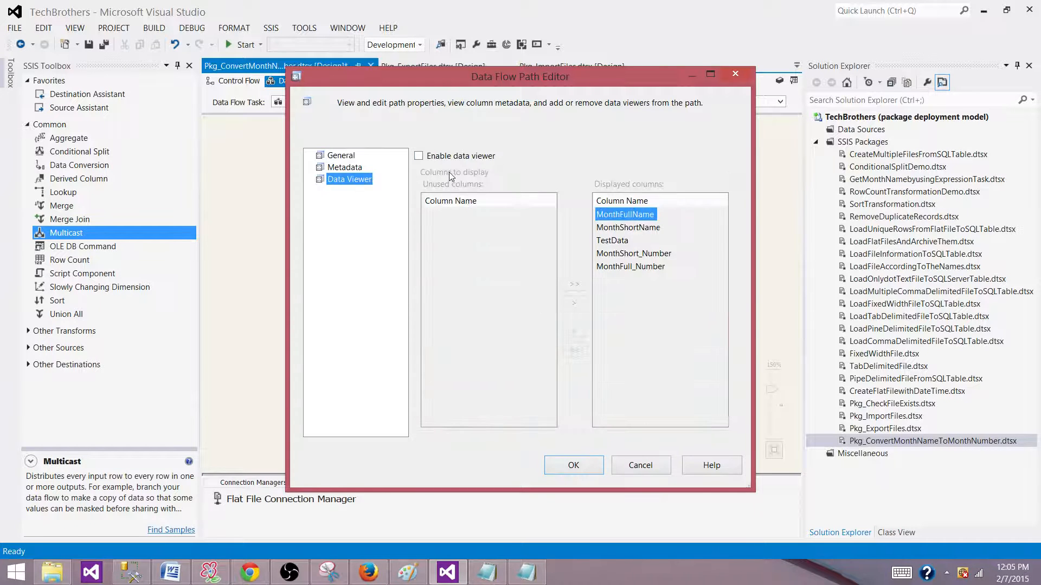
# - Enable a data viewer on the path displaying all columns and start the package
pyautogui.click(419, 155)
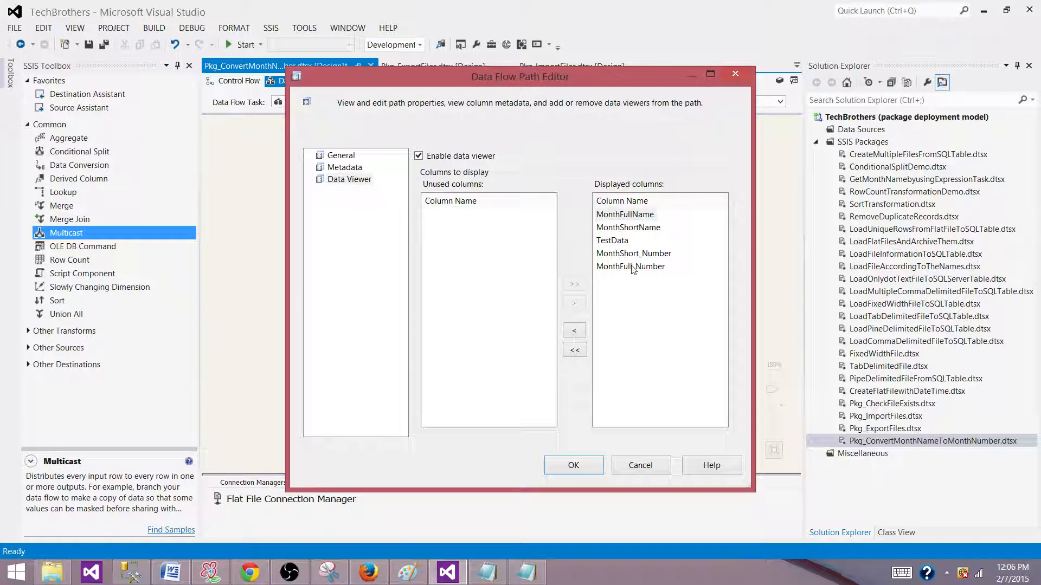
pyautogui.moveTo(710, 229)
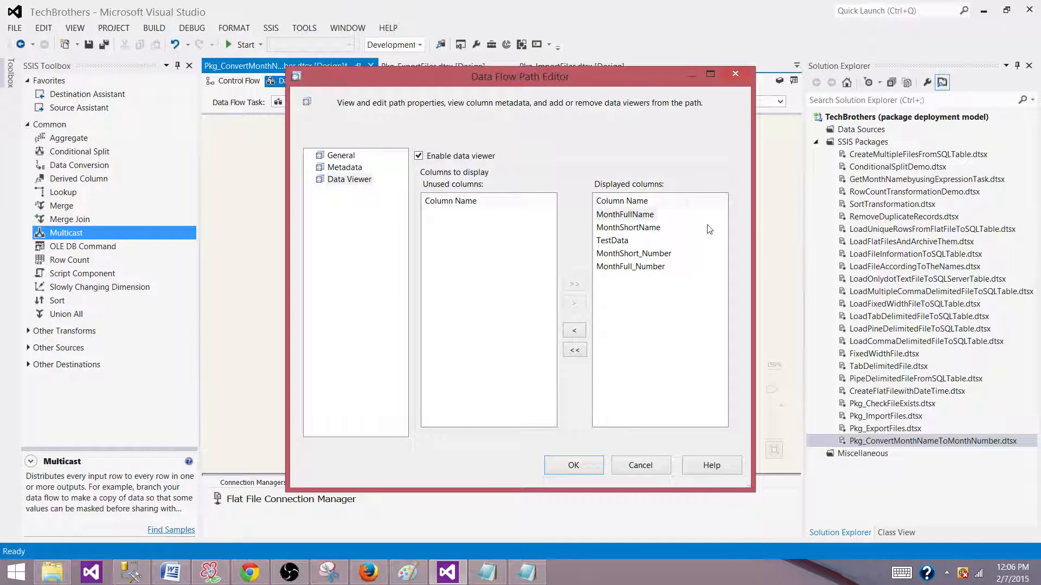
pyautogui.click(573, 465)
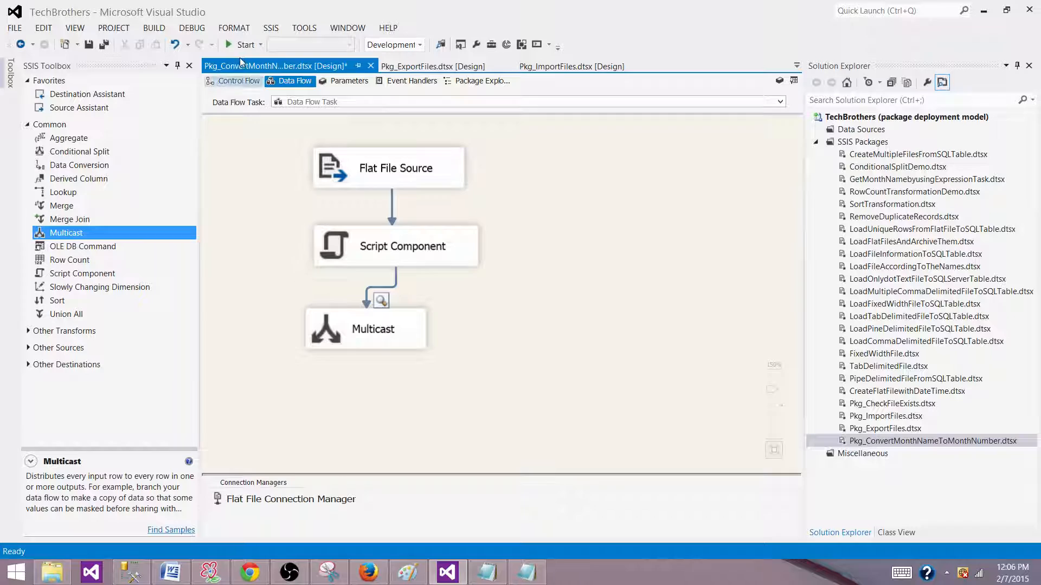
pyautogui.click(244, 45)
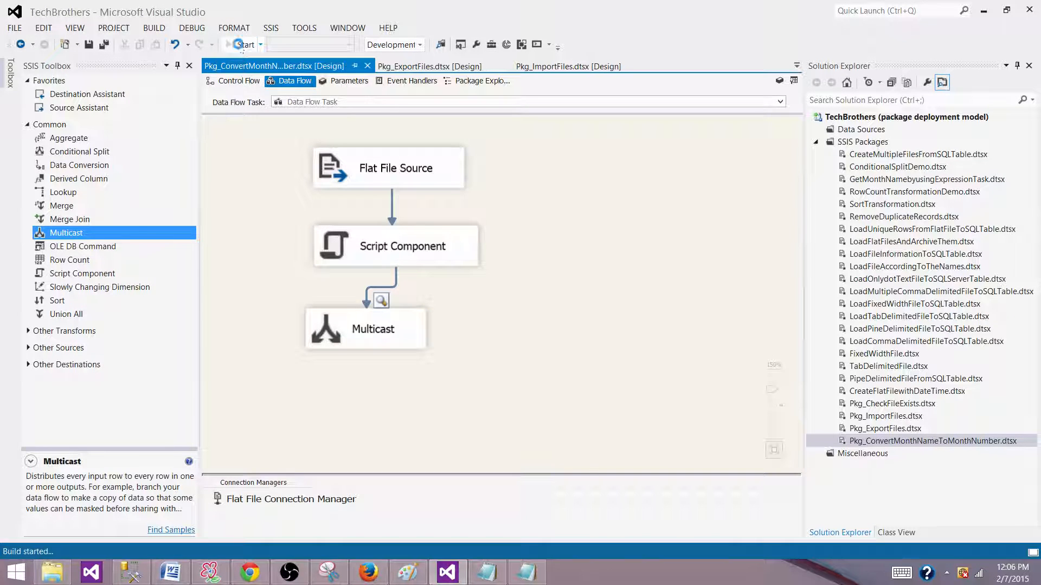
# - Run the package and maximize the data viewer window
pyautogui.click(244, 43)
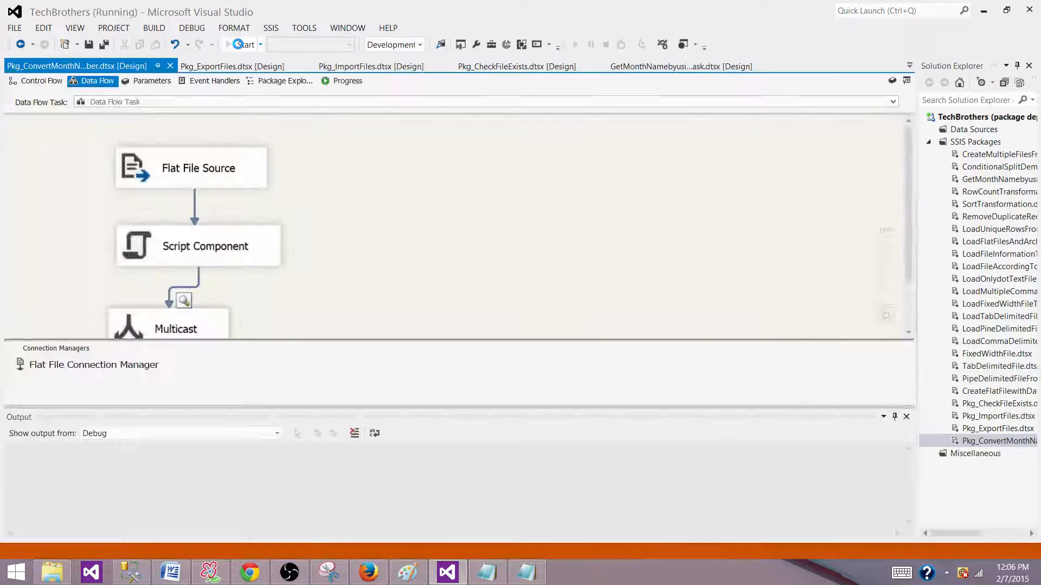
pyautogui.click(240, 44)
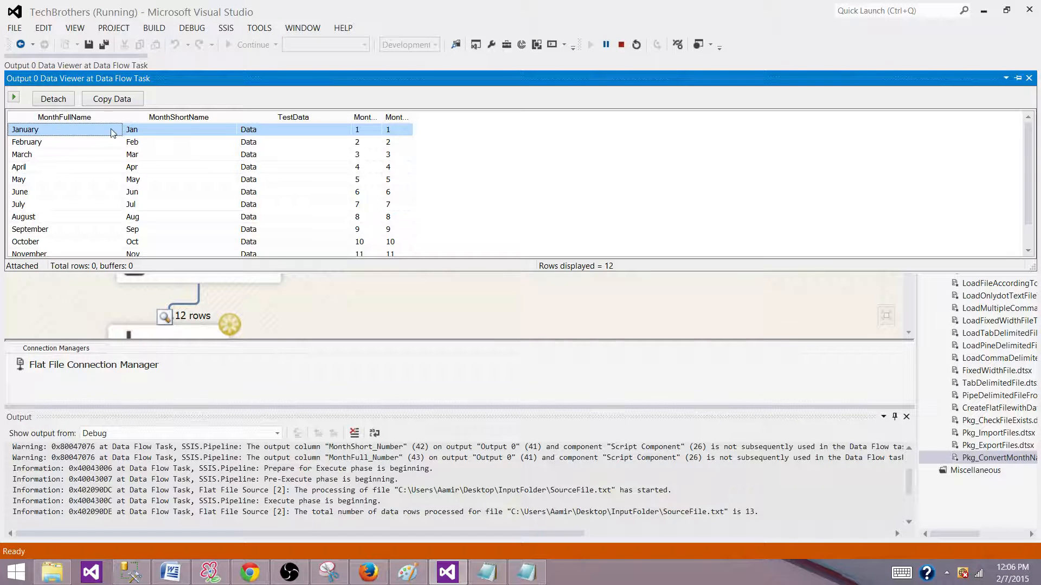
pyautogui.moveTo(93, 129)
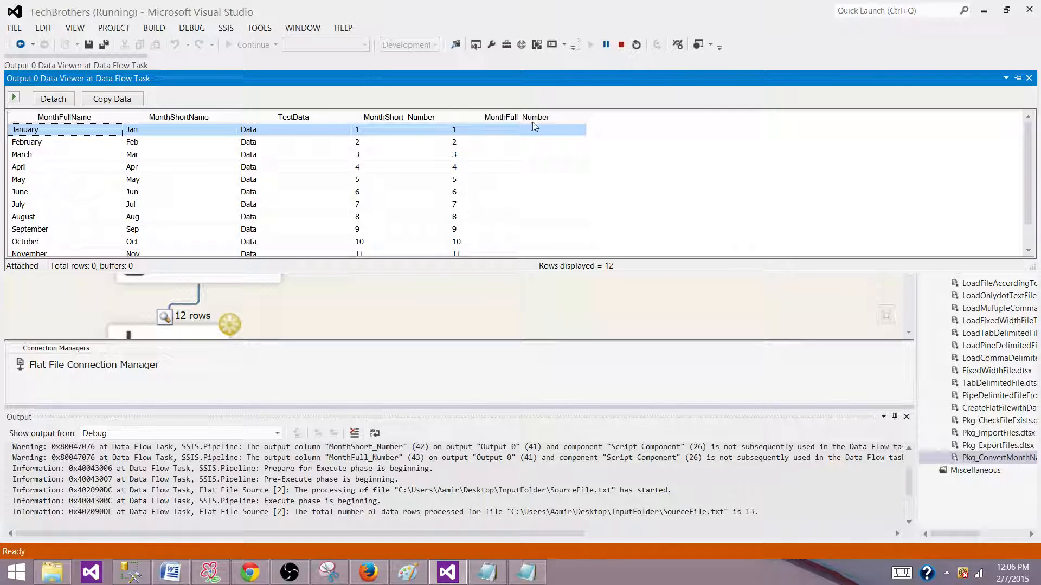
pyautogui.moveTo(394, 125)
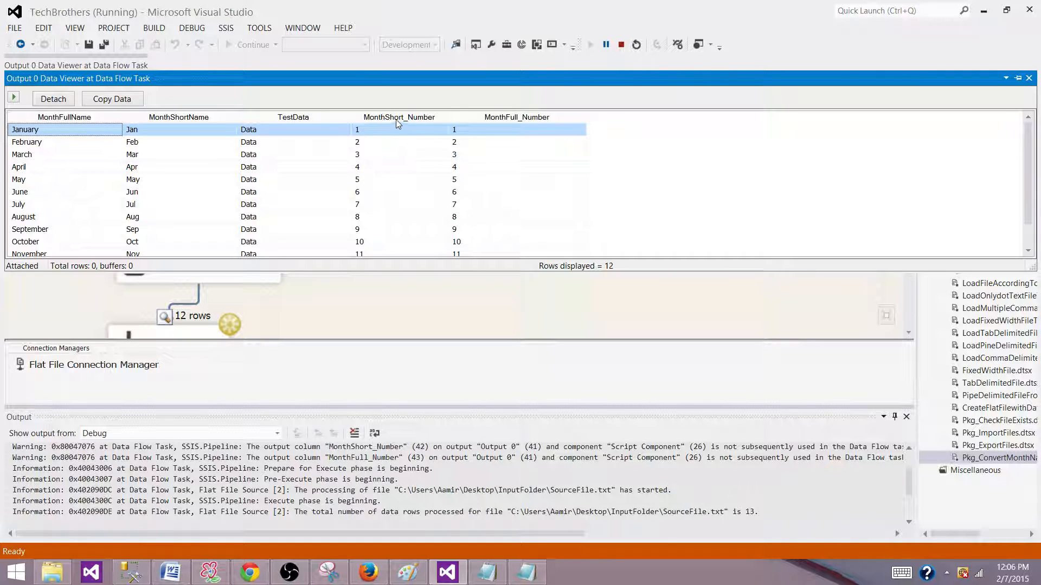
pyautogui.moveTo(516, 140)
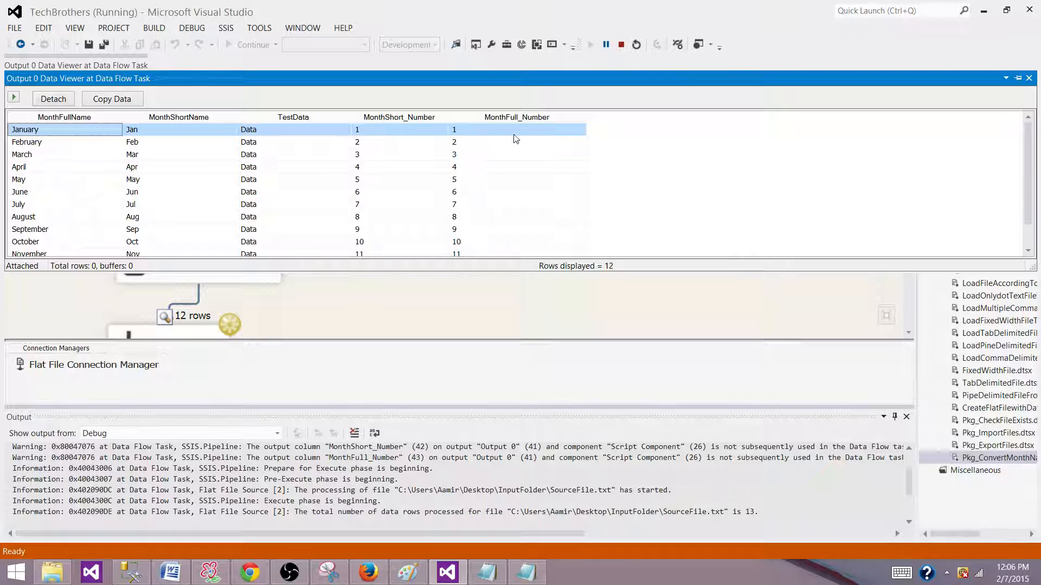
# - Check the February, November and other month rows for matching MonthShort_Number and MonthFull_Number values
pyautogui.click(26, 141)
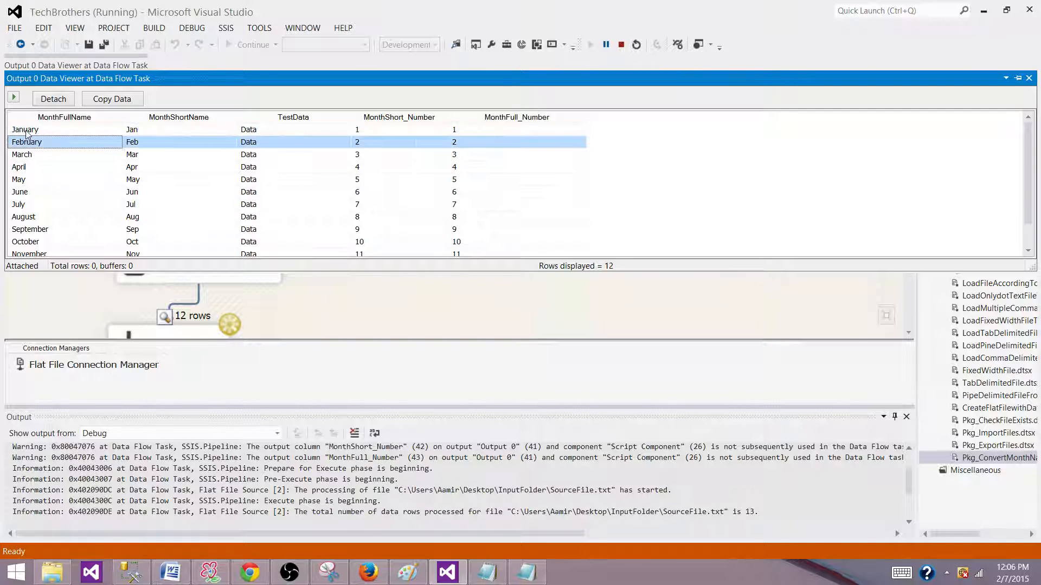
pyautogui.click(398, 129)
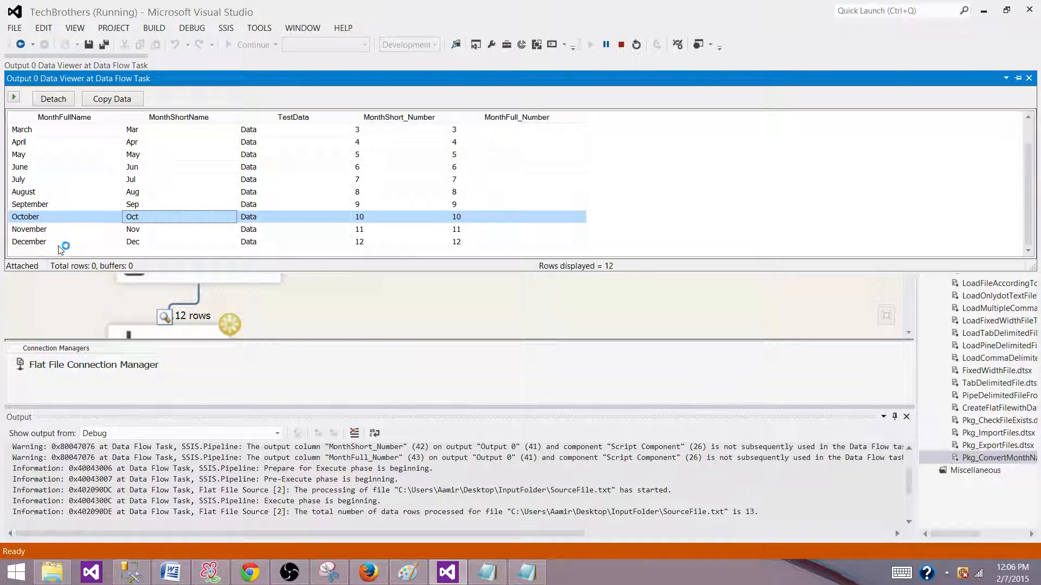
pyautogui.click(28, 242)
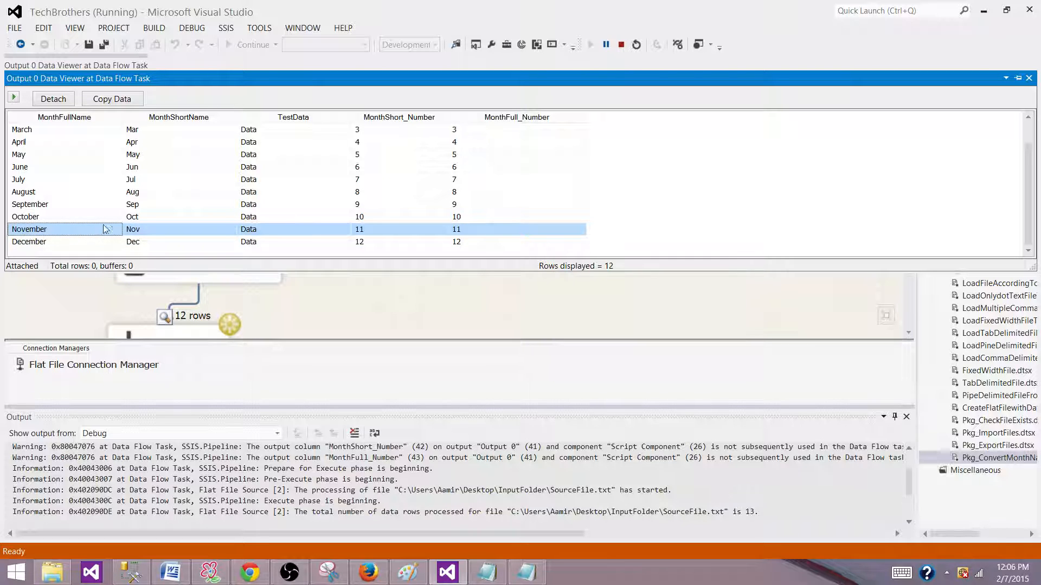
pyautogui.click(133, 242)
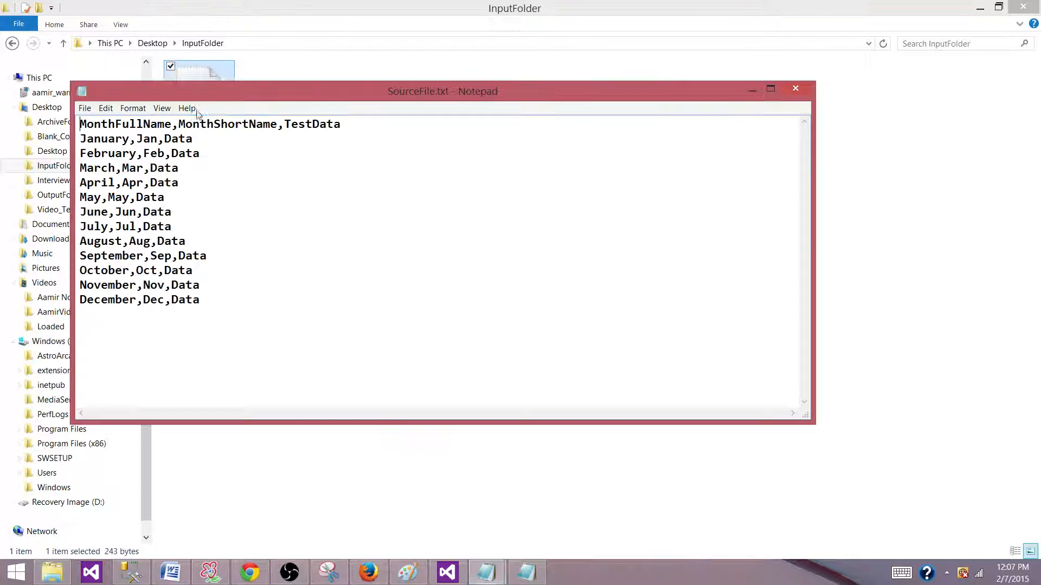
# - Replace December's short name Dec with Jan in SourceFile.txt, close Notepad and return to the package
pyautogui.doubleClick(153, 300)
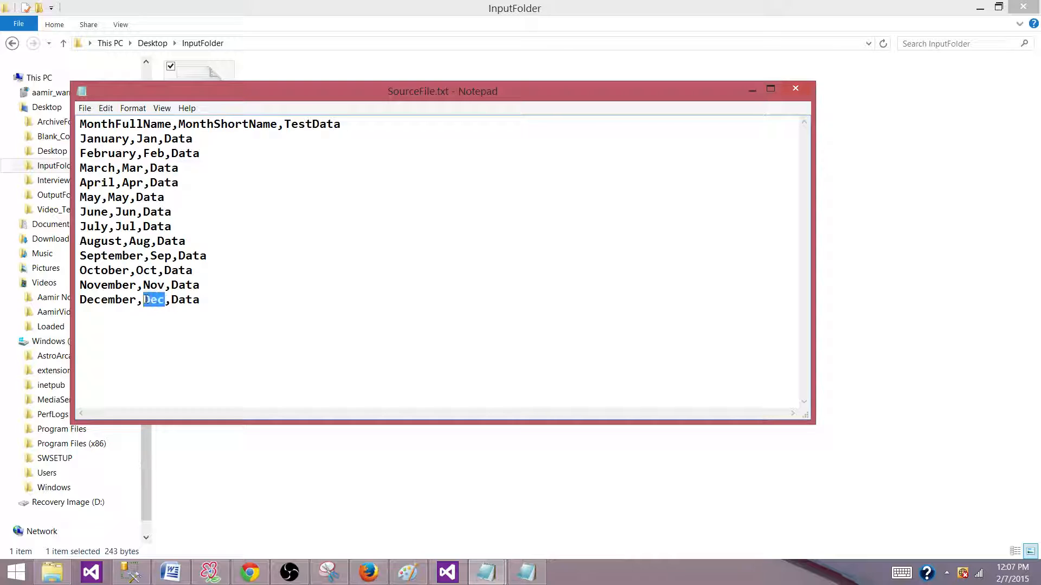
pyautogui.write('Jane')
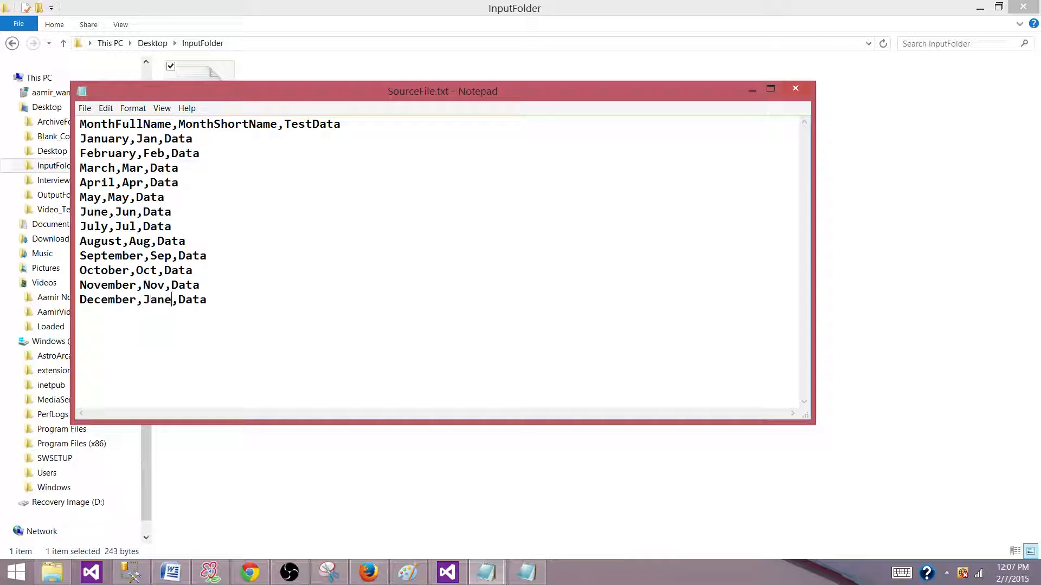
pyautogui.press('Backspace')
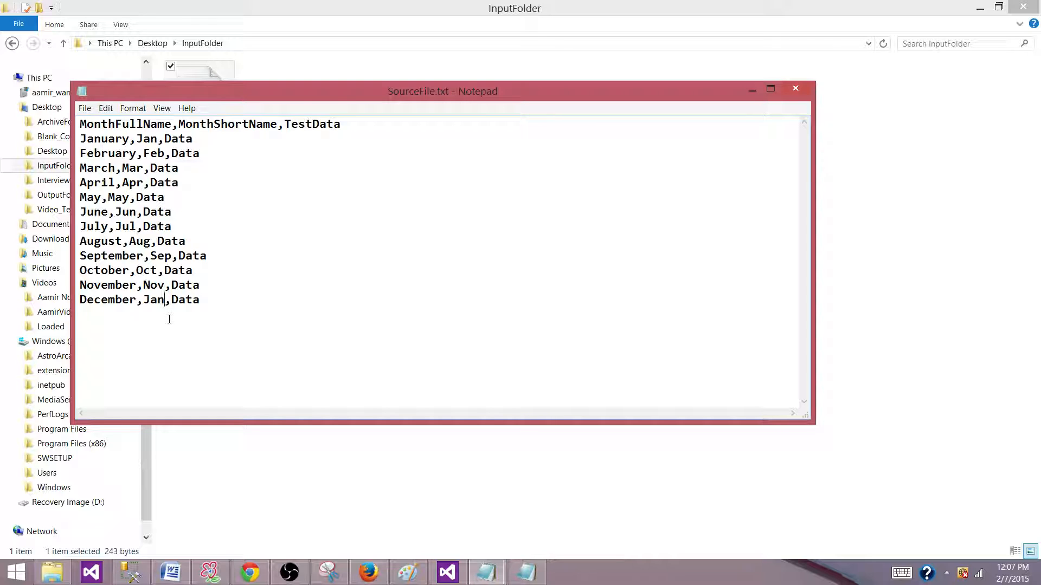
pyautogui.moveTo(560, 153)
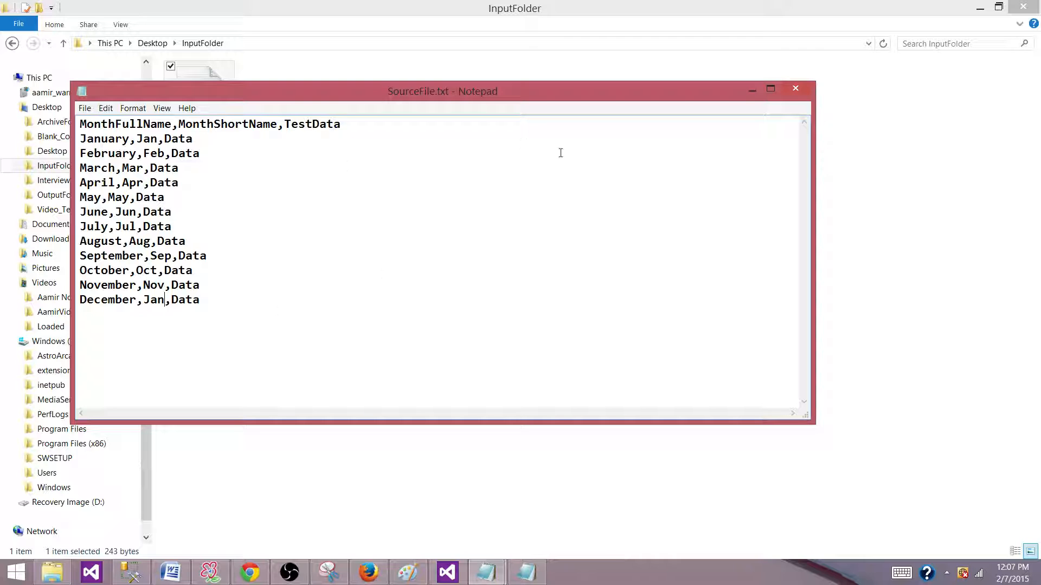
pyautogui.click(795, 88)
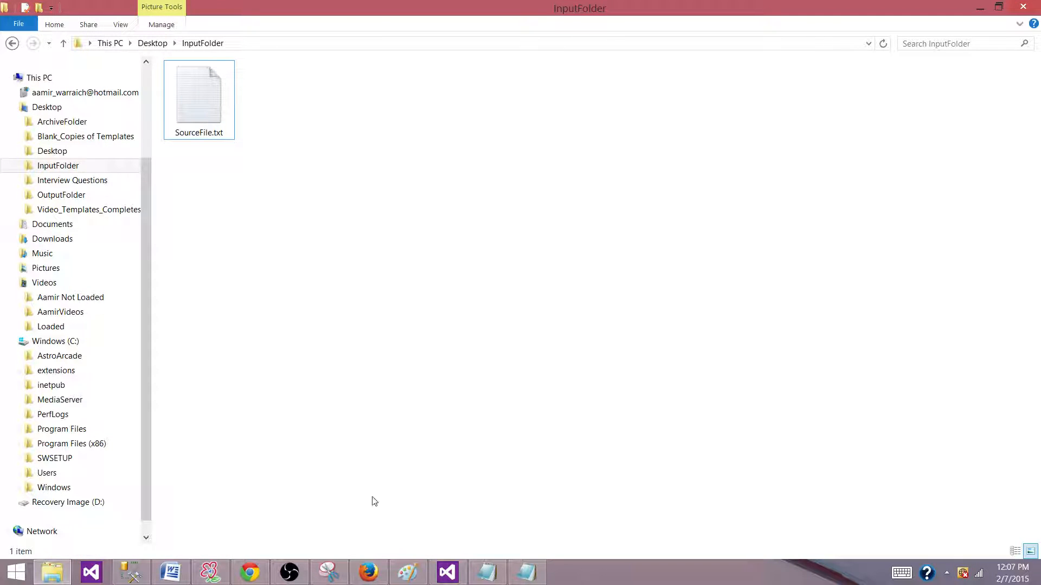
pyautogui.click(447, 571)
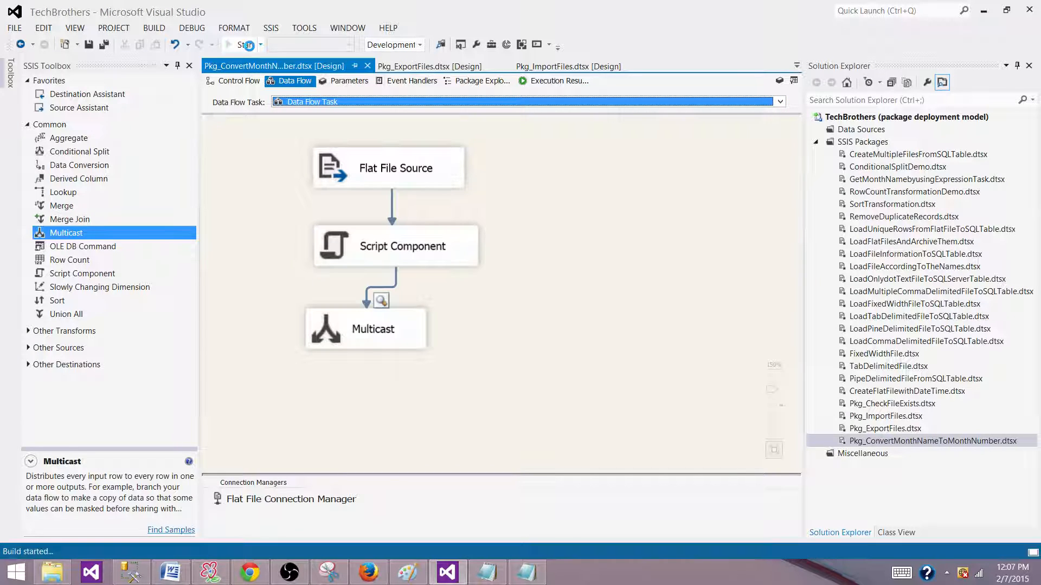
# - Rerun the package and verify December shows short number 1 and full number 12 in the data viewer
pyautogui.click(244, 45)
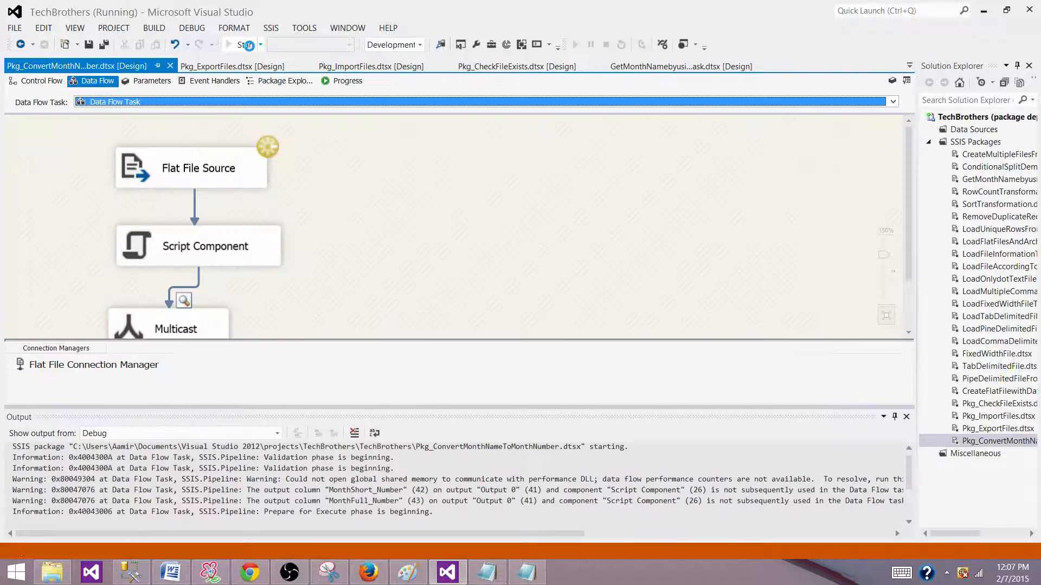
pyautogui.click(238, 44)
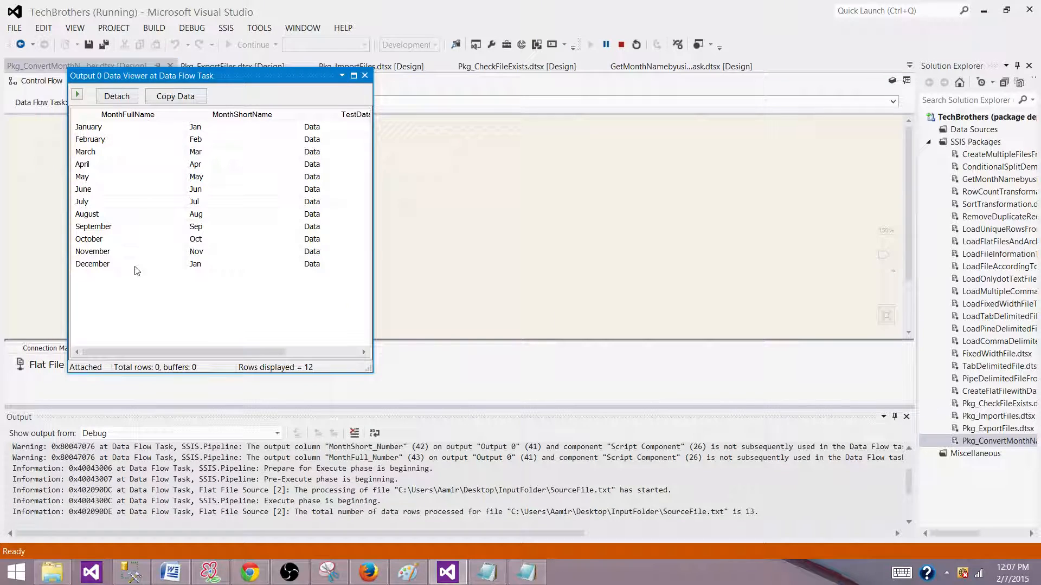
pyautogui.click(353, 75)
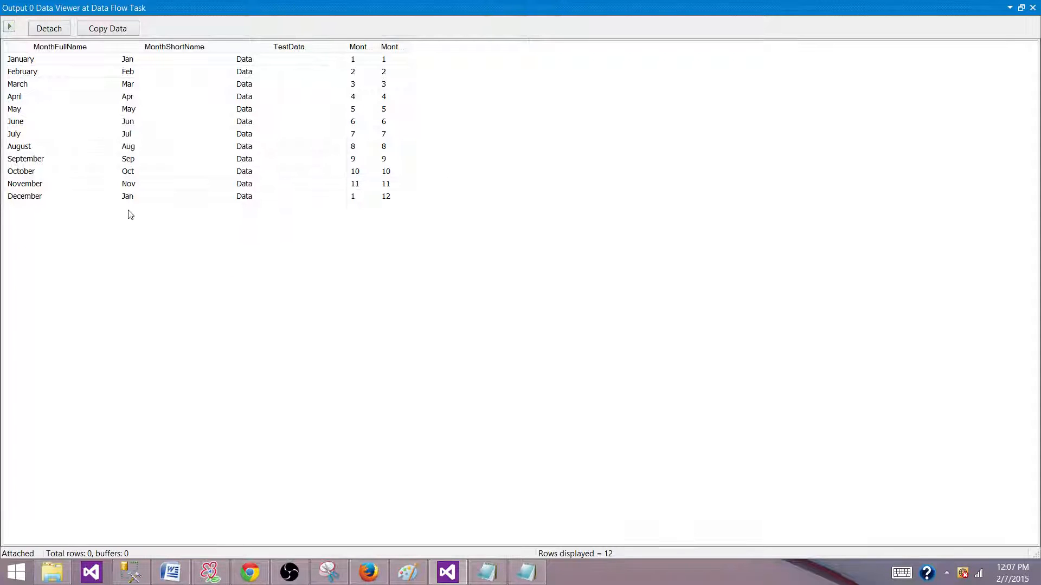
pyautogui.click(25, 196)
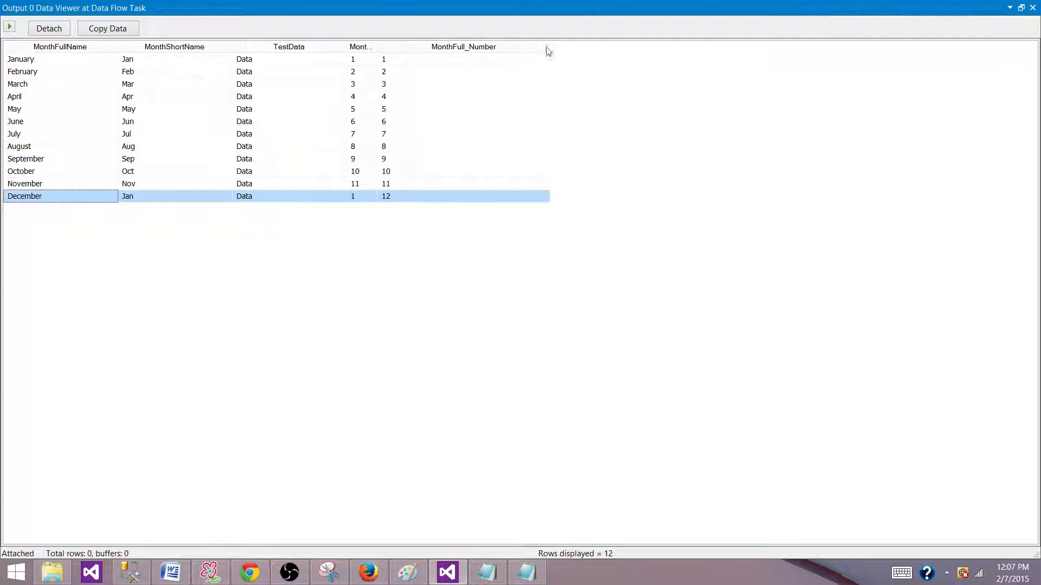
pyautogui.moveTo(391, 197)
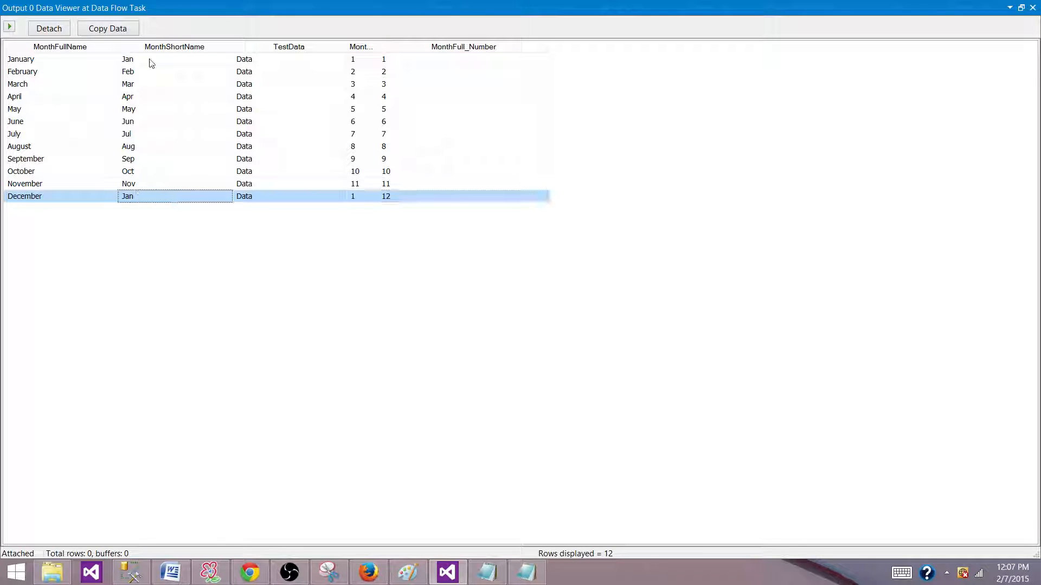
pyautogui.click(361, 196)
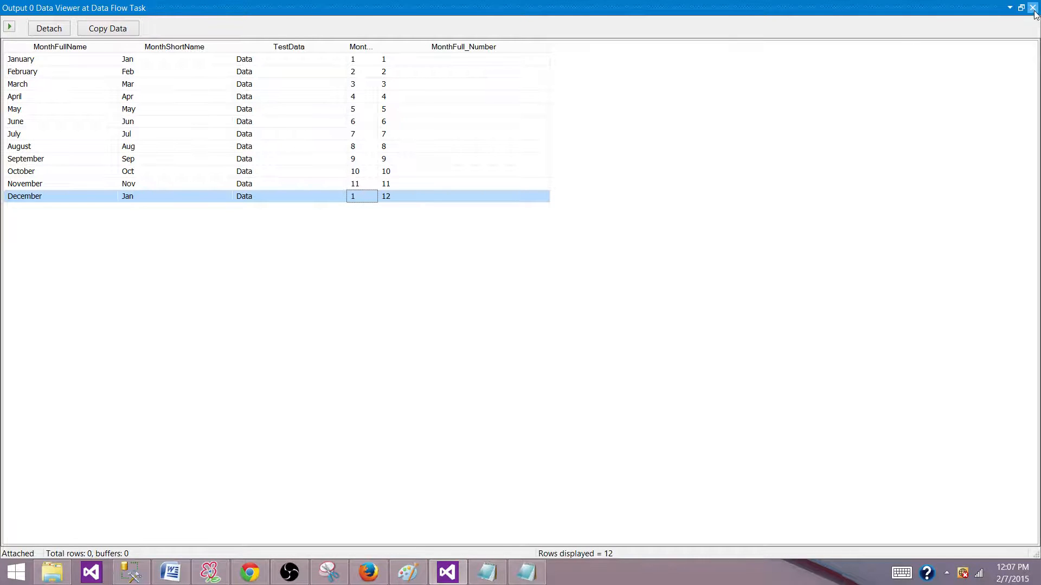
# - Close the data viewer and stop debugging to return to design
pyautogui.click(1034, 8)
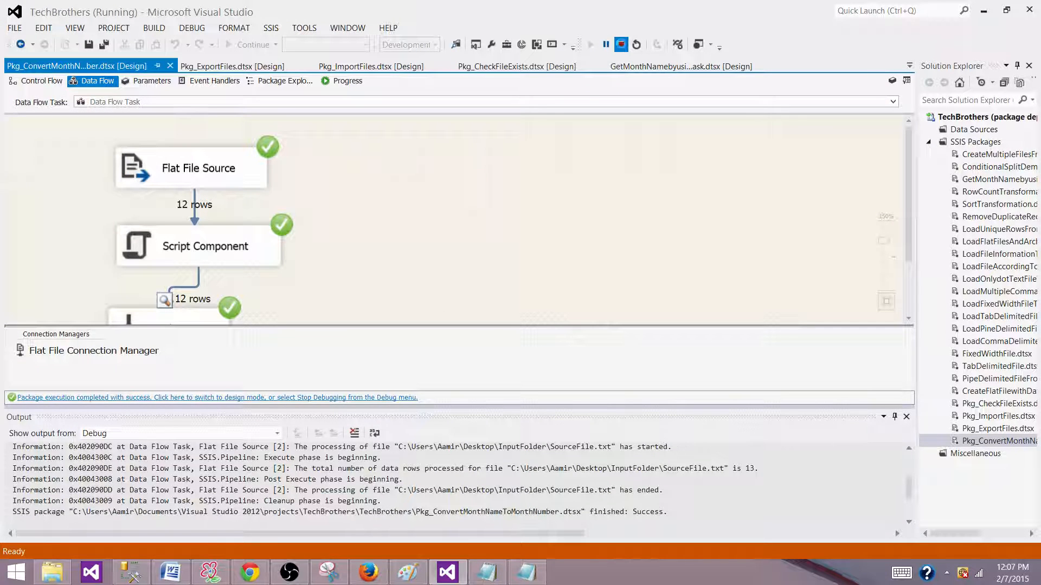
pyautogui.click(621, 44)
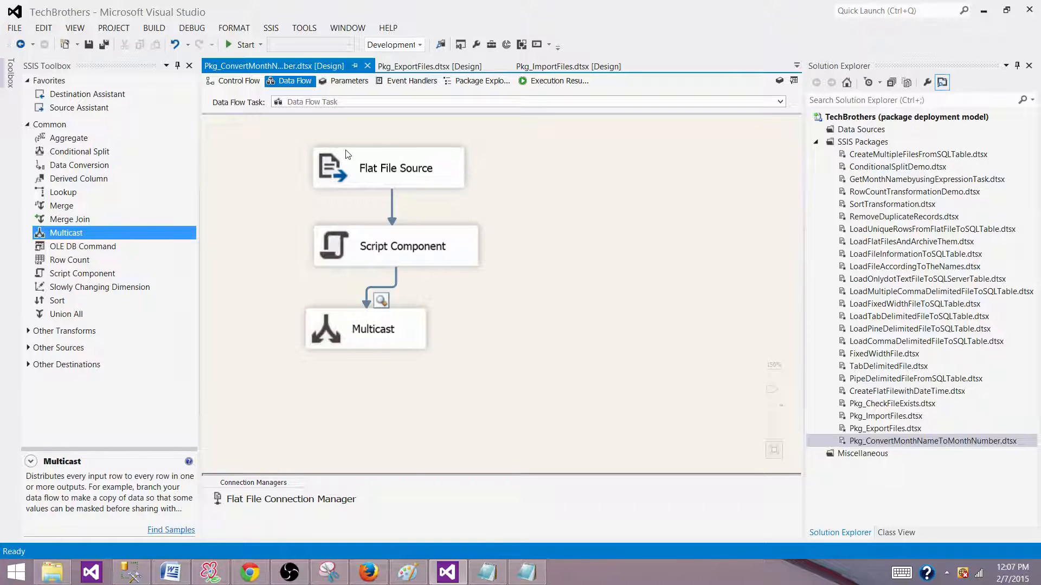
pyautogui.moveTo(398, 364)
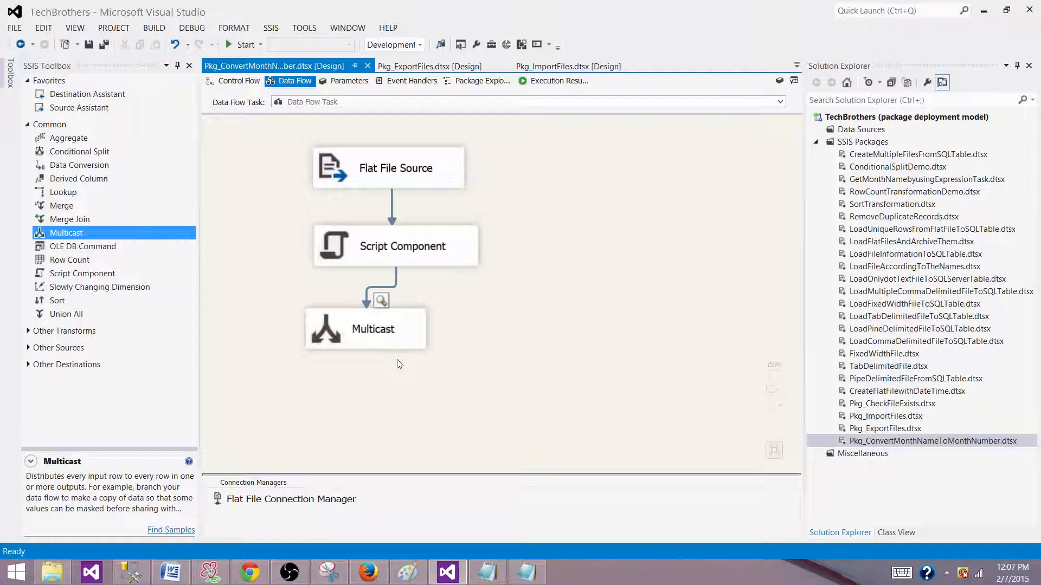